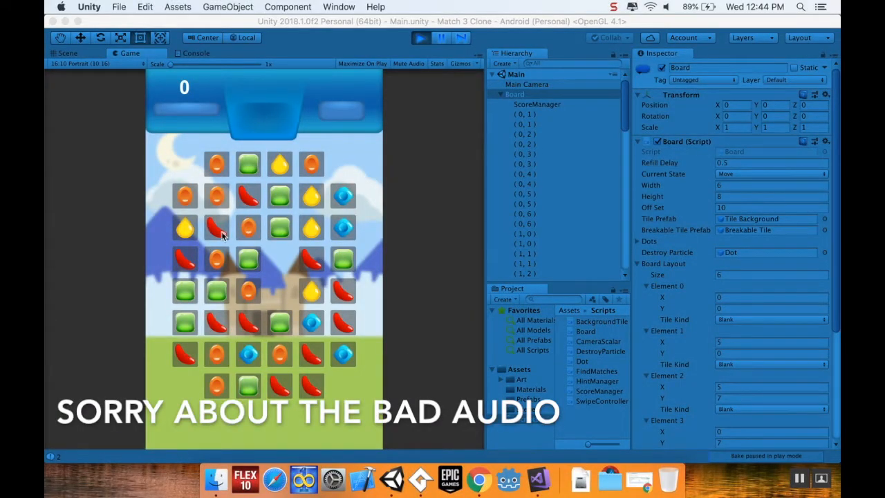
pyautogui.moveTo(484, 173)
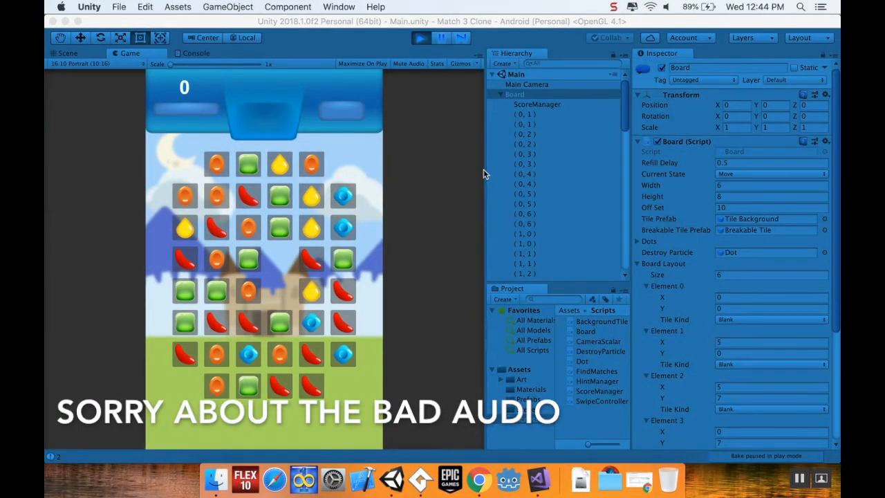
pyautogui.moveTo(481, 166)
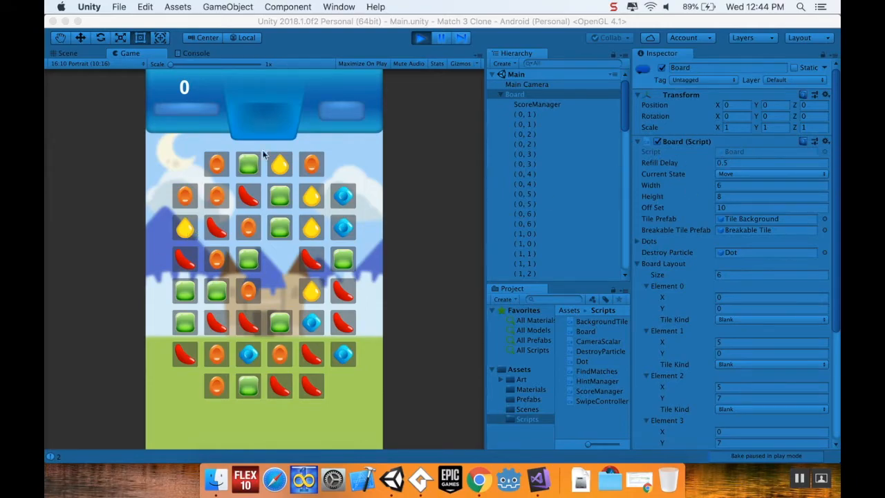
pyautogui.moveTo(233, 208)
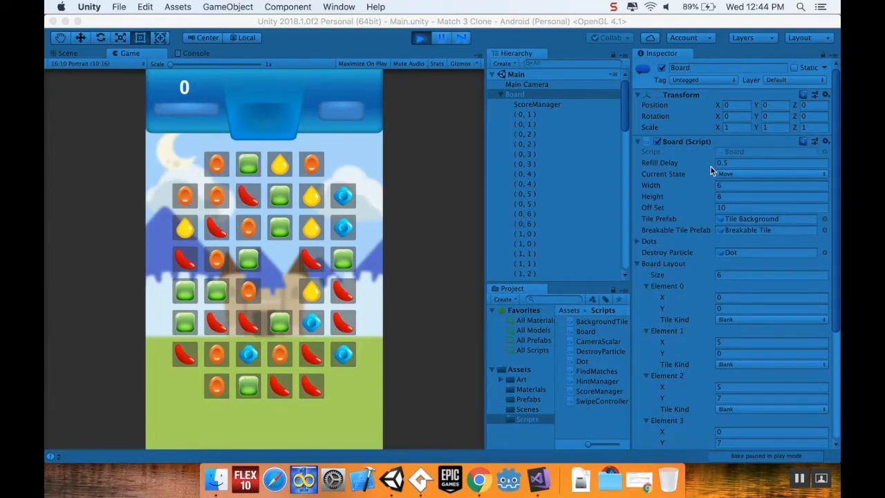
pyautogui.moveTo(738, 184)
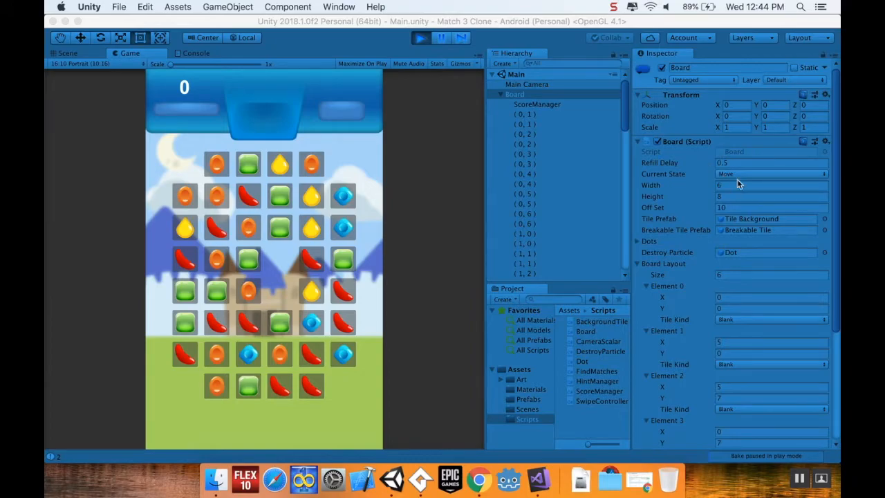
pyautogui.moveTo(709, 176)
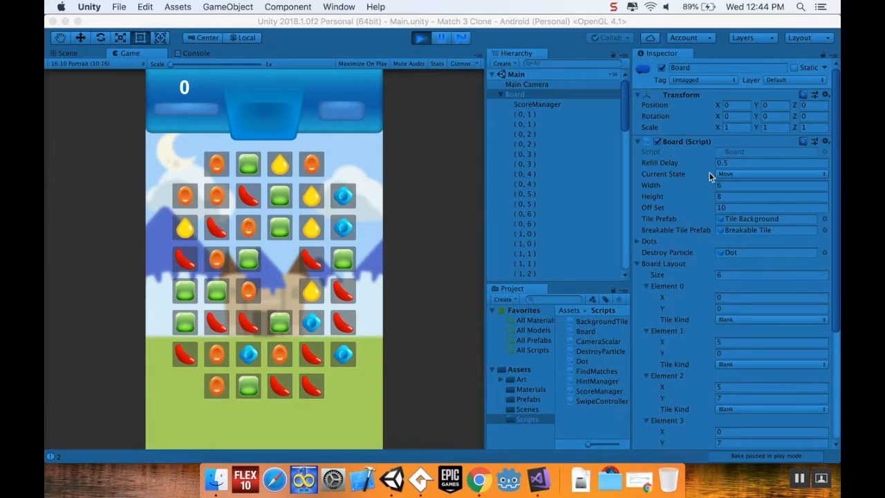
pyautogui.moveTo(738, 188)
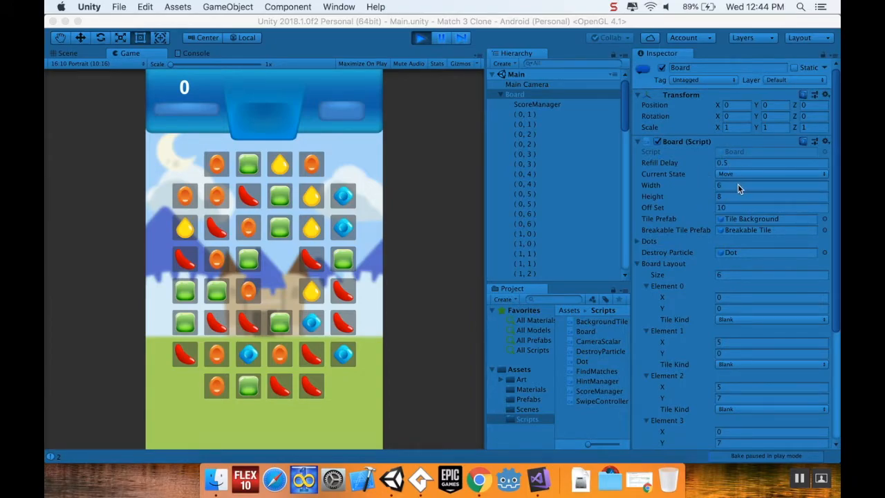
pyautogui.moveTo(245, 256)
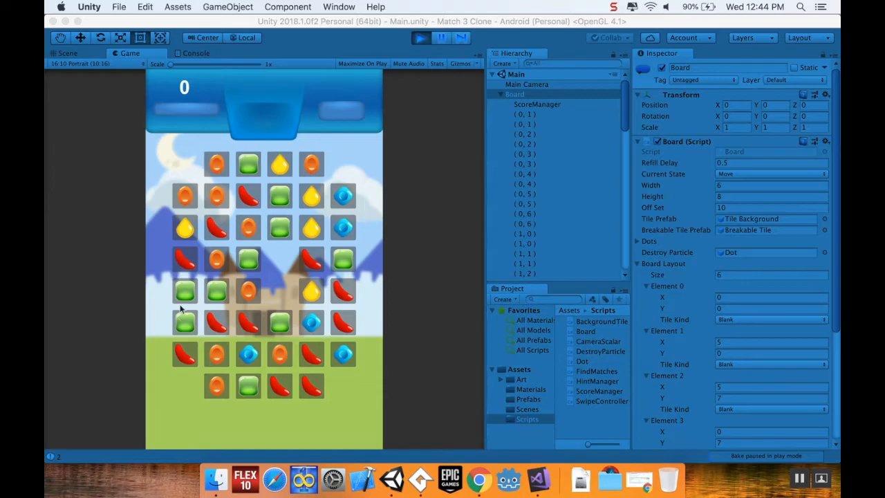
pyautogui.moveTo(140, 257)
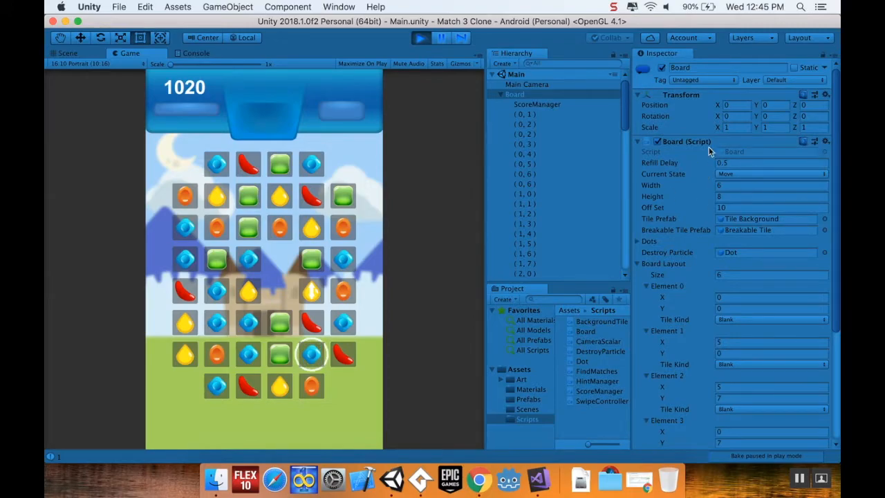
pyautogui.moveTo(492, 241)
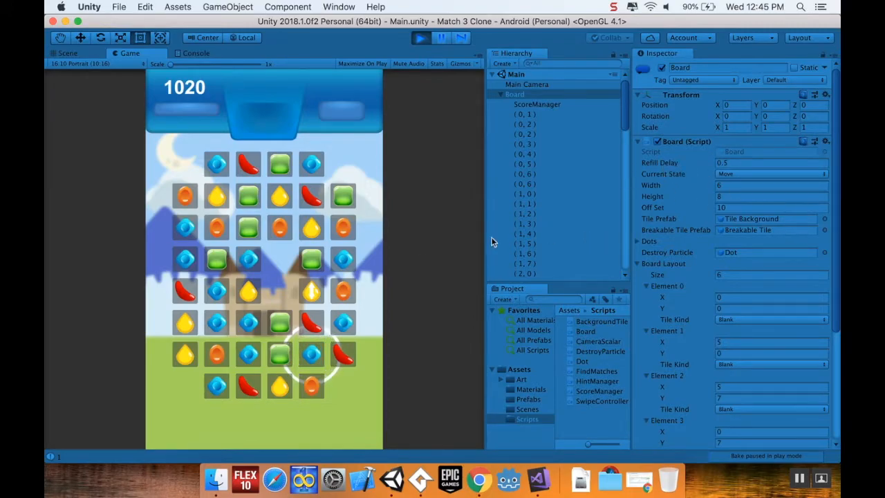
pyautogui.moveTo(396, 196)
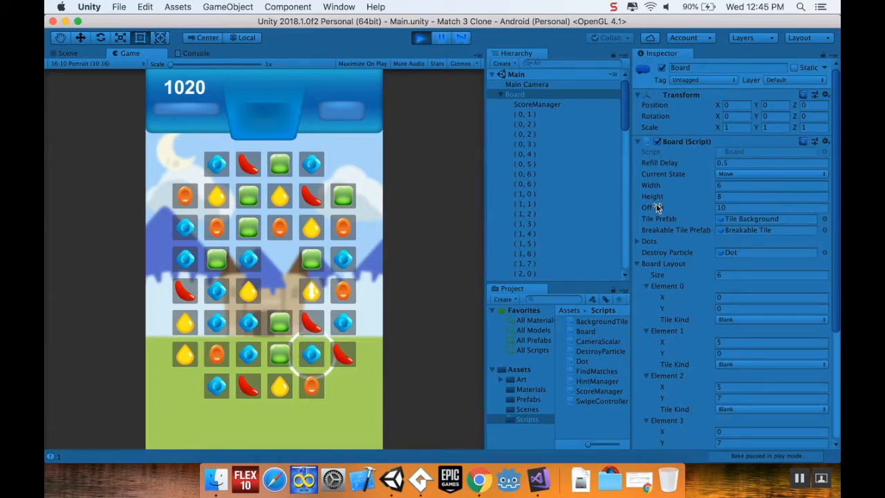
pyautogui.moveTo(539, 477)
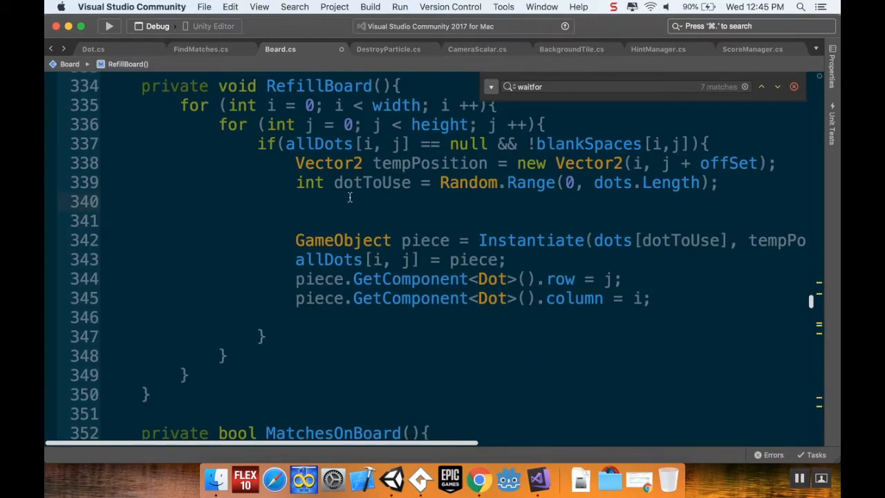
# - Close the find bar and scroll up to the empty line after dotToUse in RefillBoard
pyautogui.click(794, 86)
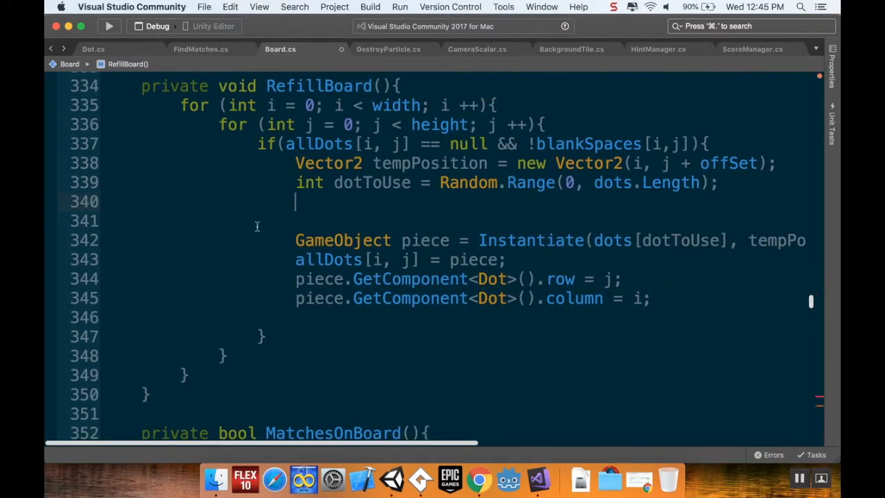
pyautogui.scroll(3)
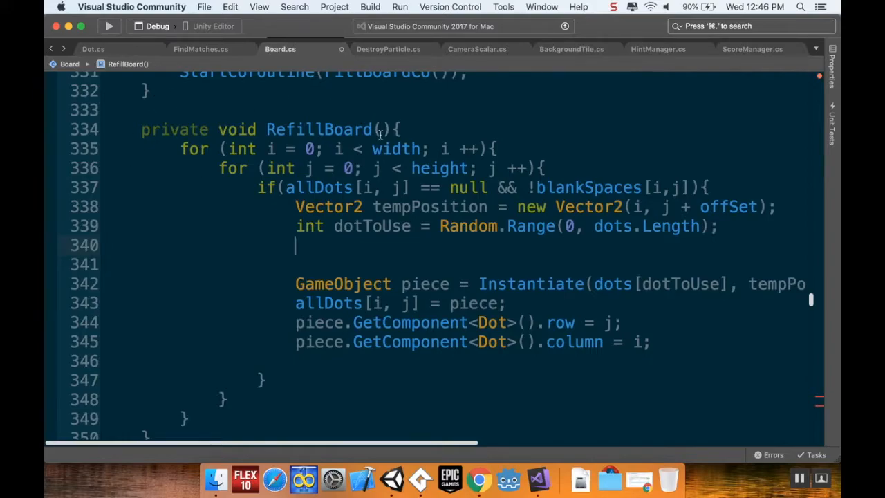
pyautogui.moveTo(277, 256)
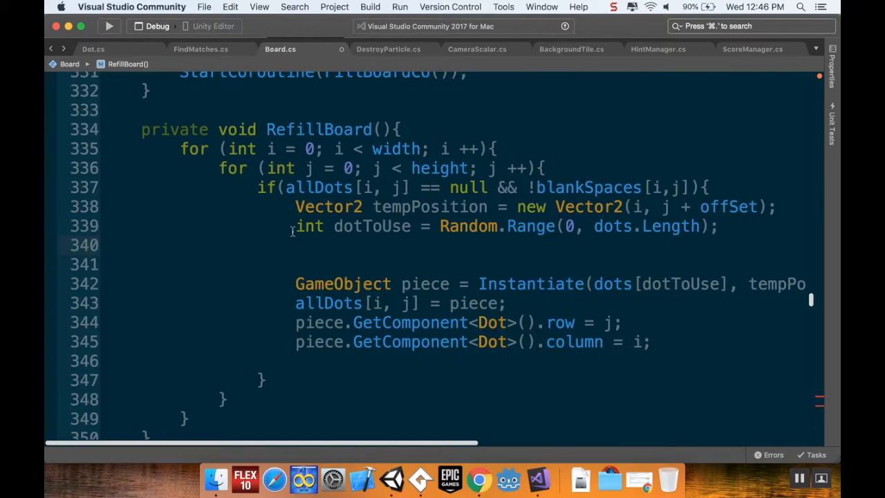
pyautogui.moveTo(305, 249)
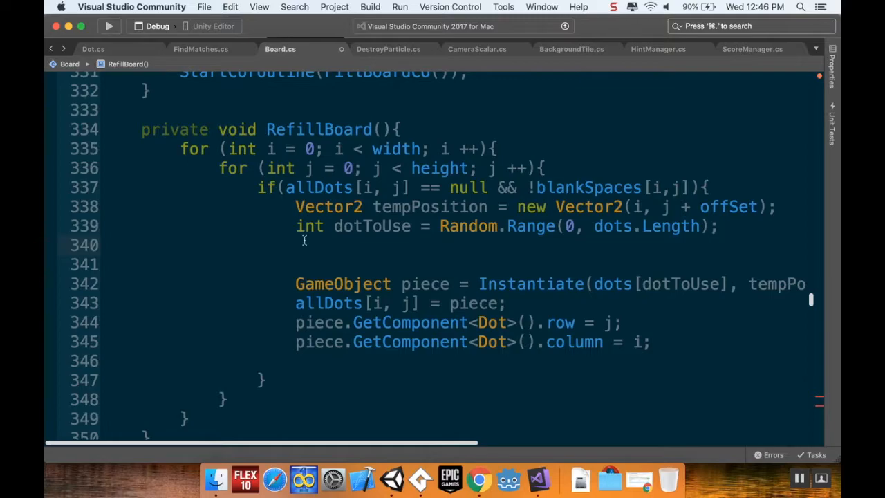
# - Declare int maxIterations = 0; in RefillBoard and start a new line below it
pyautogui.write('int max')
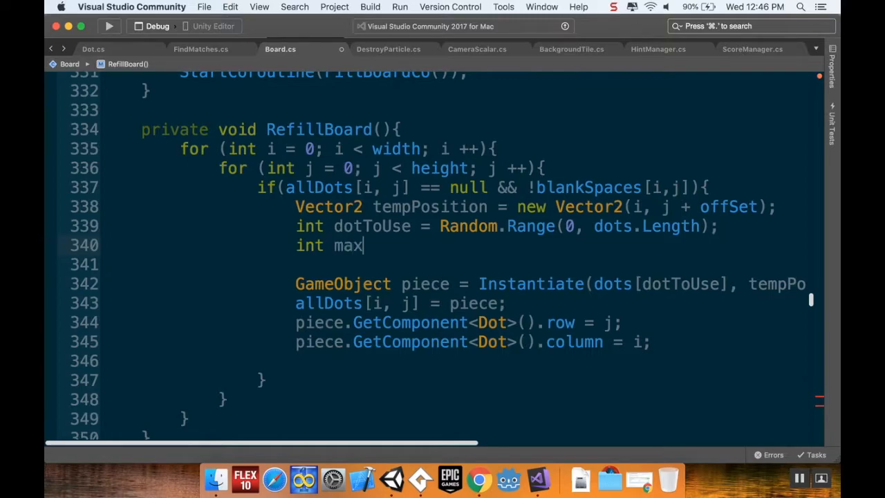
pyautogui.doubleClick(348, 245)
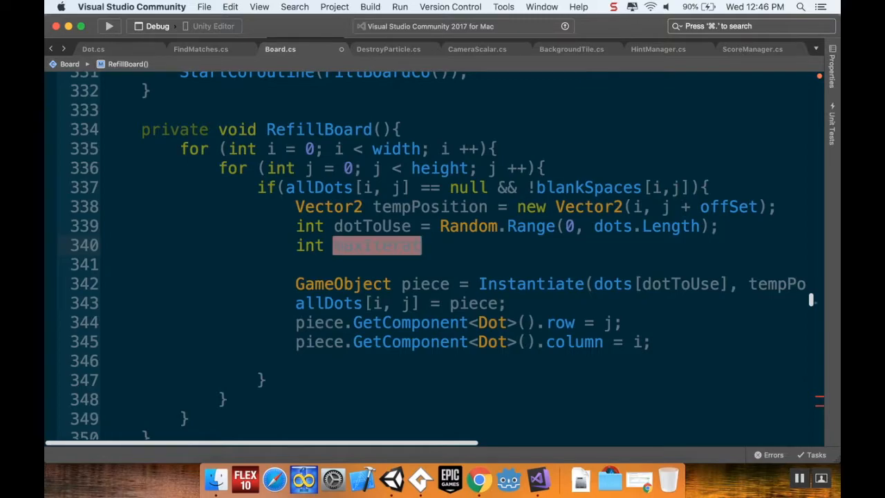
pyautogui.write('maxIterations = 0')
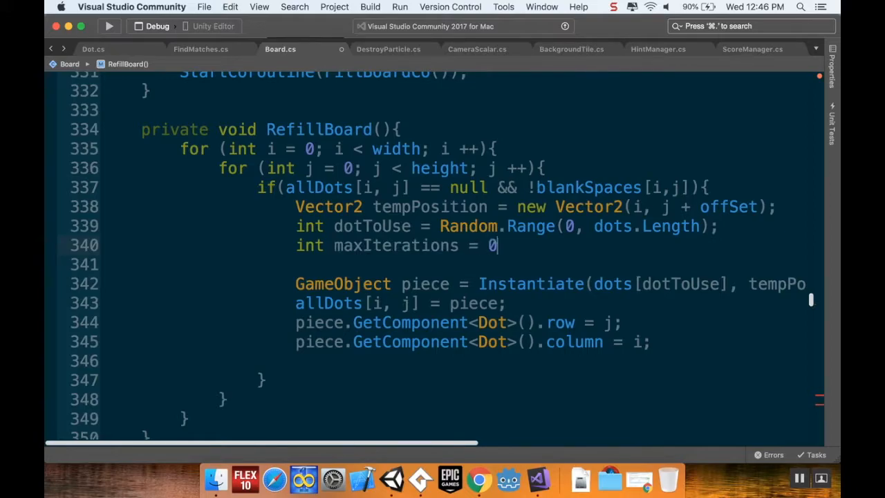
pyautogui.write(';')
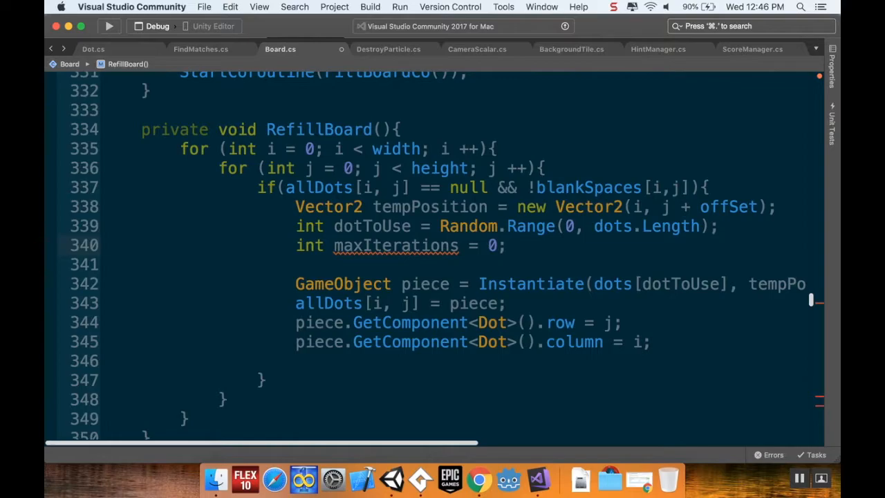
pyautogui.click(505, 245)
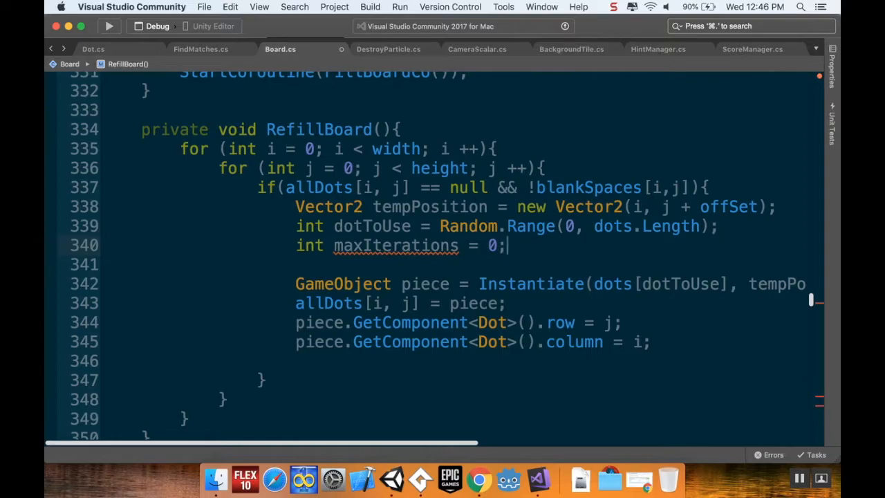
pyautogui.press('Return')
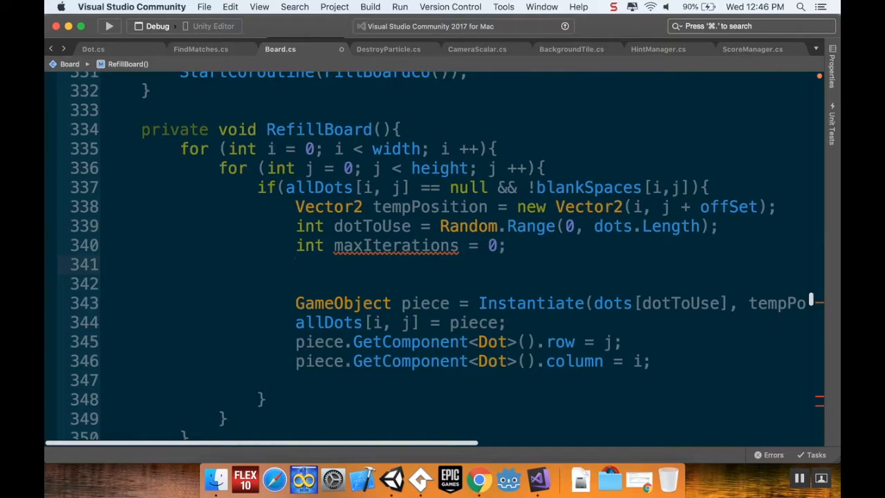
# - Add a while(MatchesAt(i, j, dots[dotToUse])) loop that increments maxIterations and rerolls dotToUse
pyautogui.write('while')
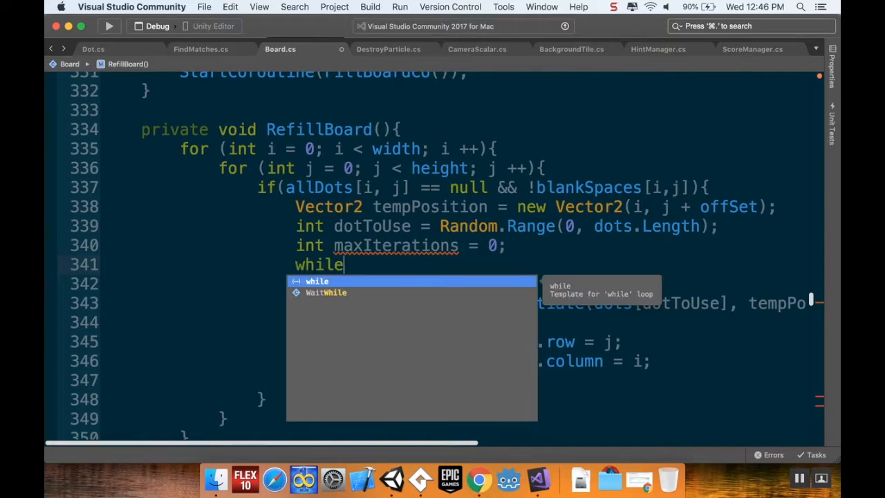
pyautogui.write('(Mat')
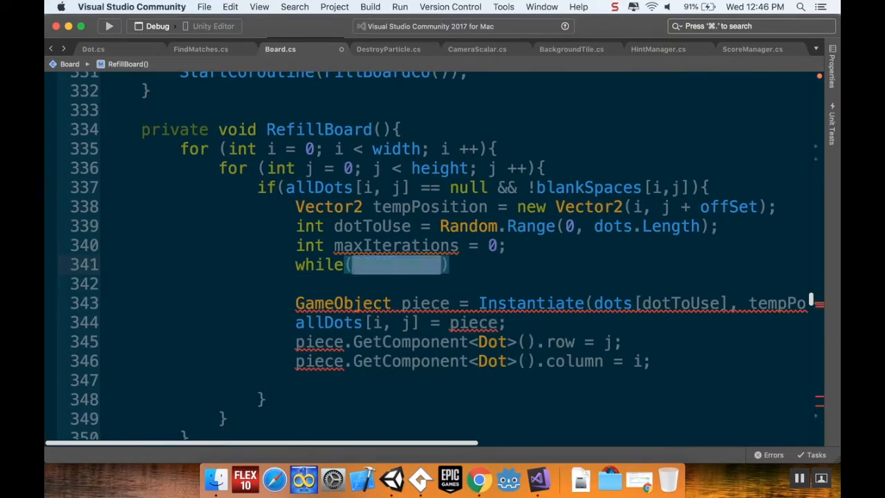
pyautogui.write('MatchesAt(')
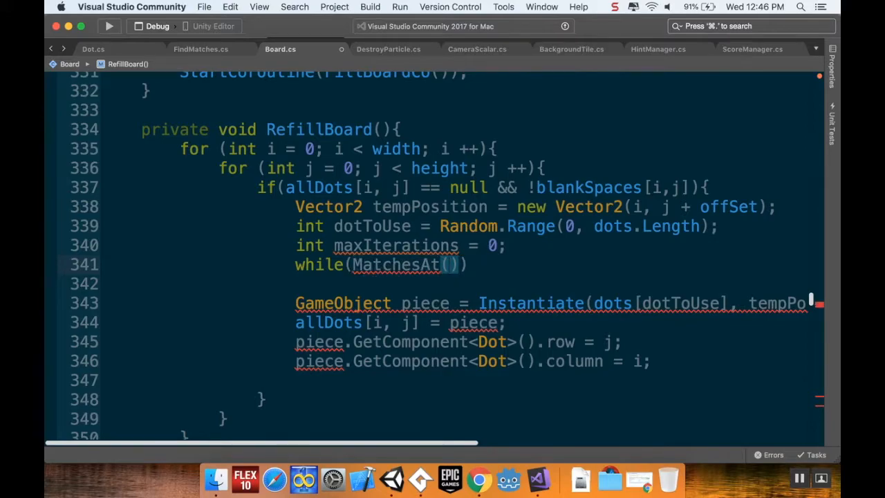
pyautogui.write('j,')
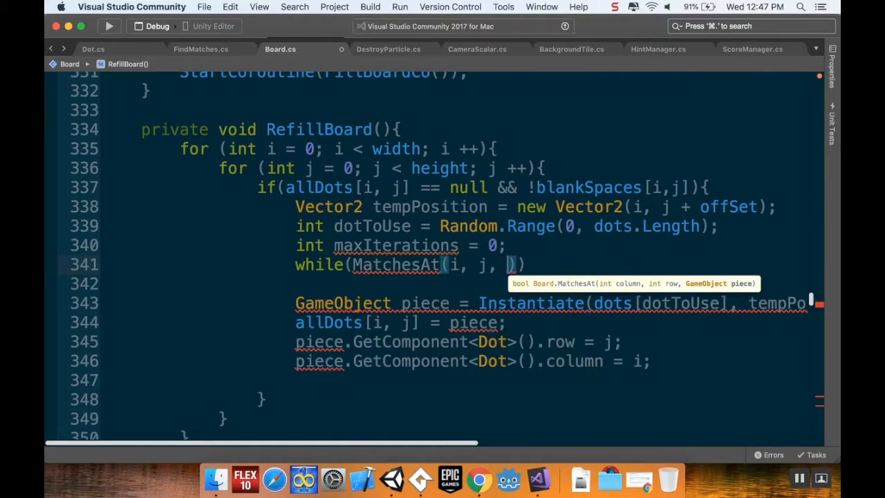
pyautogui.write('dots[')
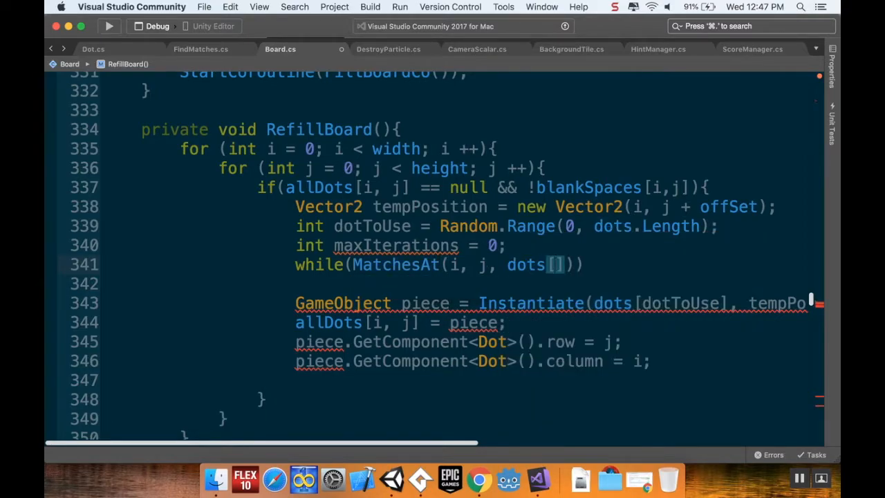
pyautogui.write('dotToUse')
pyautogui.write('maxIterations')
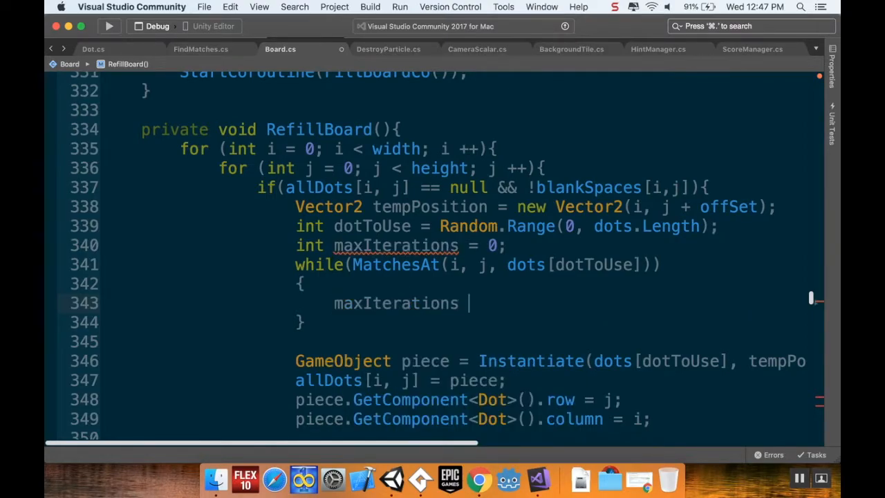
pyautogui.write('++;')
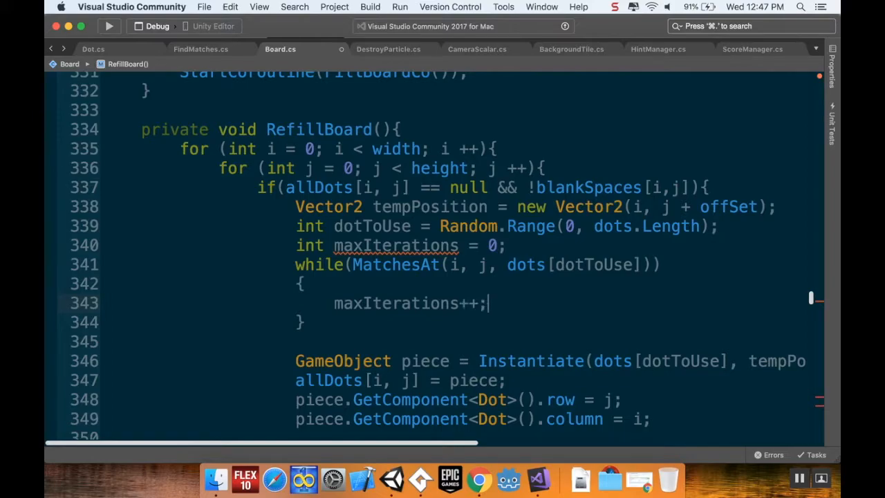
pyautogui.press('Return')
pyautogui.write('dotToUse = Random.Range(0, dots.Length);')
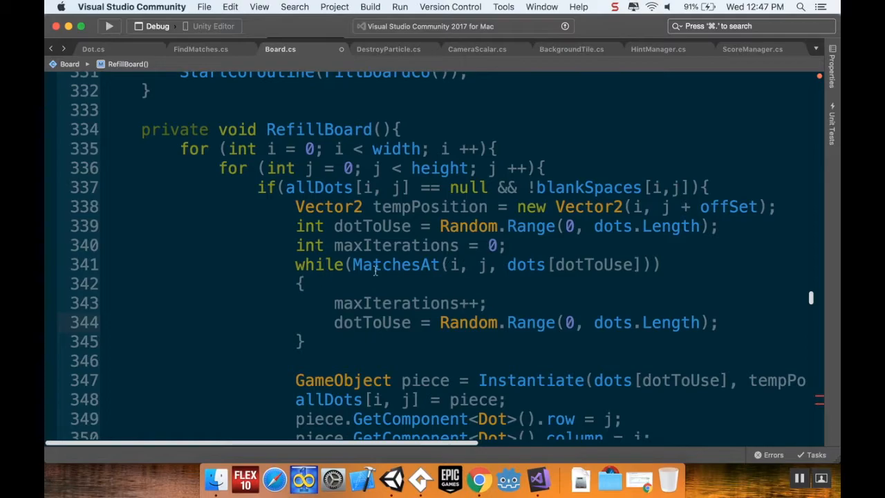
# - Add '&& maxIterations < 100' to the while condition and reset maxIterations to 0 after the loop
pyautogui.click(508, 245)
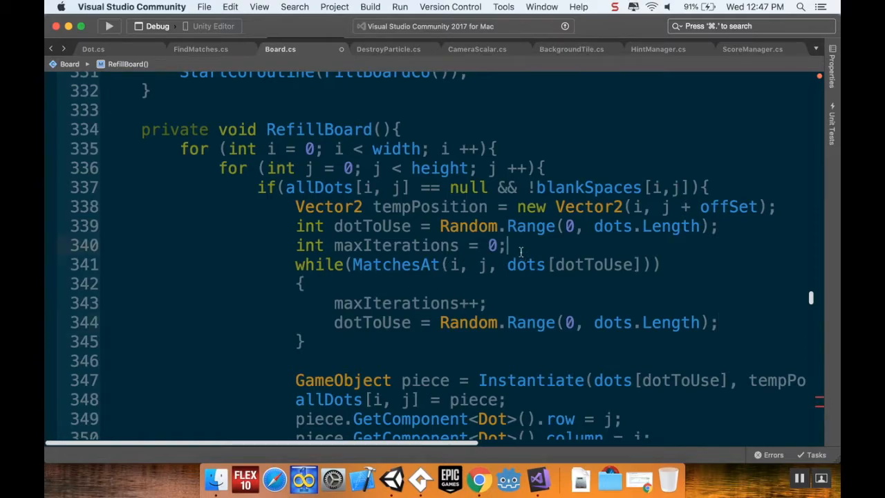
pyautogui.press('Return')
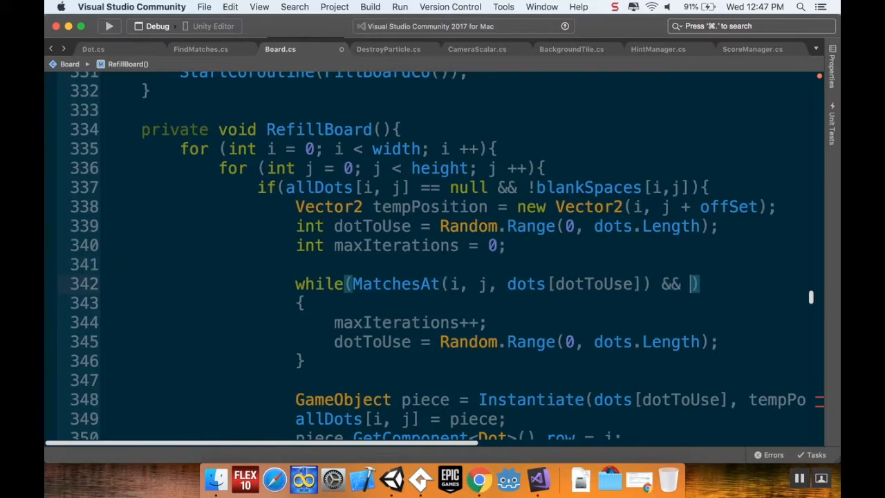
pyautogui.write('maxIterations <')
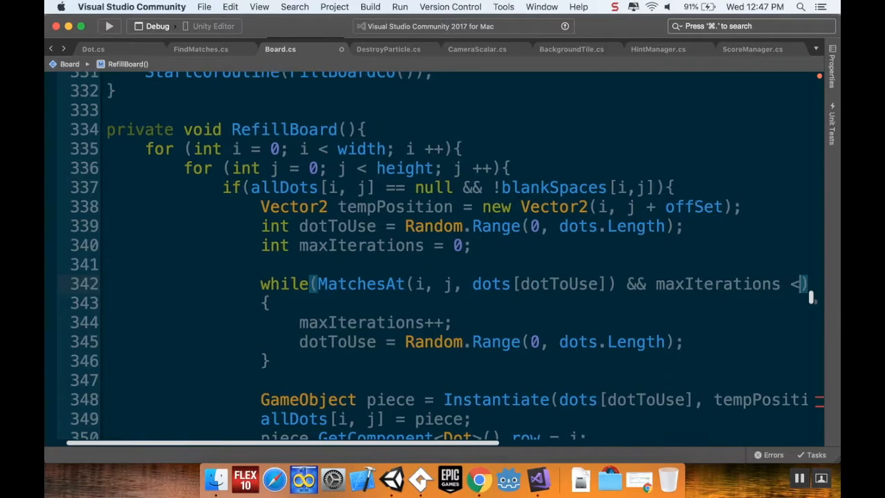
pyautogui.write('100)')
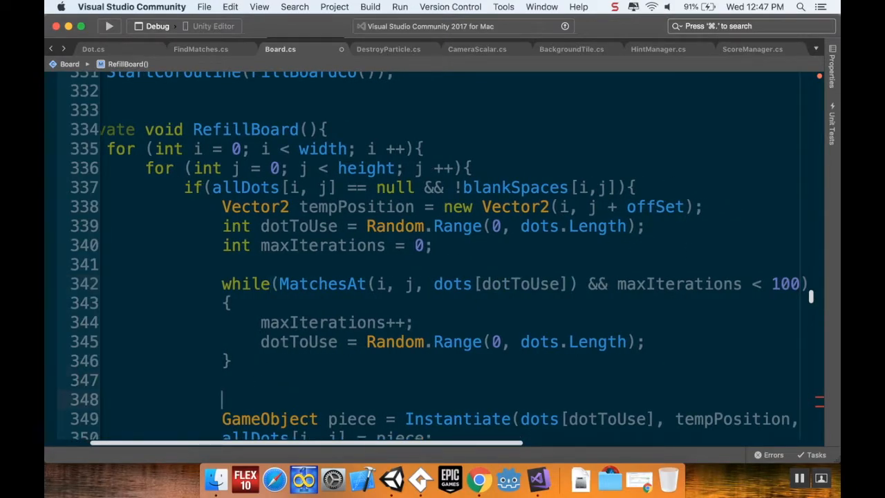
pyautogui.write('maxIterations = 0;')
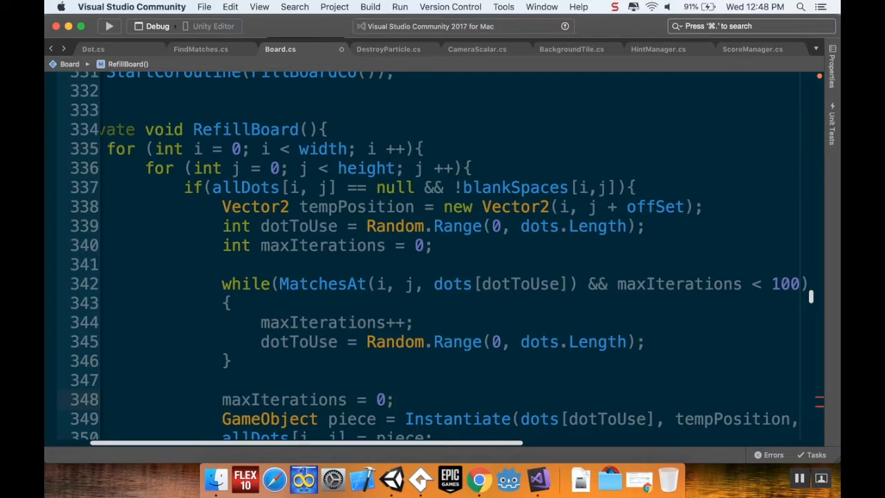
pyautogui.click(394, 399)
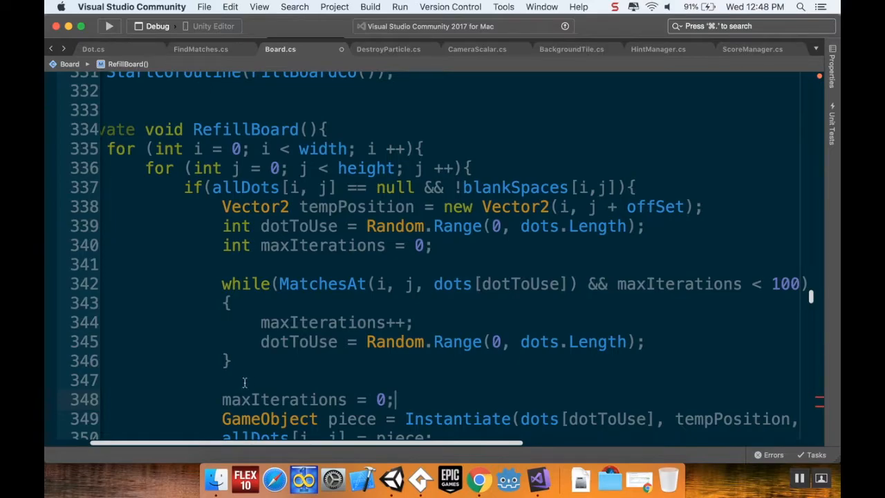
pyautogui.moveTo(246, 386)
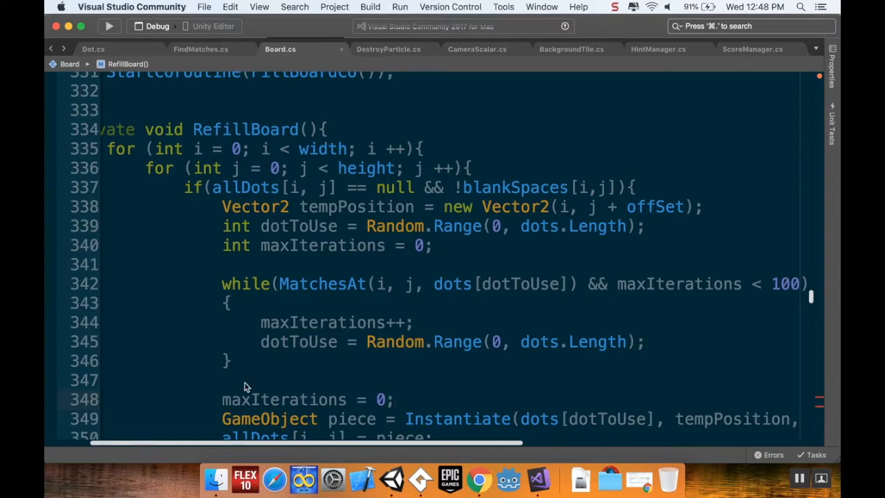
pyautogui.moveTo(246, 283)
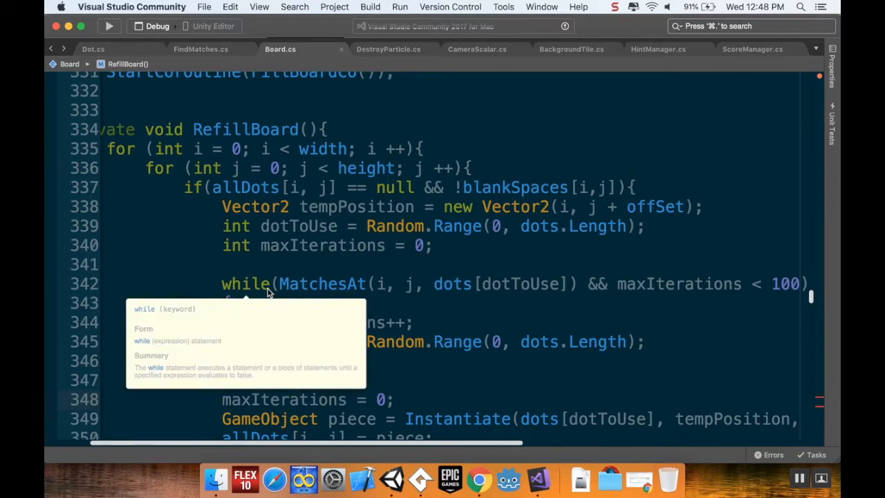
pyautogui.moveTo(813, 299)
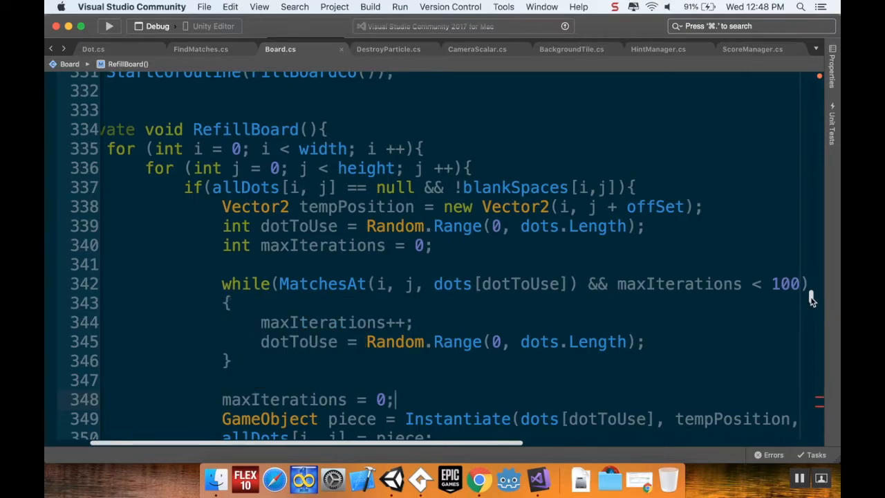
# - Replace refillDelay with 0.5f in both ShuffleBoard WaitForSeconds calls, then return to the file's top
pyautogui.scroll(-3)
pyautogui.write('yield return new WaitForSeconds();')
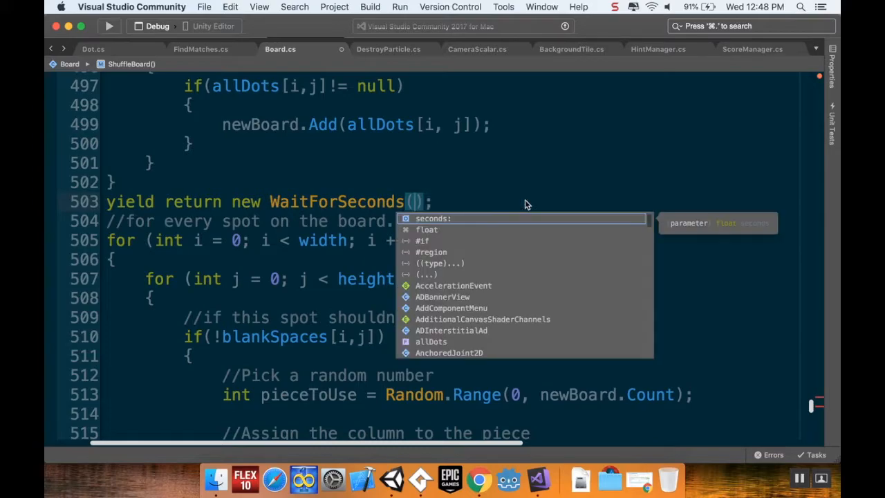
pyautogui.write('0.5')
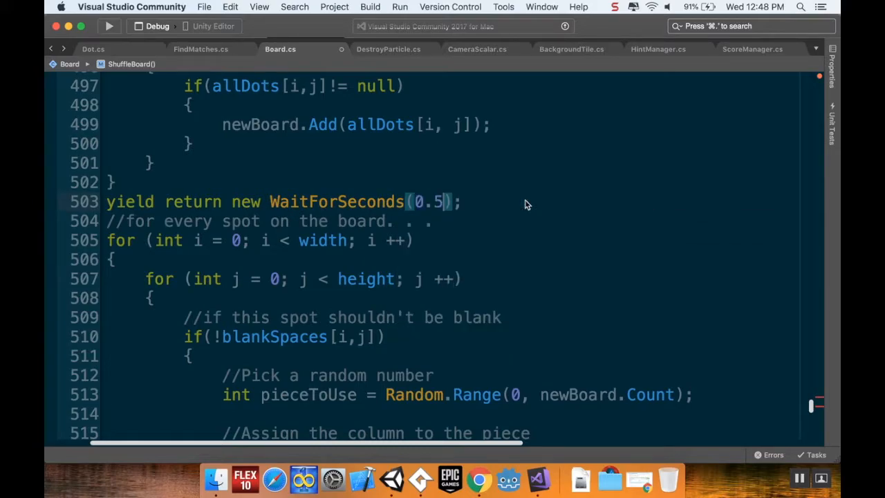
pyautogui.write('f')
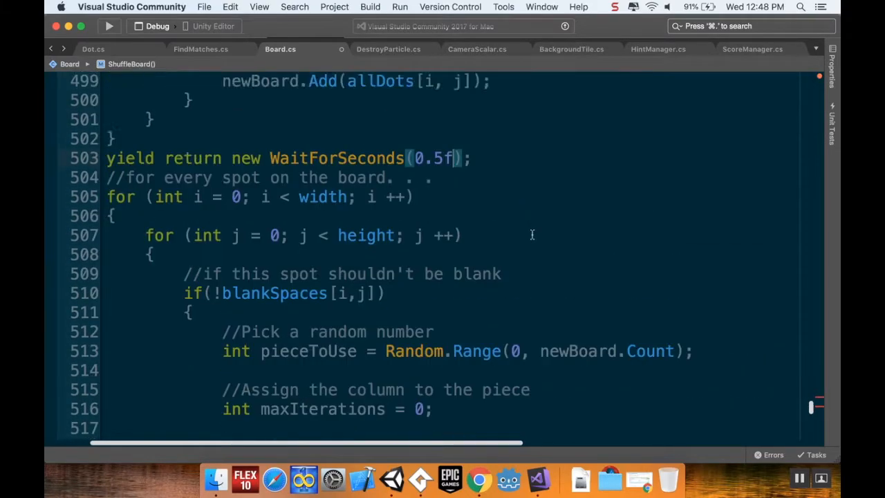
pyautogui.scroll(3)
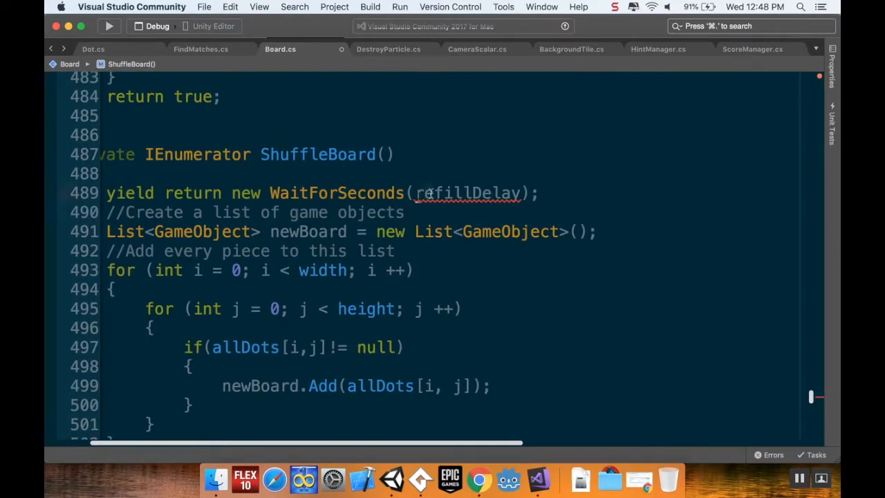
pyautogui.write('r')
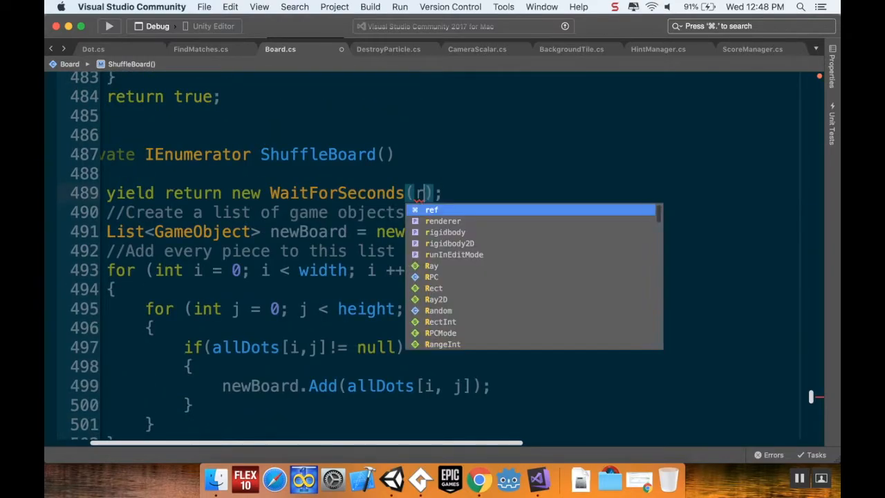
pyautogui.write('0.')
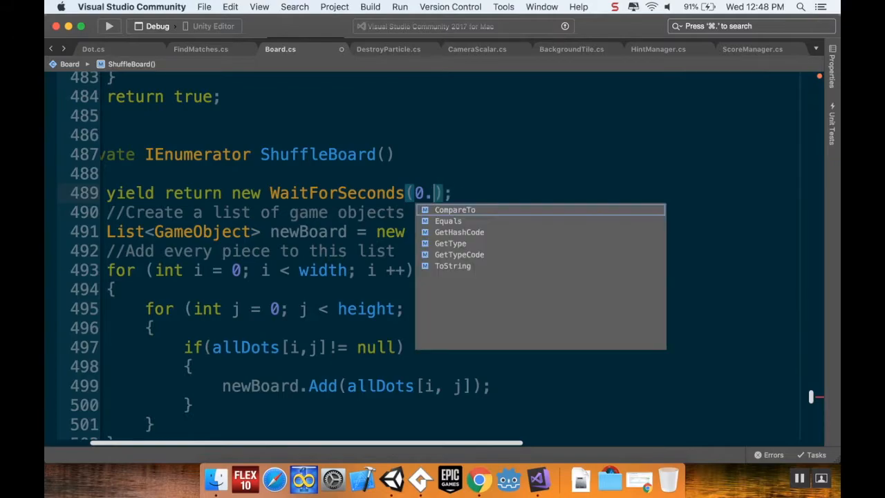
pyautogui.write('5')
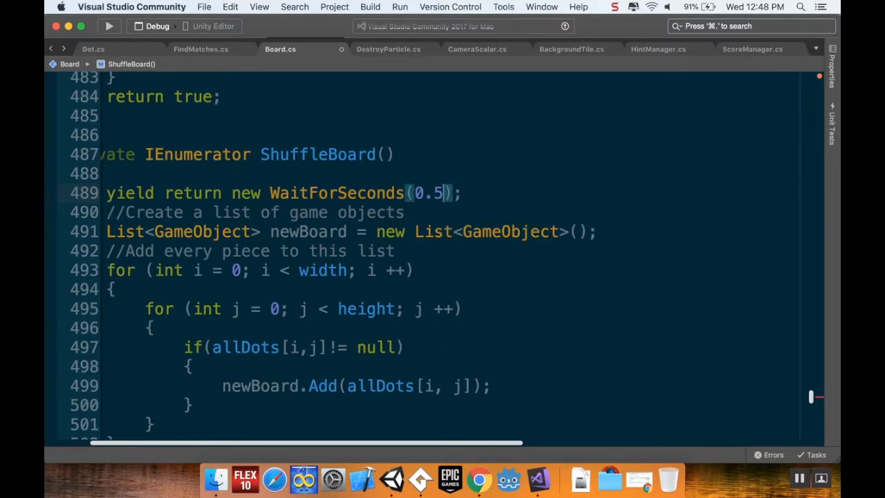
pyautogui.write('f')
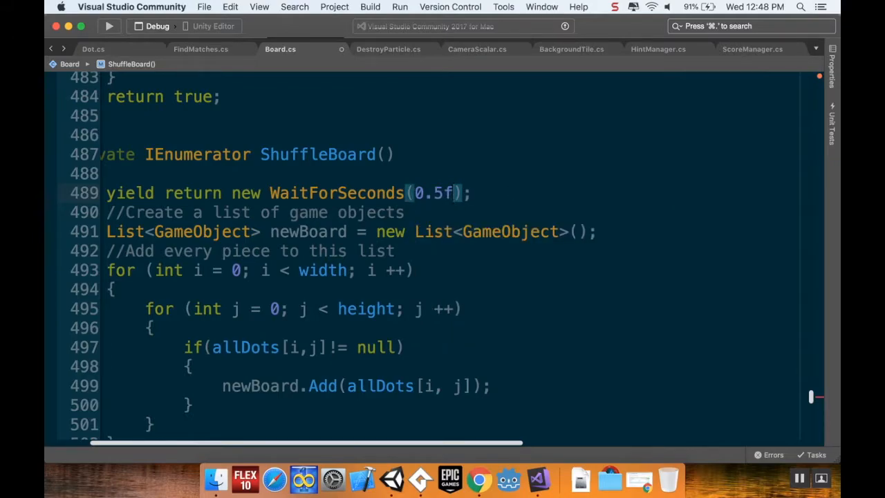
pyautogui.scroll(3)
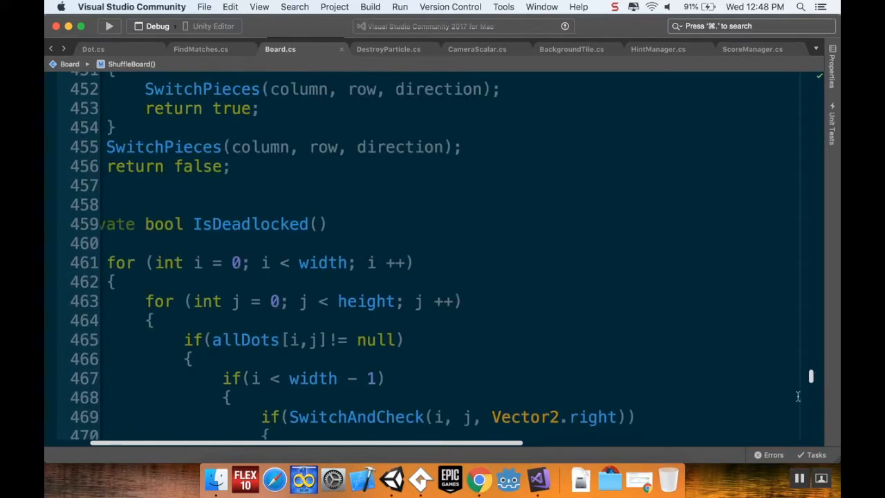
pyautogui.scroll(3)
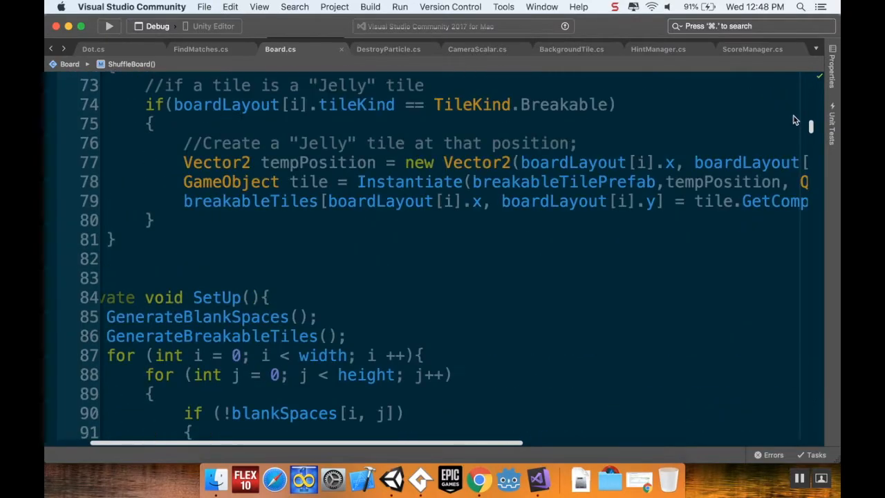
pyautogui.scroll(3)
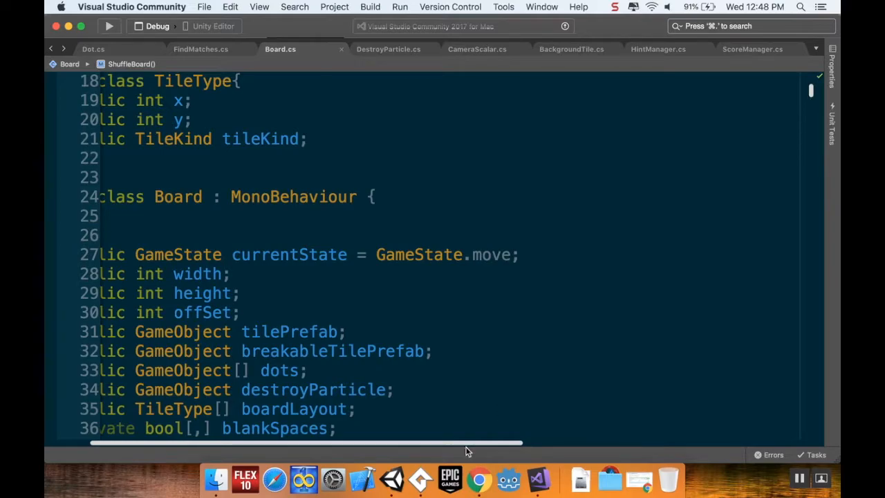
pyautogui.moveTo(467, 443); pyautogui.dragTo(366, 442)
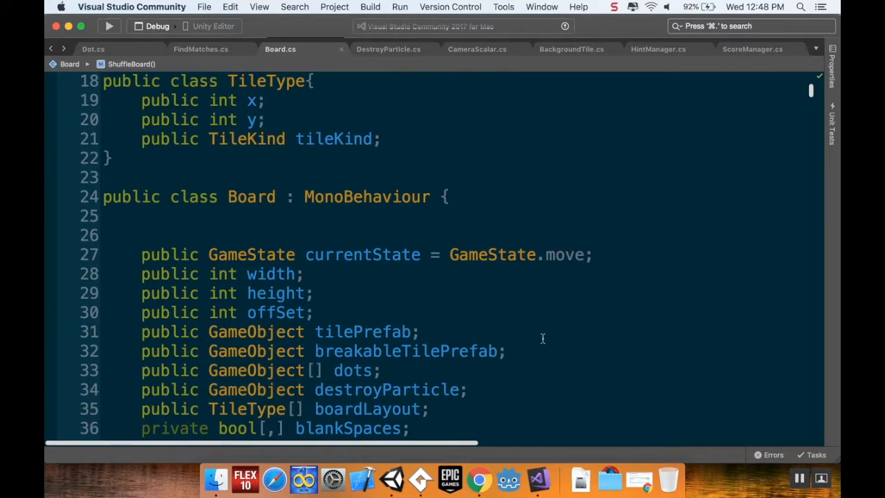
pyautogui.scroll(-3)
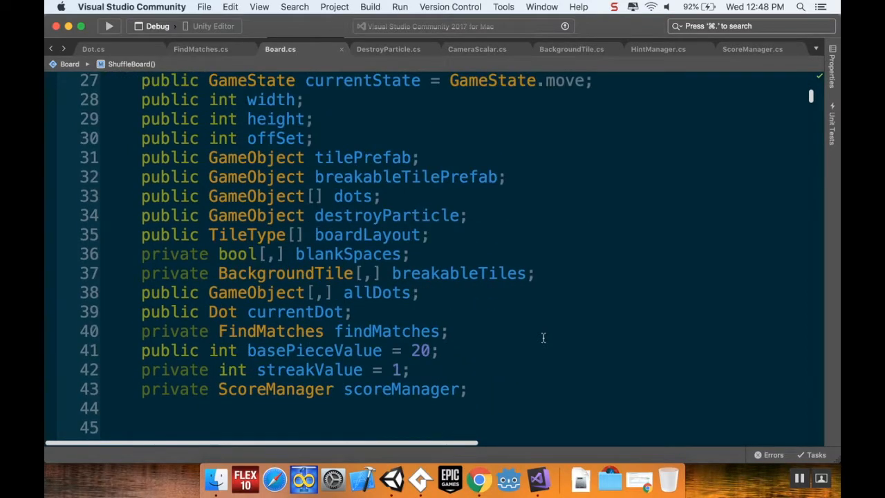
pyautogui.scroll(-3)
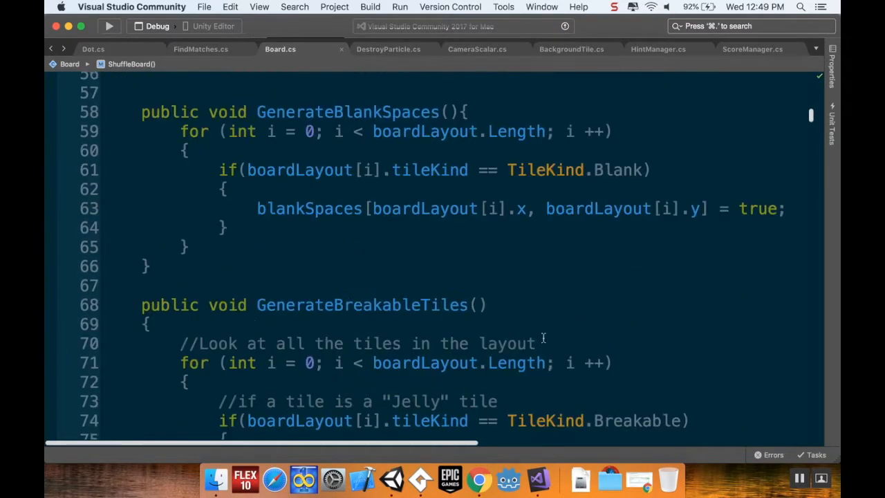
pyautogui.scroll(-3)
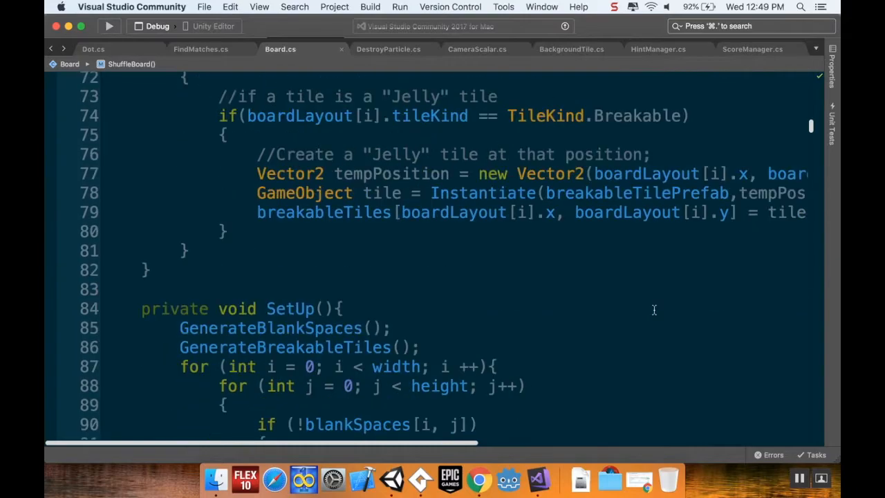
pyautogui.scroll(-3)
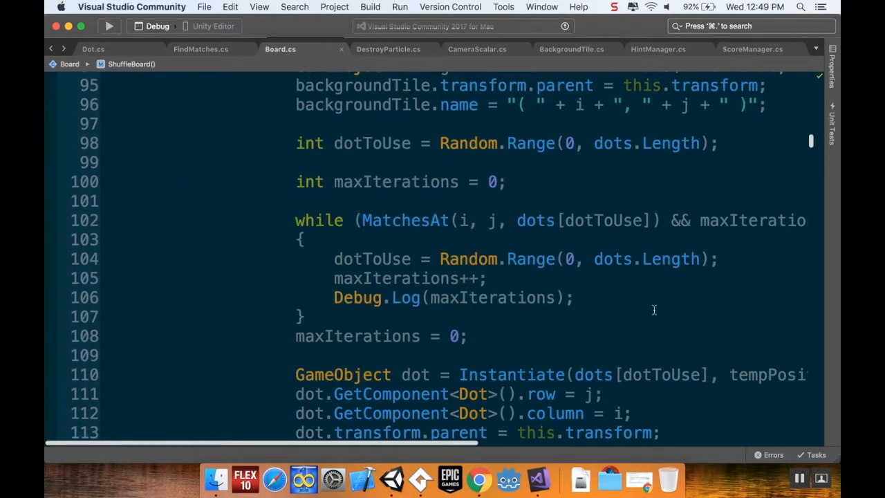
pyautogui.moveTo(636, 291)
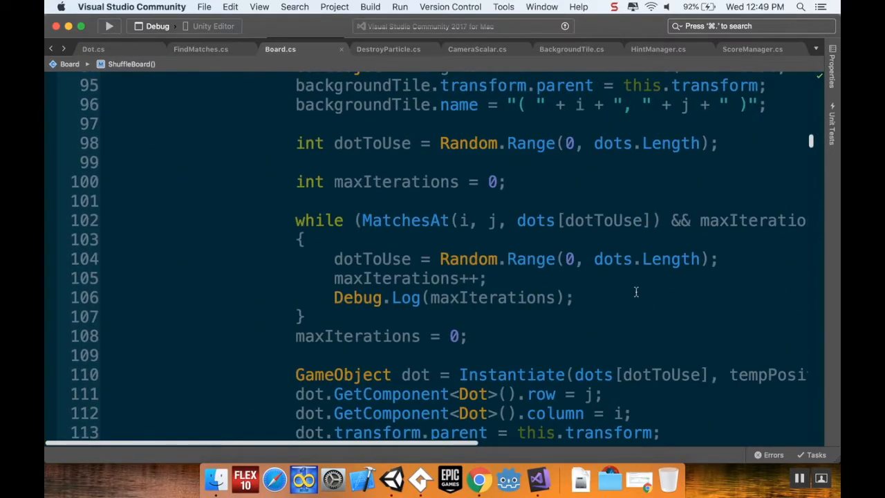
pyautogui.moveTo(622, 289)
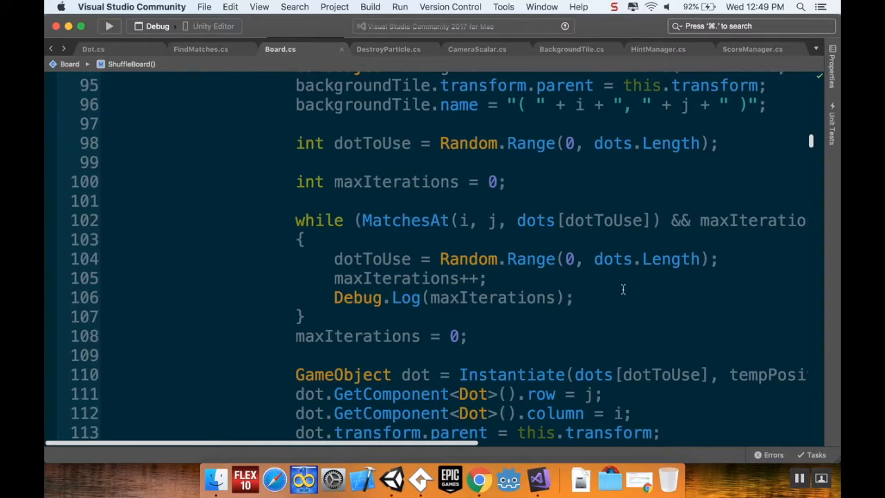
pyautogui.scroll(-3)
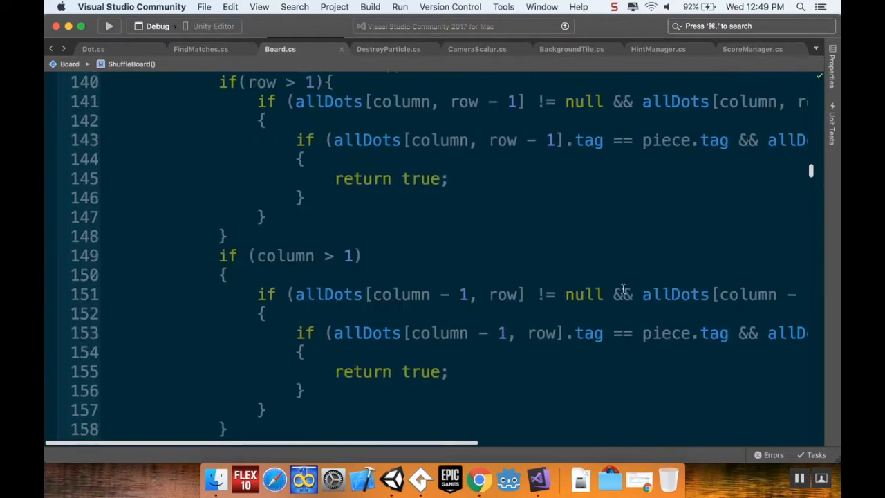
pyautogui.scroll(-3)
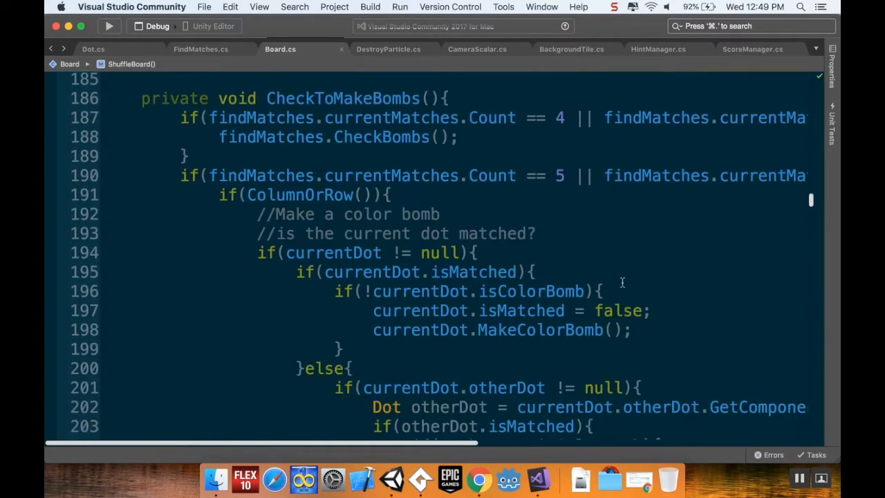
pyautogui.scroll(-3)
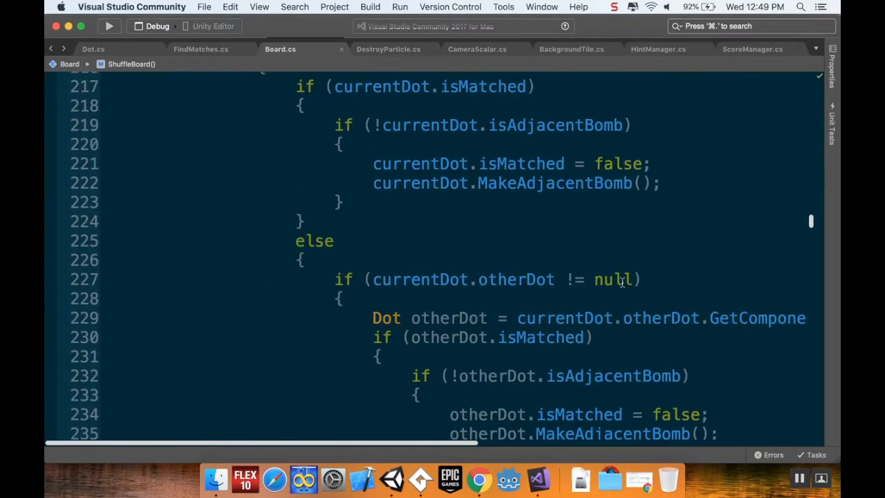
pyautogui.scroll(3)
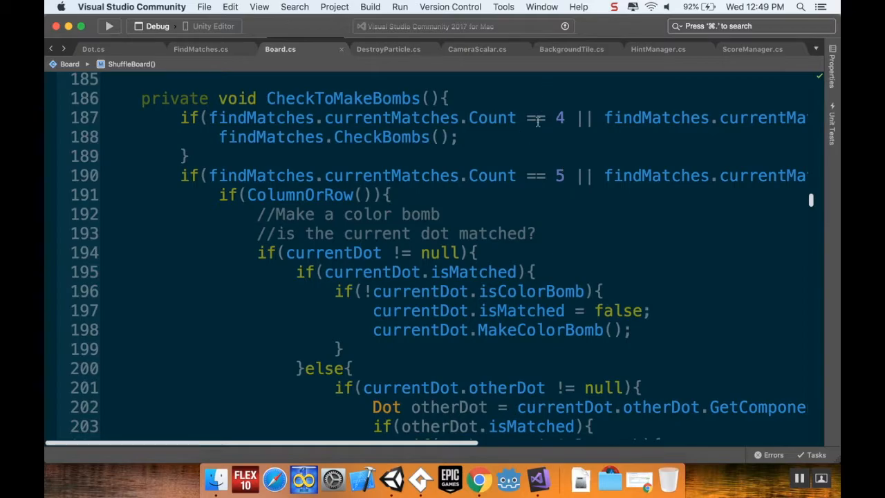
pyautogui.moveTo(564, 217)
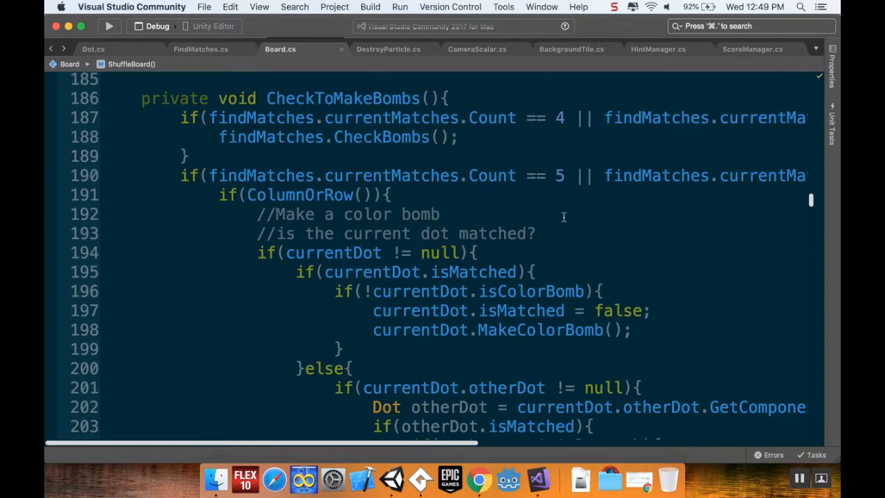
pyautogui.scroll(-3)
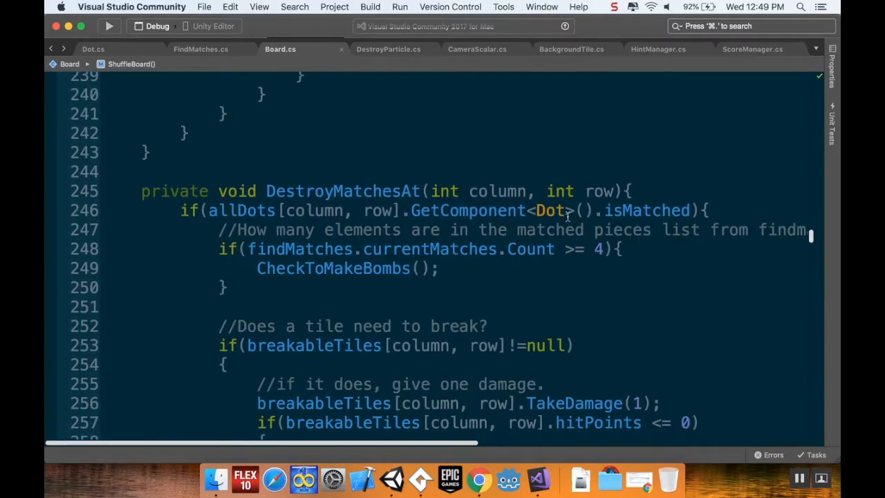
pyautogui.scroll(-3)
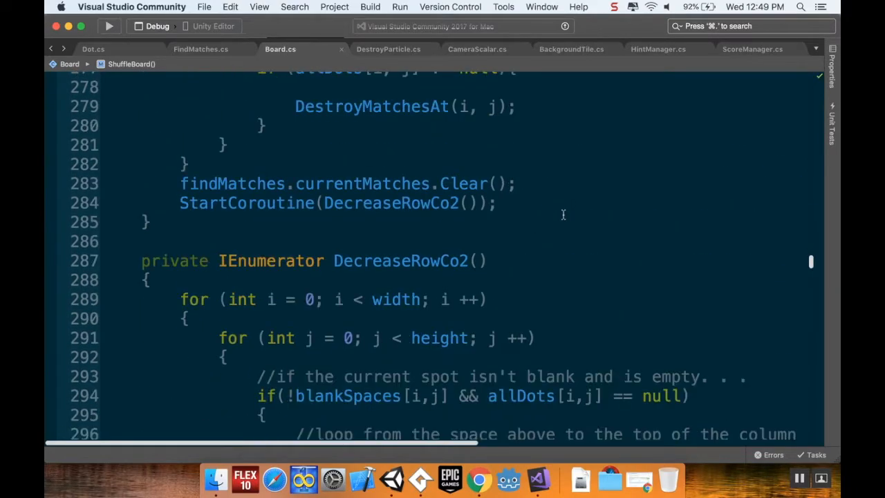
pyautogui.scroll(-3)
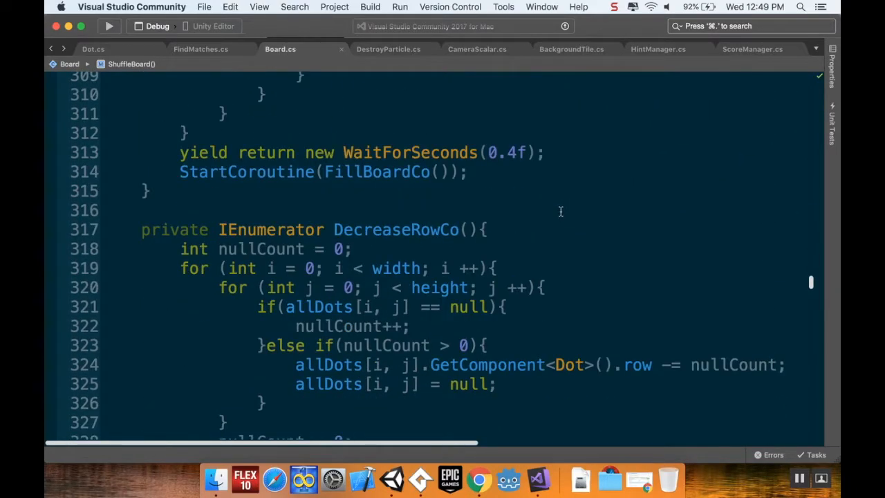
pyautogui.scroll(3)
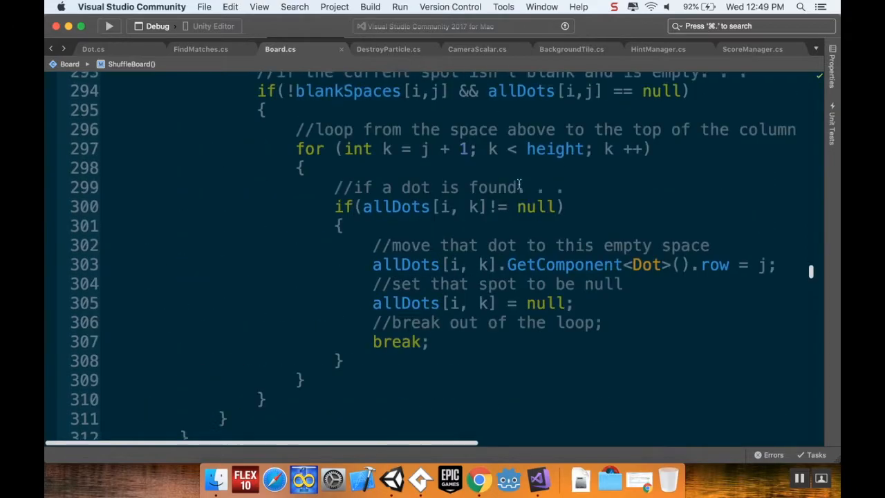
pyautogui.scroll(-3)
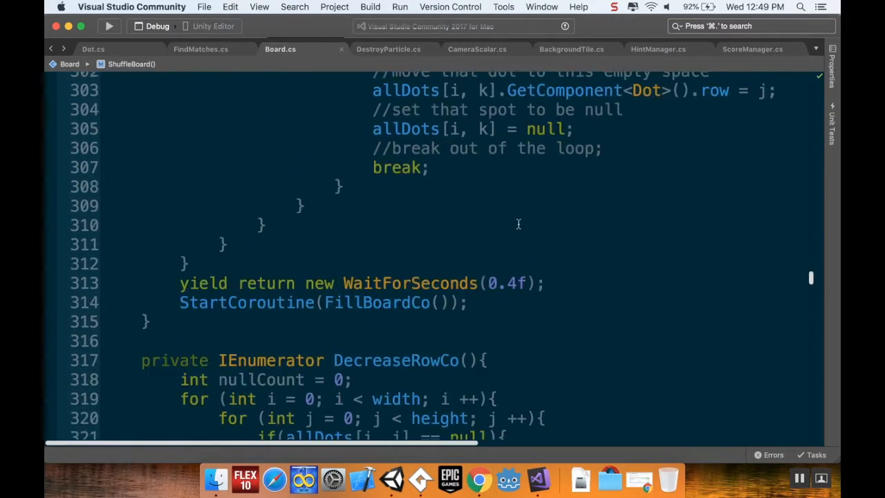
pyautogui.scroll(-3)
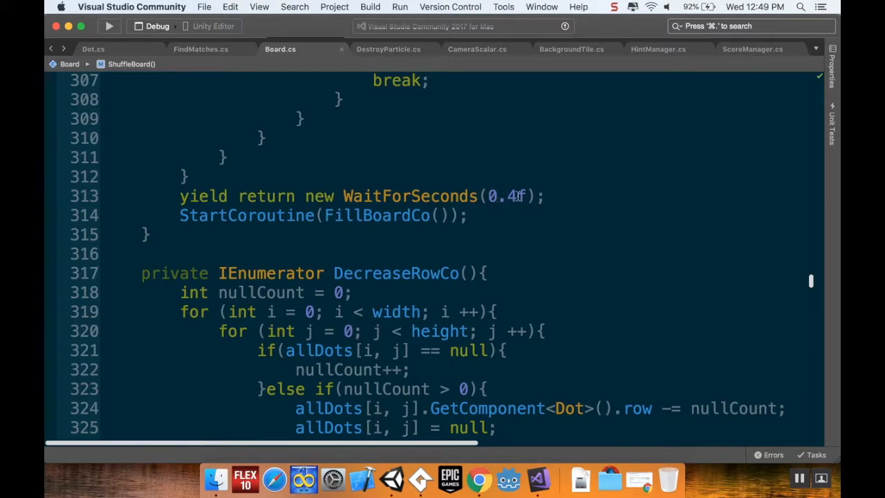
pyautogui.moveTo(676, 266)
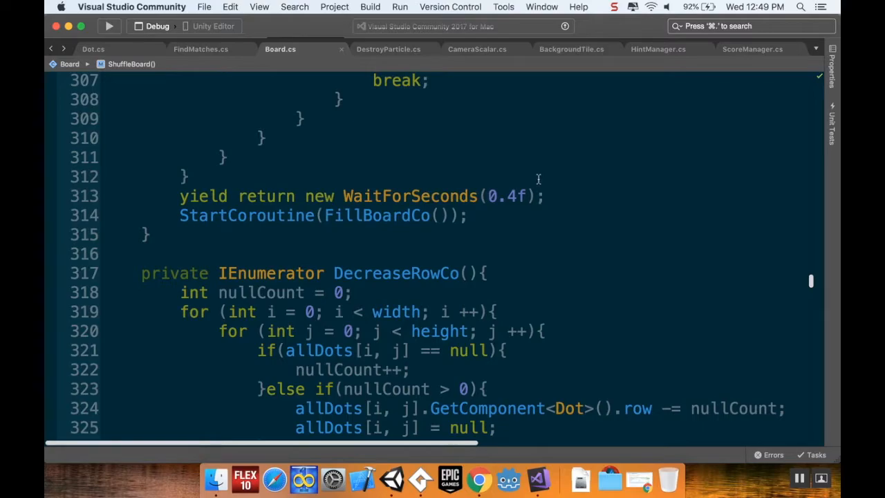
pyautogui.moveTo(510, 194)
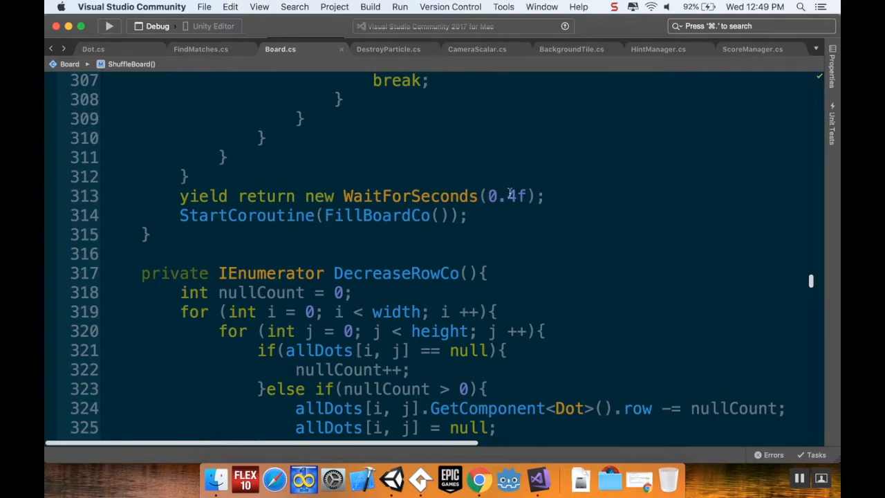
pyautogui.moveTo(815, 290)
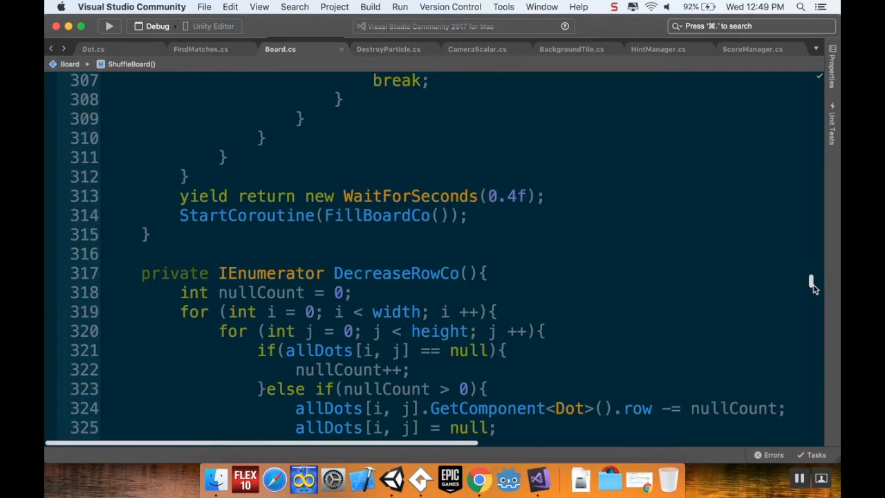
# - Declare public float refillDelay = 0.5f; on a new line below the scoreManager field
pyautogui.scroll(3)
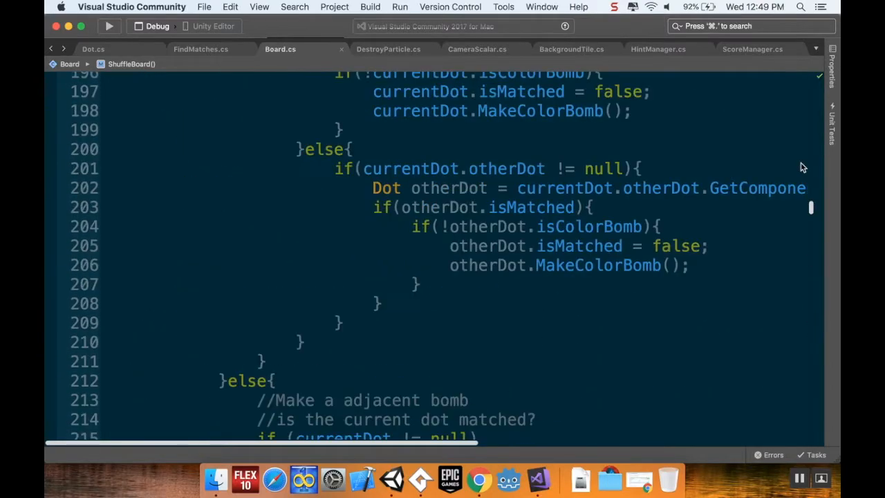
pyautogui.scroll(3)
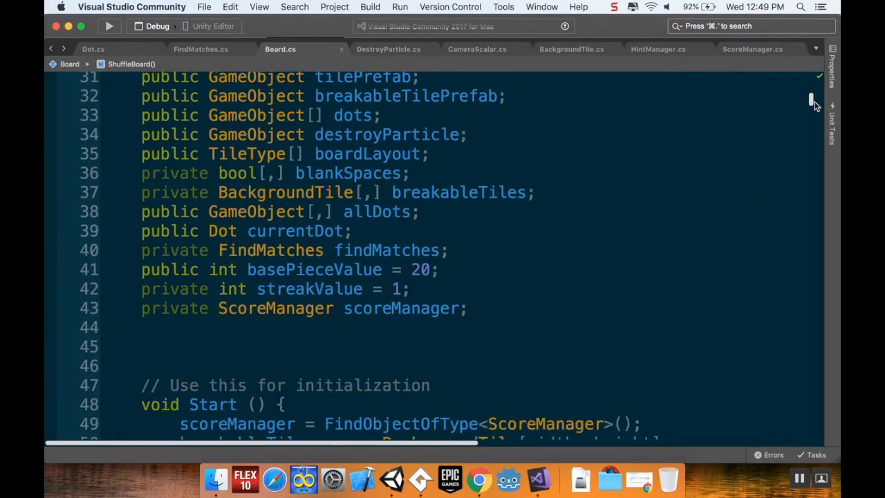
pyautogui.scroll(3)
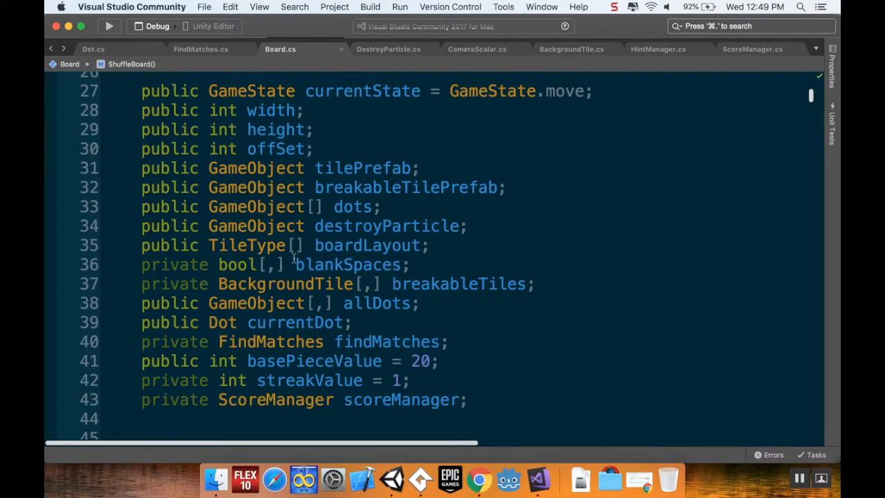
pyautogui.click(468, 399)
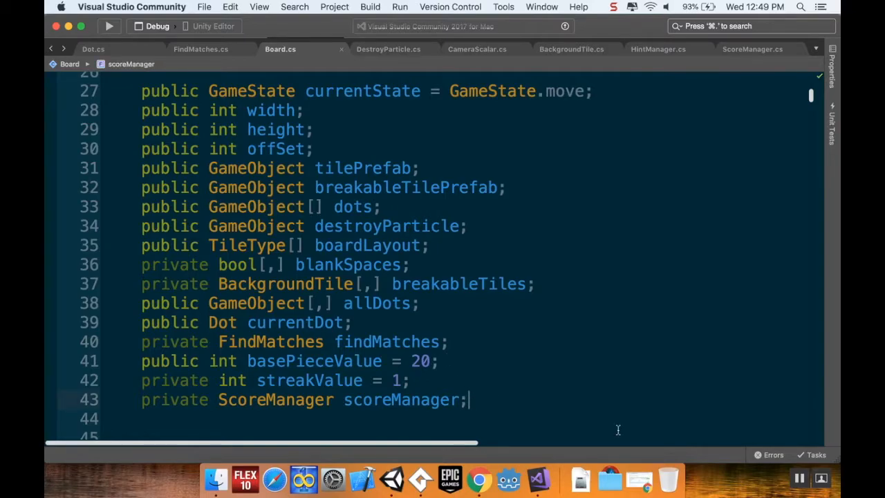
pyautogui.moveTo(620, 434)
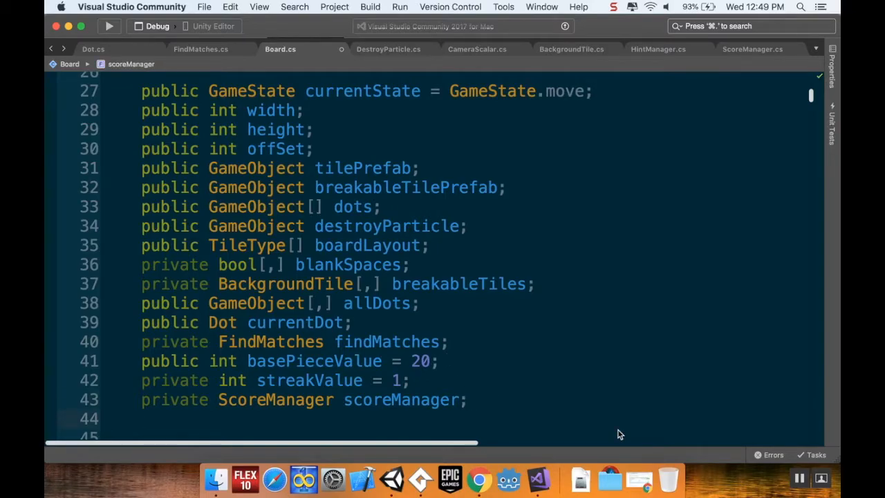
pyautogui.write('public float refillDelay =')
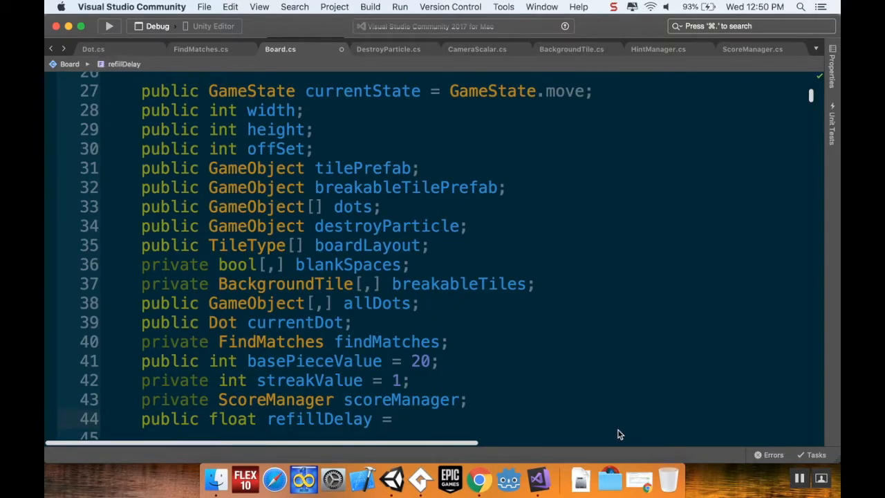
pyautogui.write('0.5')
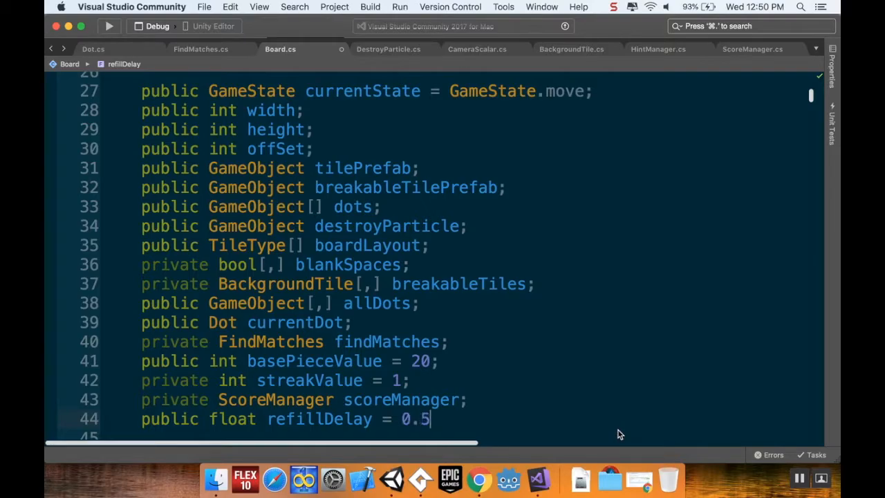
pyautogui.write('f;')
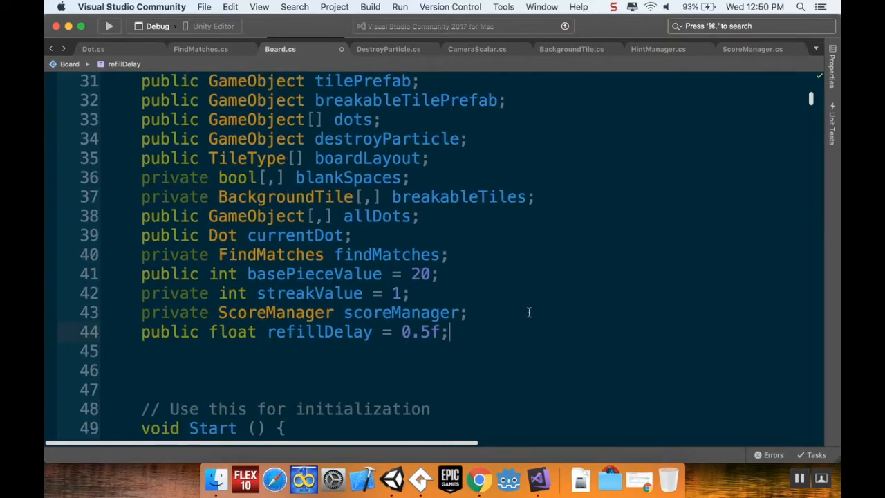
pyautogui.moveTo(372, 332)
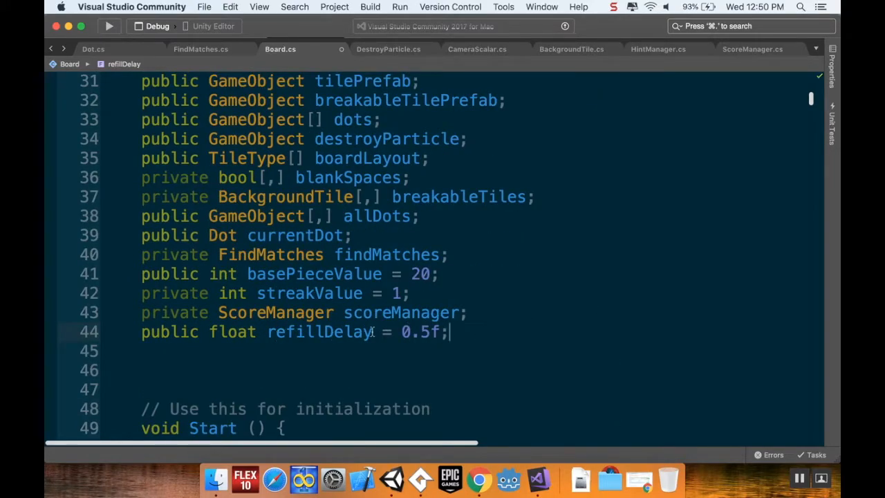
pyautogui.scroll(-3)
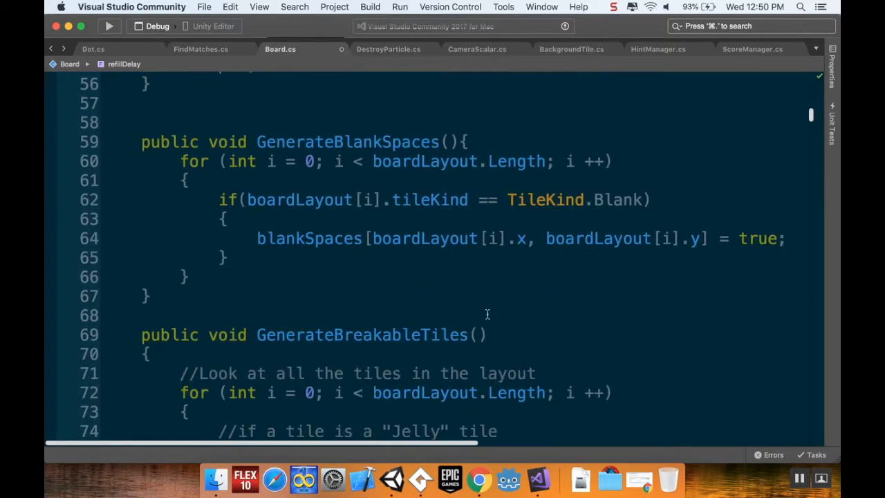
pyautogui.scroll(-3)
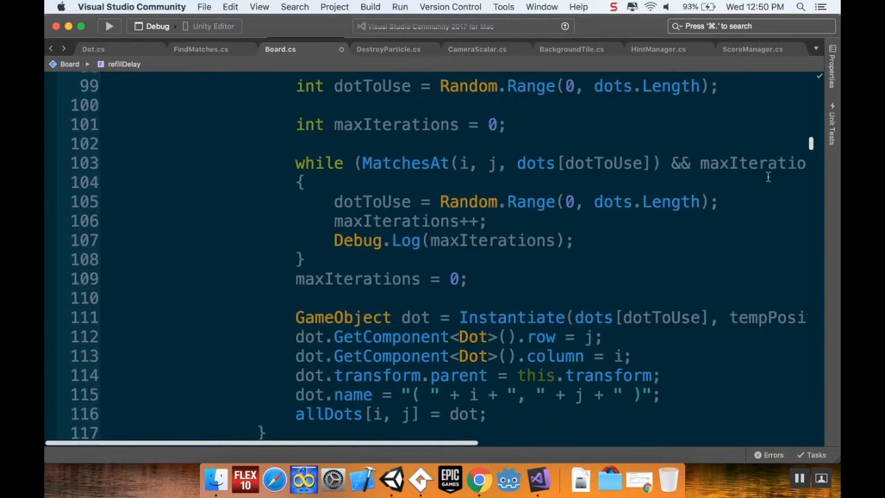
pyautogui.scroll(-3)
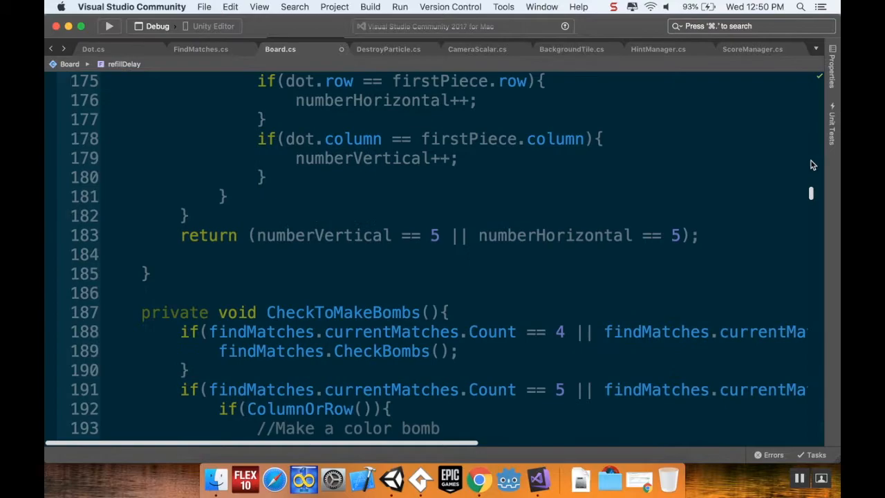
pyautogui.scroll(-3)
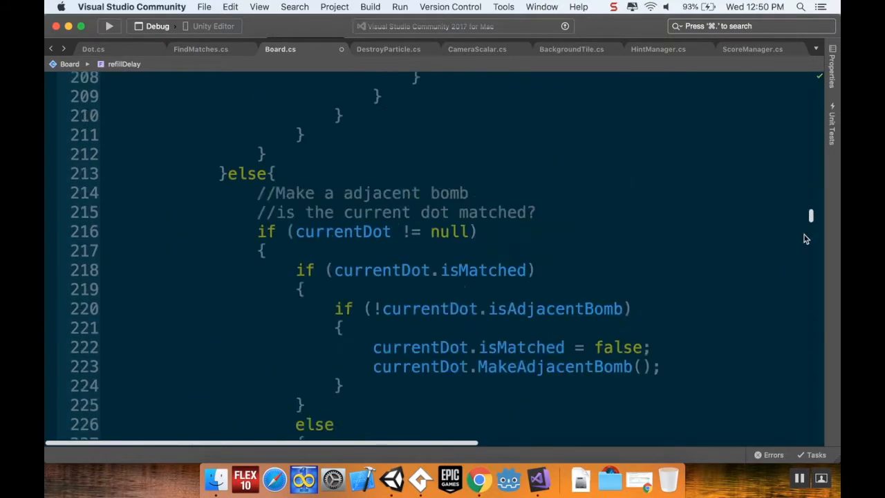
pyautogui.scroll(-3)
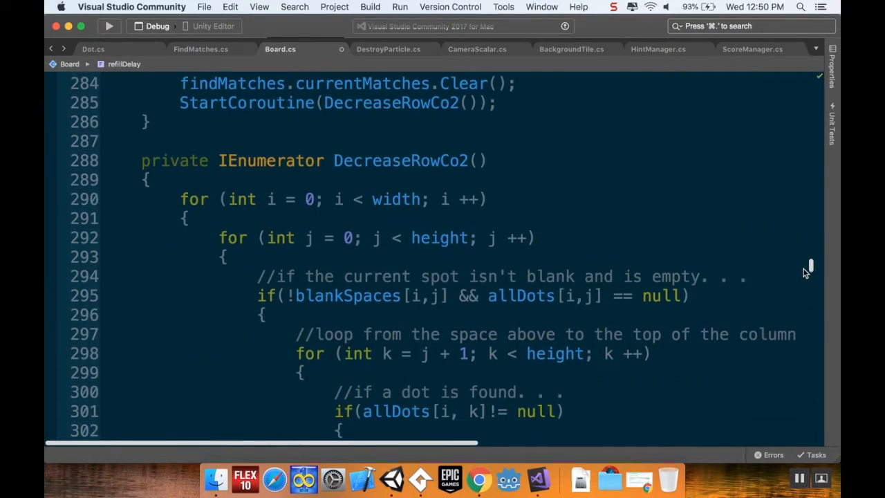
pyautogui.scroll(-3)
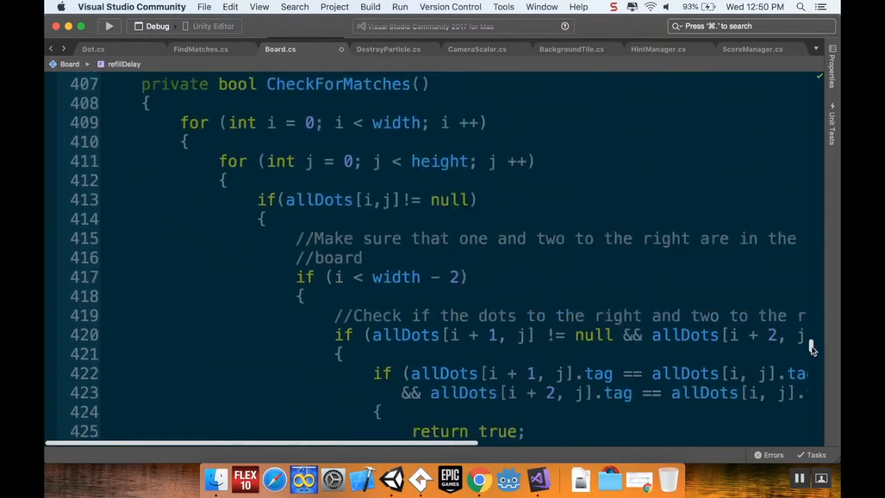
pyautogui.scroll(-3)
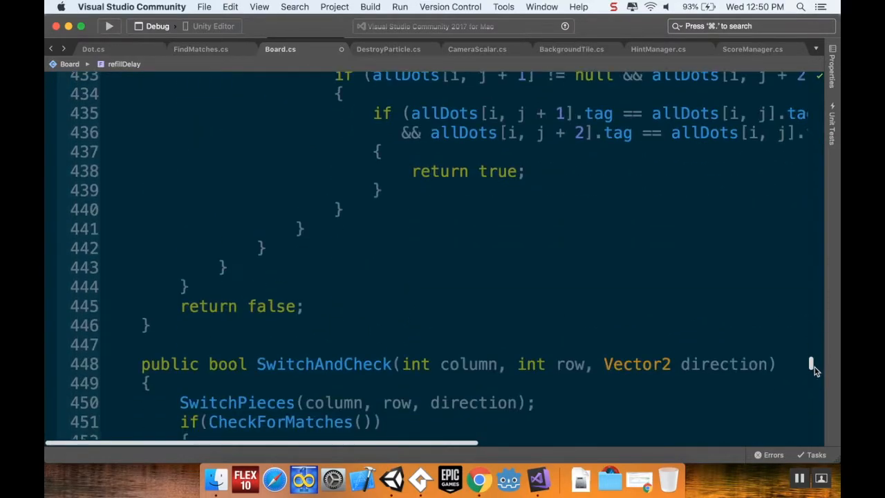
pyautogui.scroll(-3)
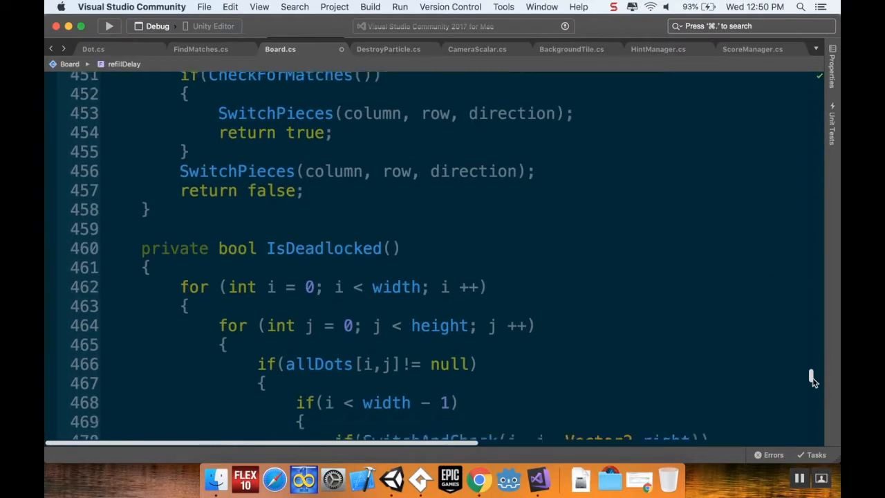
pyautogui.scroll(-3)
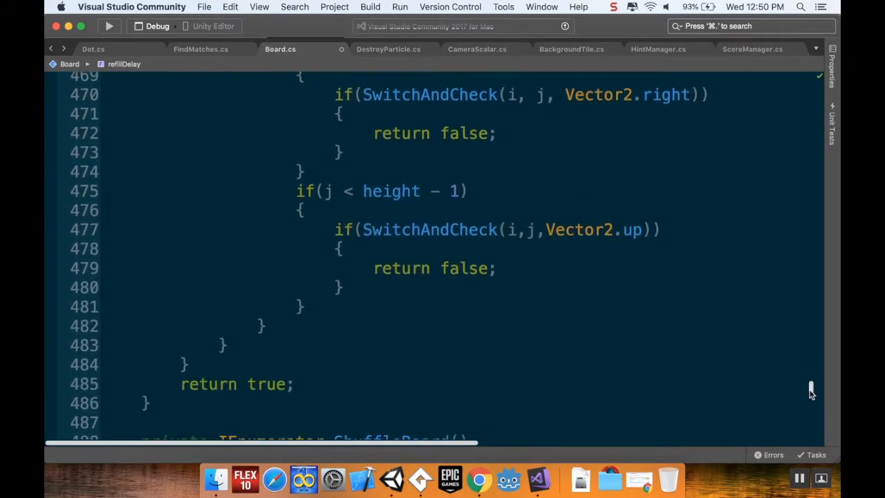
pyautogui.scroll(-3)
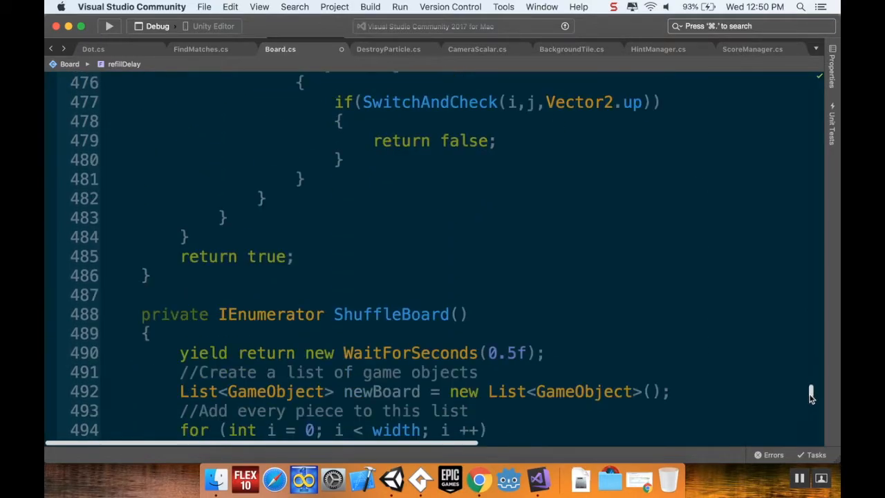
pyautogui.scroll(3)
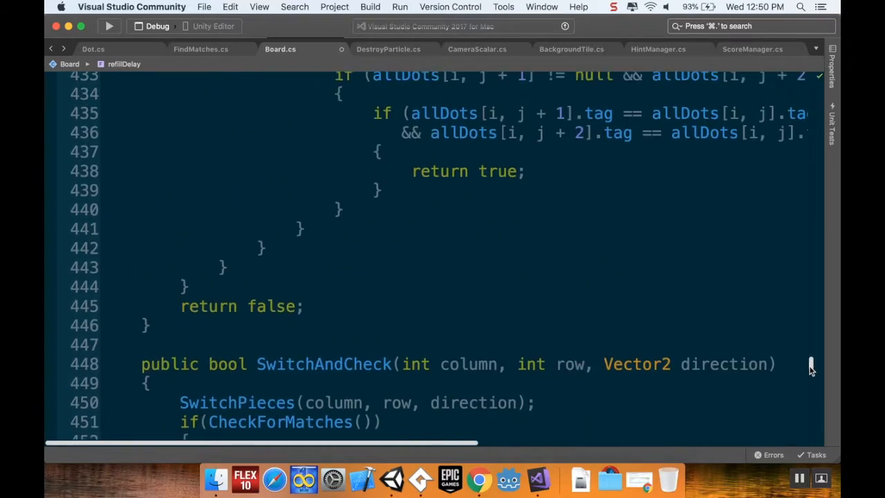
pyautogui.scroll(3)
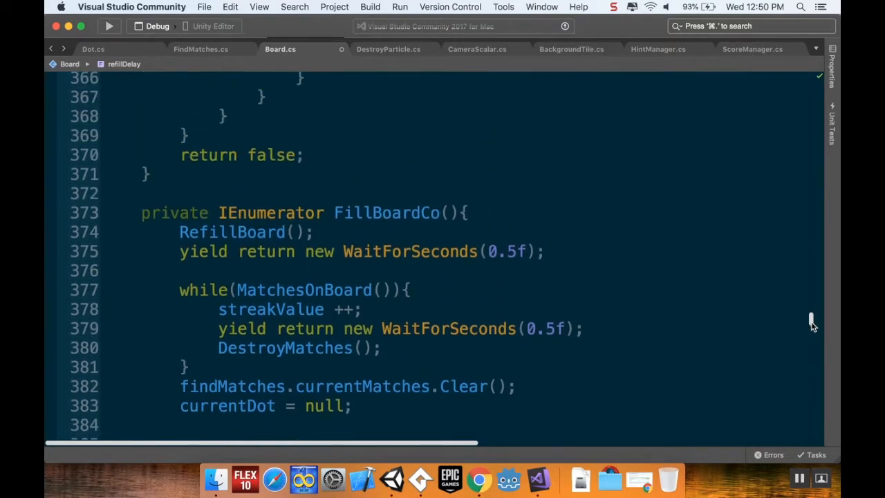
pyautogui.scroll(3)
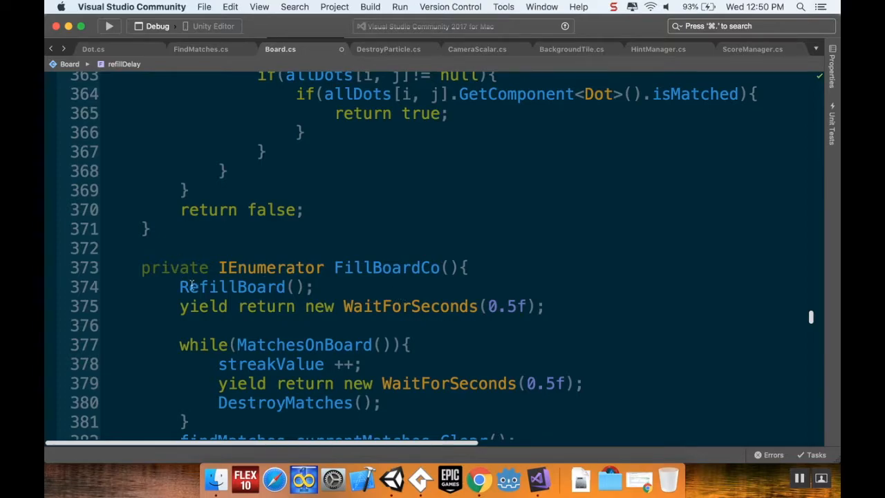
pyautogui.moveTo(482, 318)
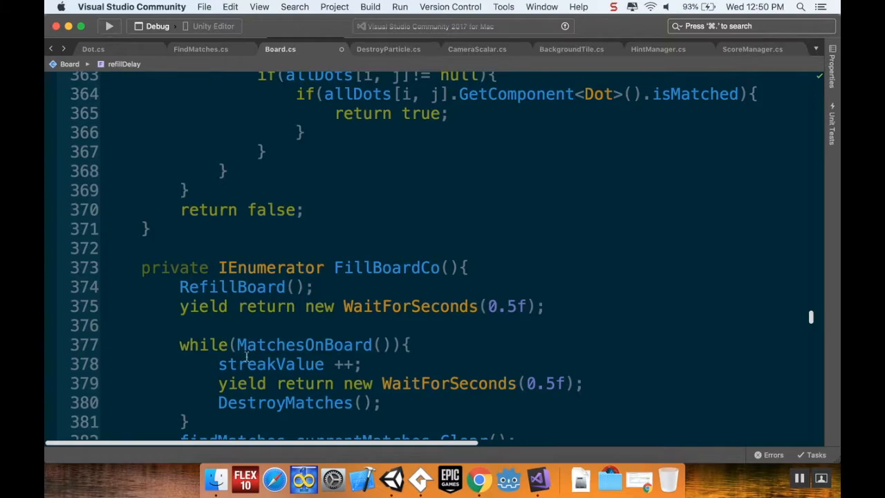
pyautogui.scroll(-3)
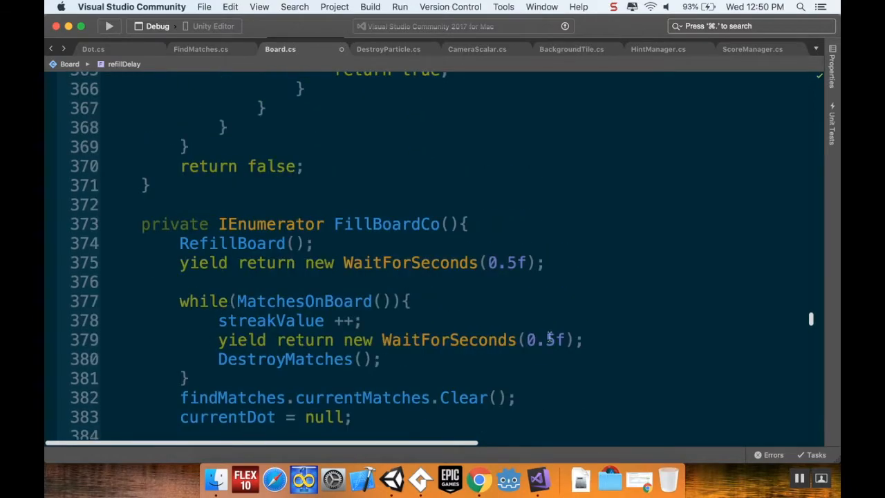
pyautogui.moveTo(202, 313)
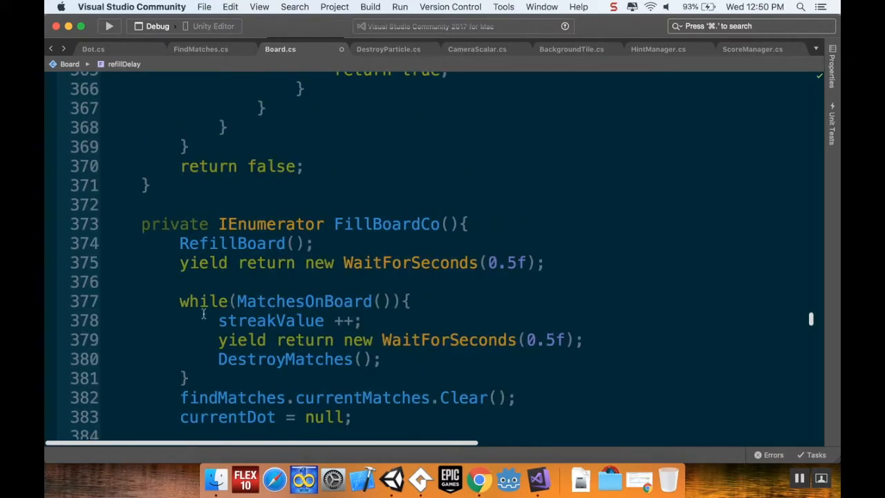
pyautogui.moveTo(296, 320)
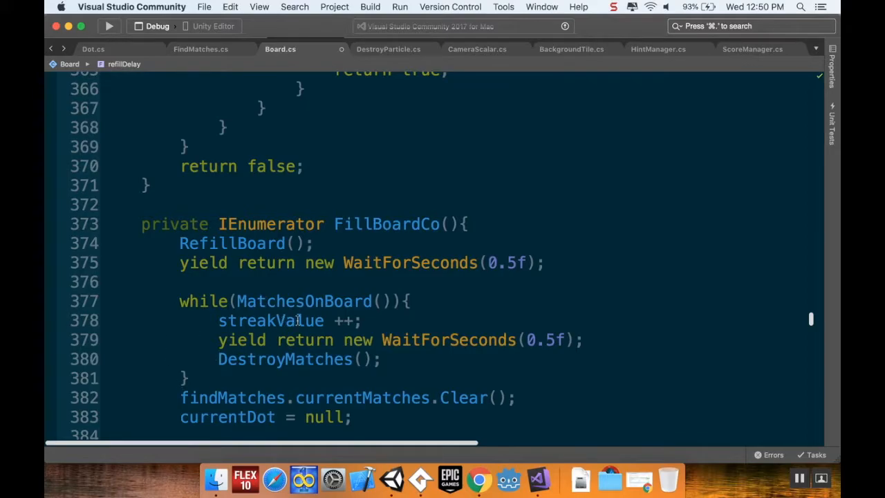
pyautogui.moveTo(355, 300)
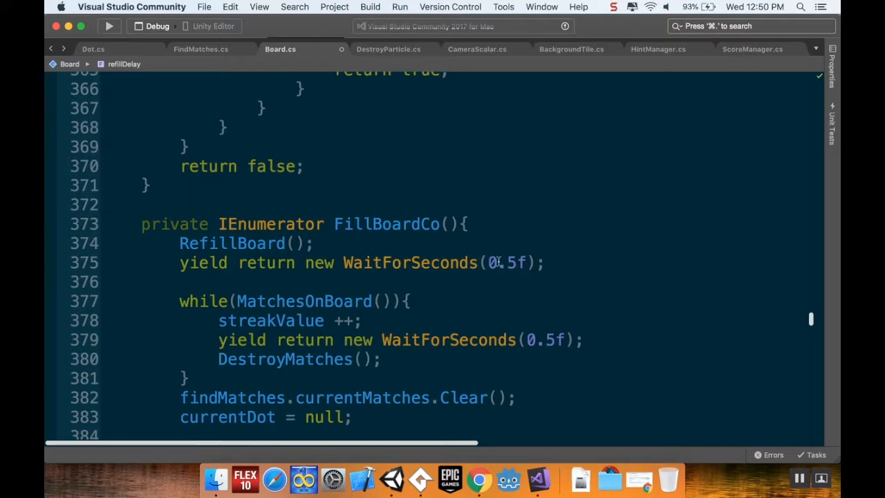
pyautogui.moveTo(412, 262)
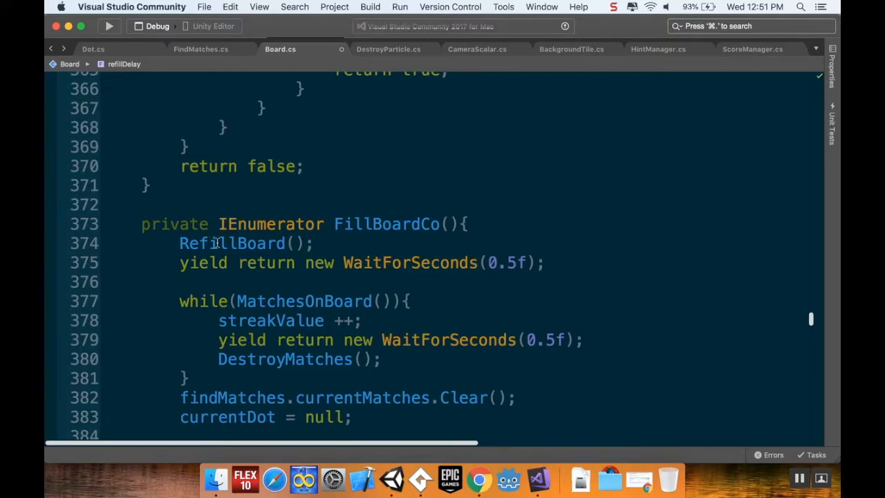
pyautogui.moveTo(204, 339)
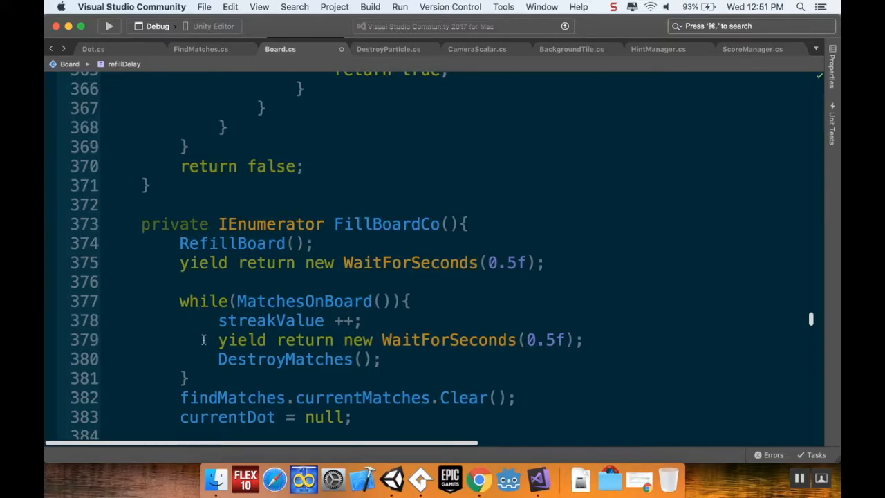
pyautogui.moveTo(186, 325)
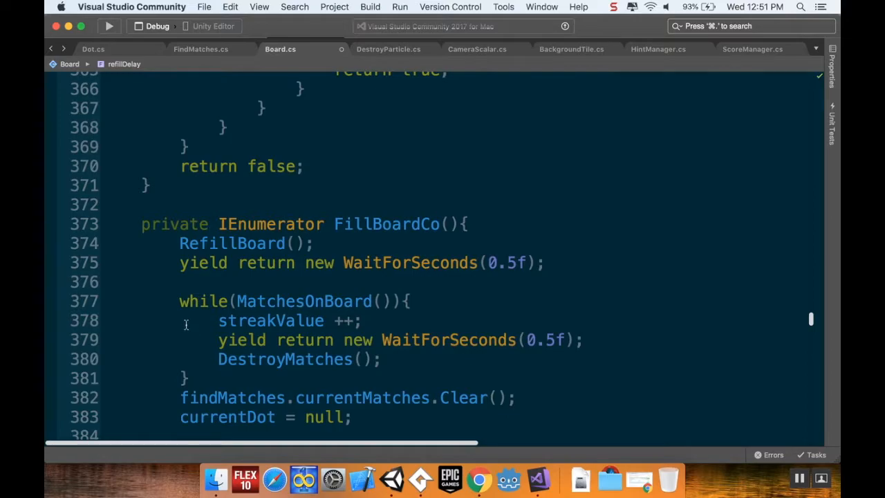
pyautogui.moveTo(173, 302)
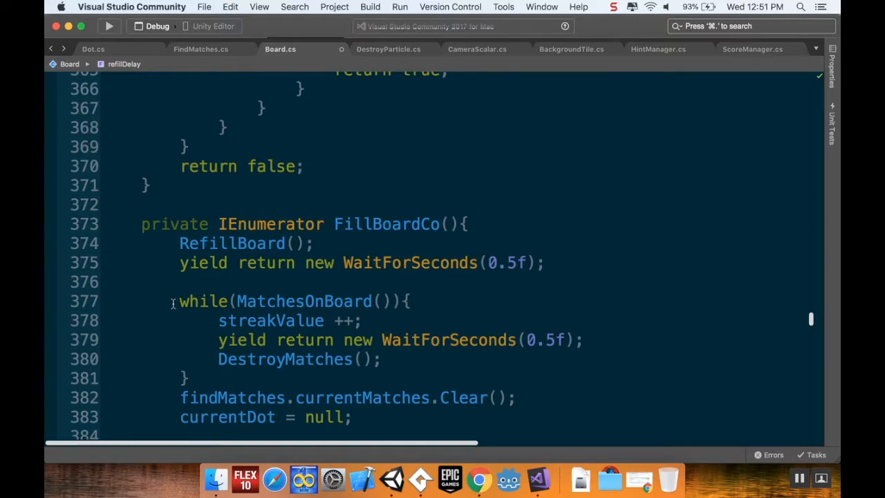
pyautogui.scroll(-3)
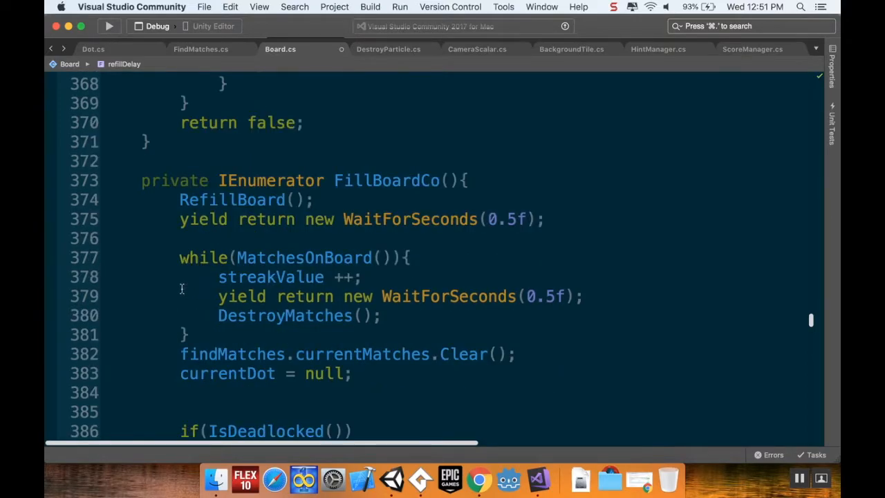
pyautogui.scroll(-3)
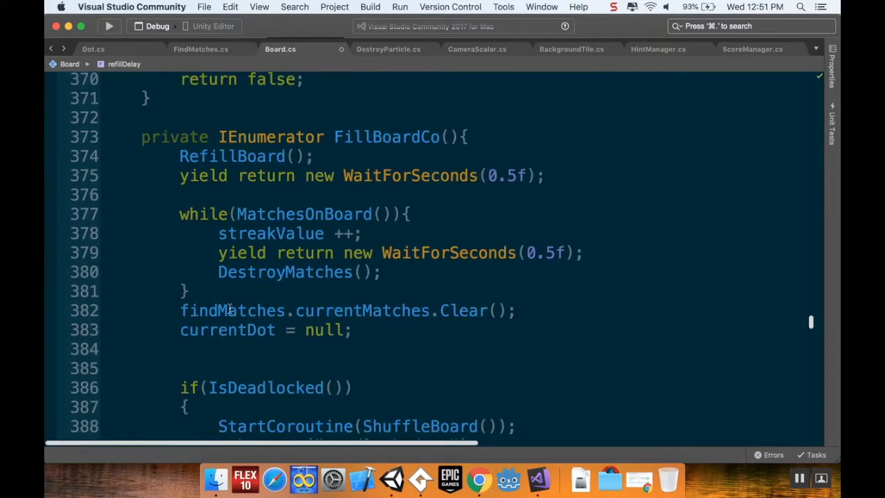
pyautogui.scroll(-3)
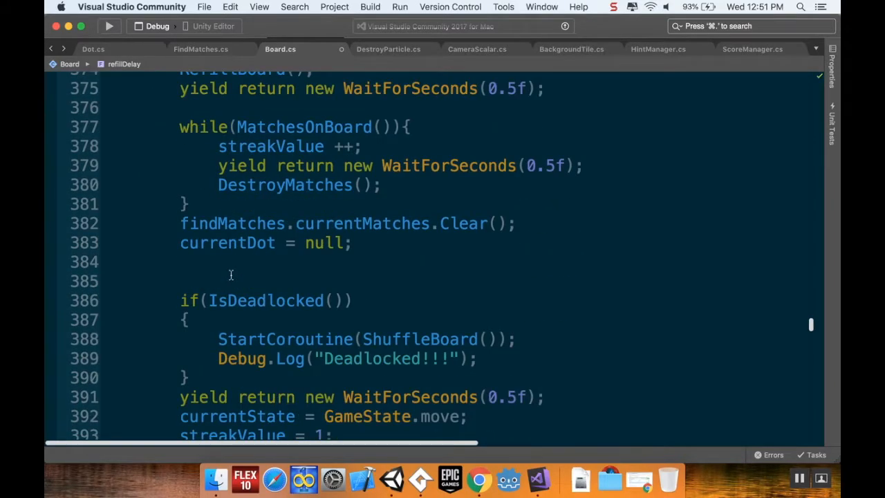
pyautogui.scroll(-3)
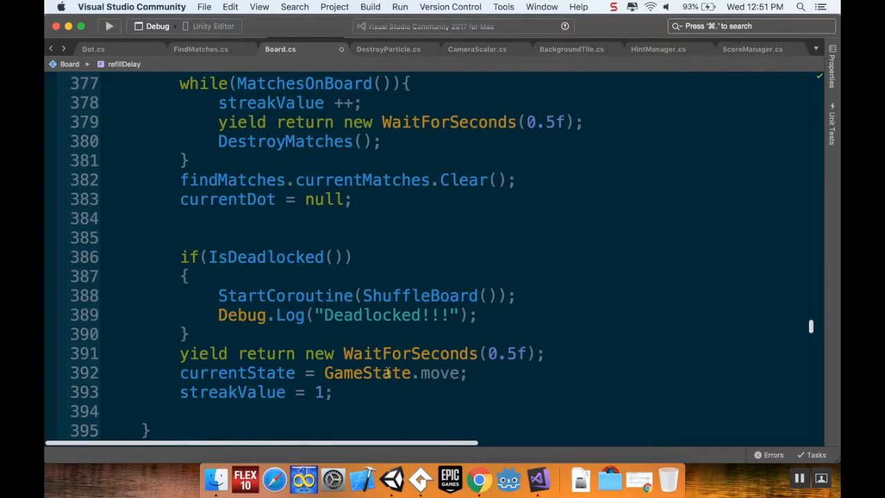
pyautogui.moveTo(439, 369)
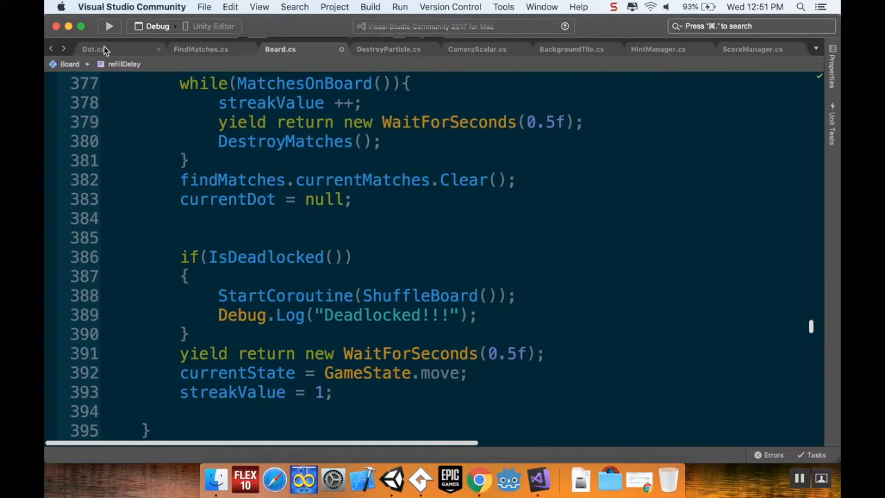
pyautogui.scroll(3)
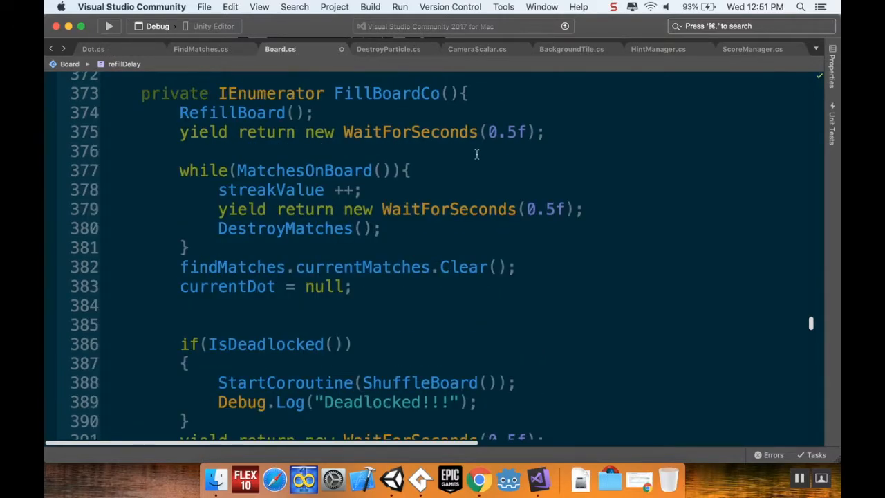
pyautogui.scroll(3)
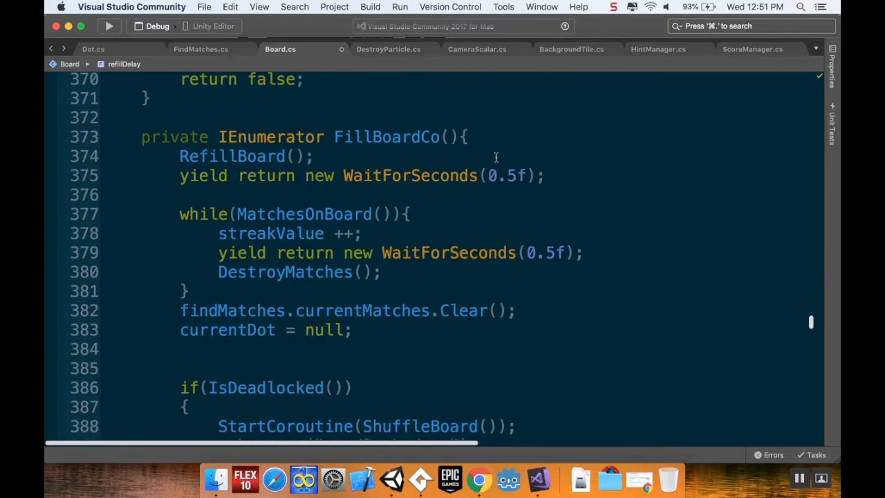
pyautogui.moveTo(432, 138)
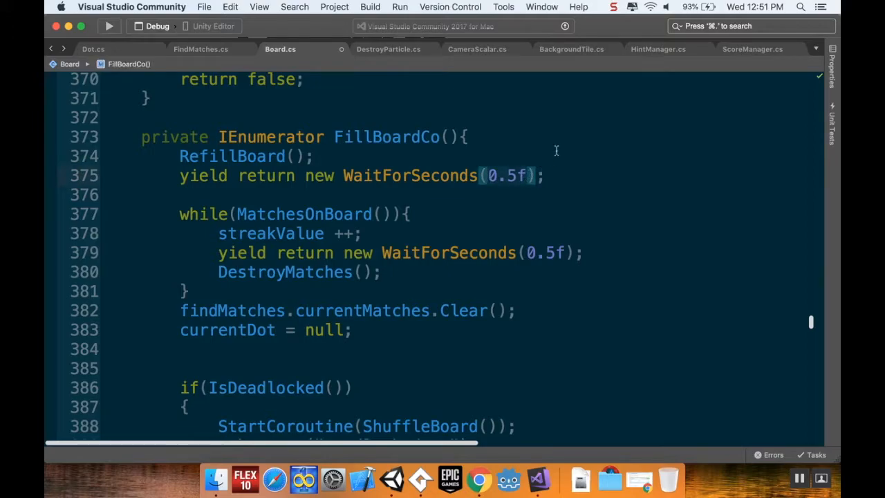
# - Replace FillBoardCo's 0.5f waits with refillDelay, using 2 * refillDelay inside the matches loop
pyautogui.doubleClick(501, 175)
pyautogui.write('refillDelay')
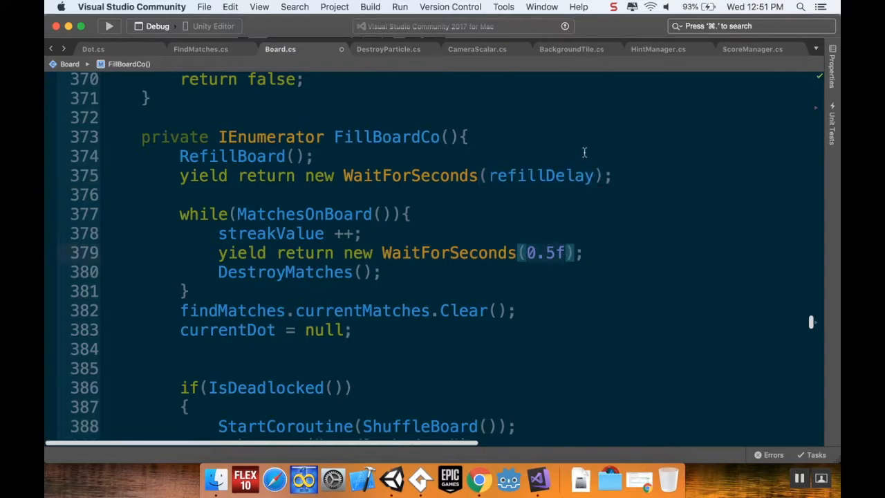
pyautogui.write('2')
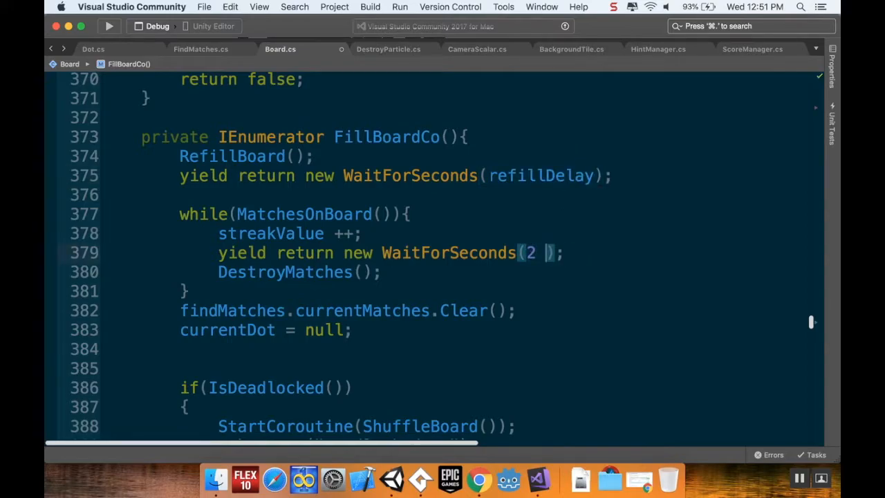
pyautogui.write('* refillDelay')
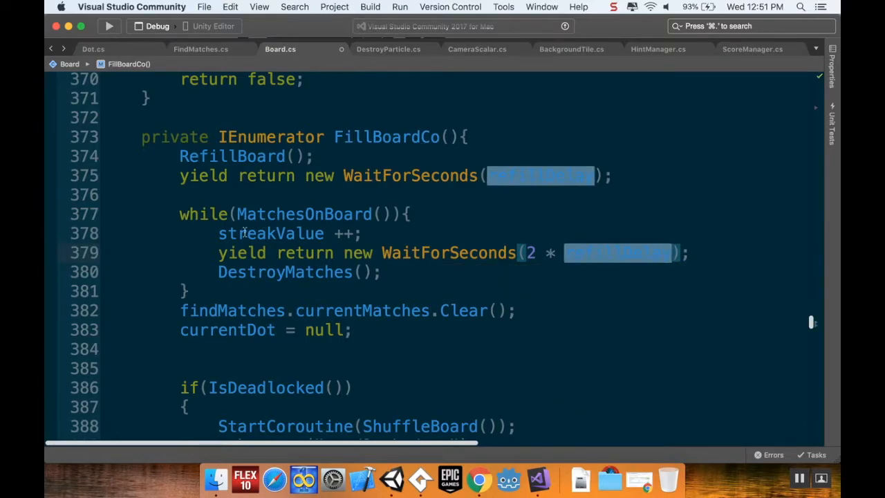
pyautogui.moveTo(510, 269)
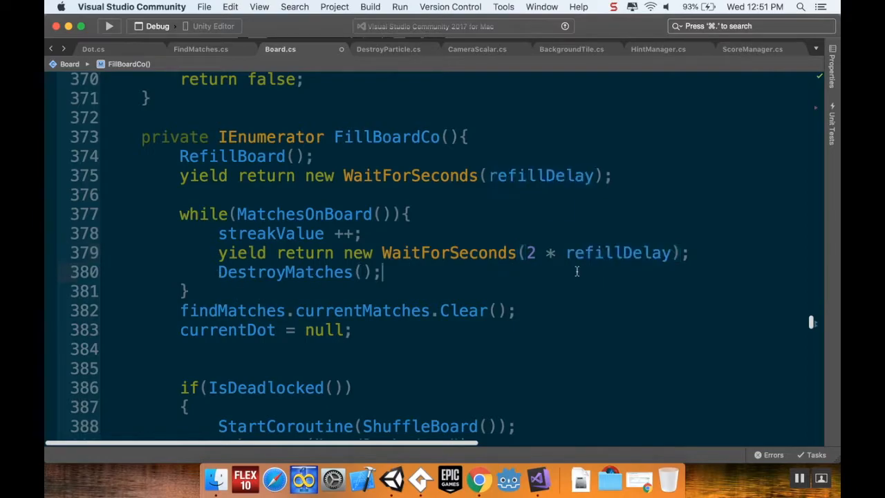
pyautogui.scroll(-3)
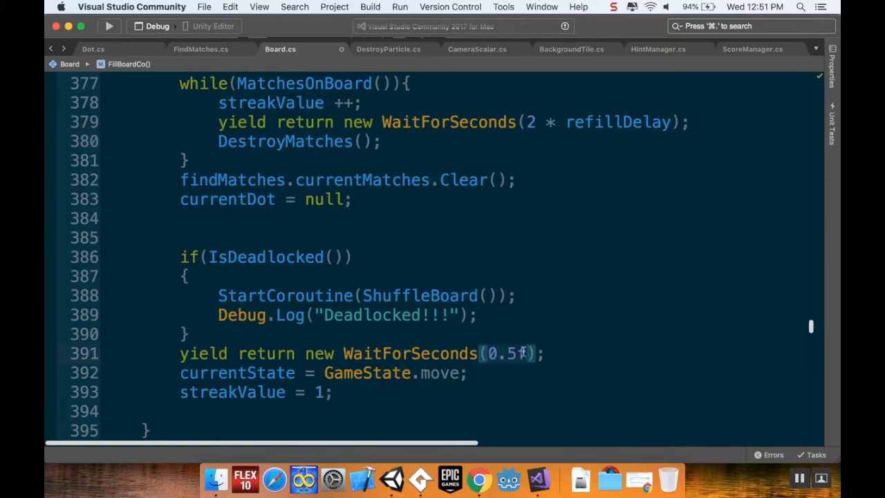
pyautogui.doubleClick(508, 353)
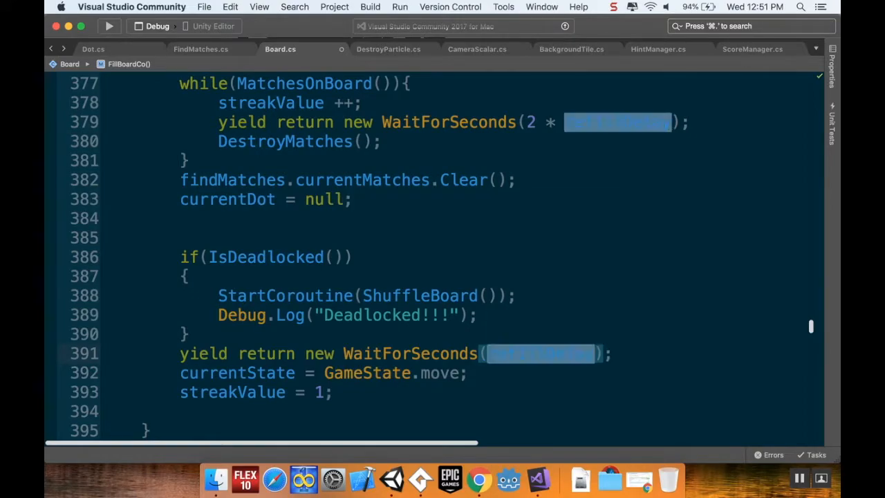
pyautogui.scroll(3)
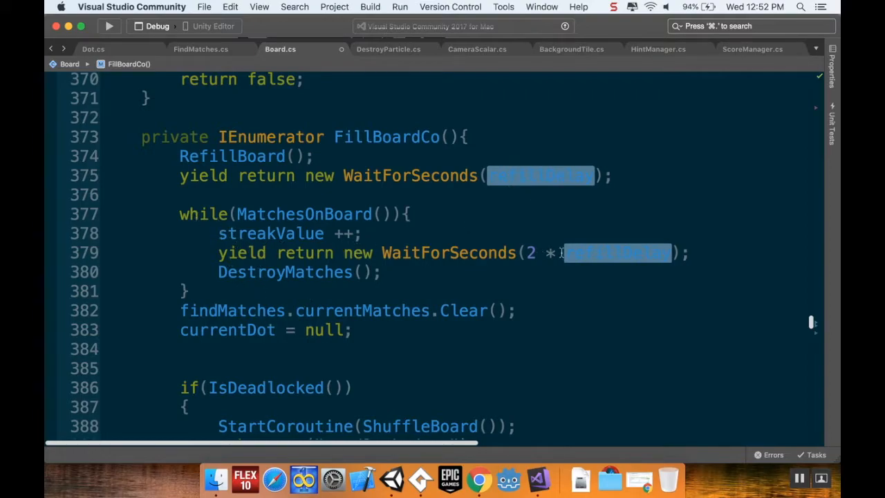
pyautogui.moveTo(482, 217)
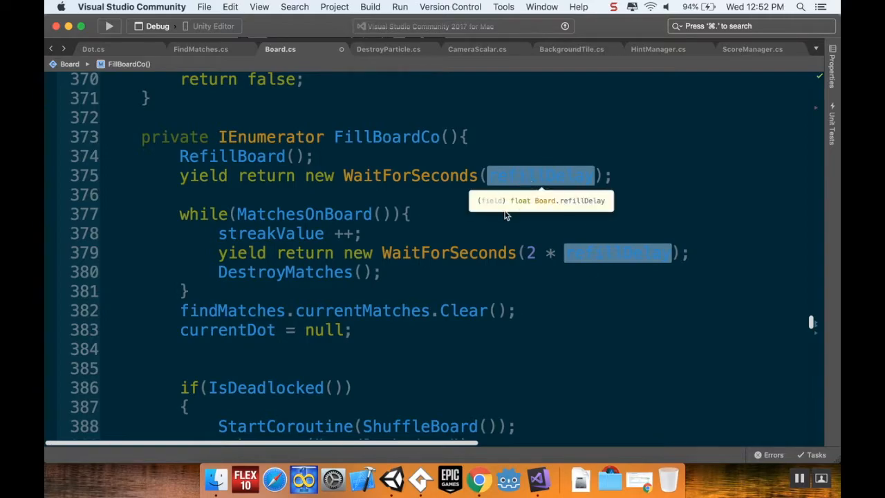
# - Change the first row-collapse coroutine's 0.4f wait to refillDelay * 0.5f
pyautogui.scroll(3)
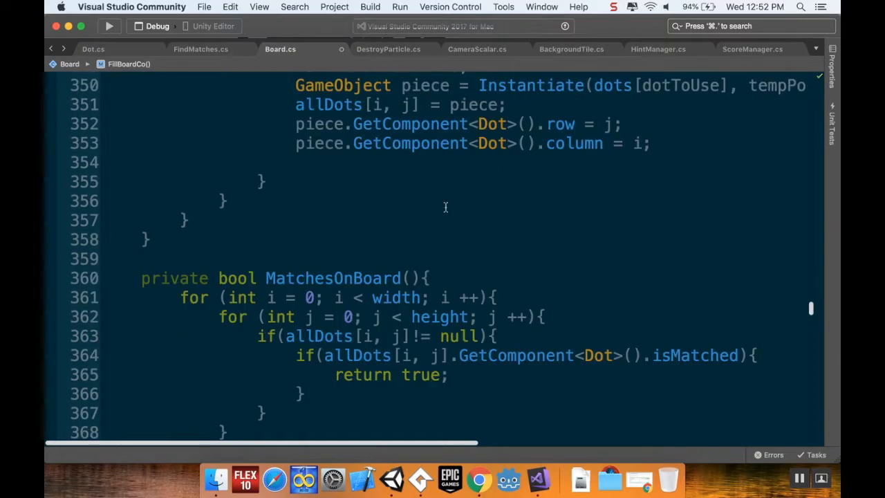
pyautogui.scroll(3)
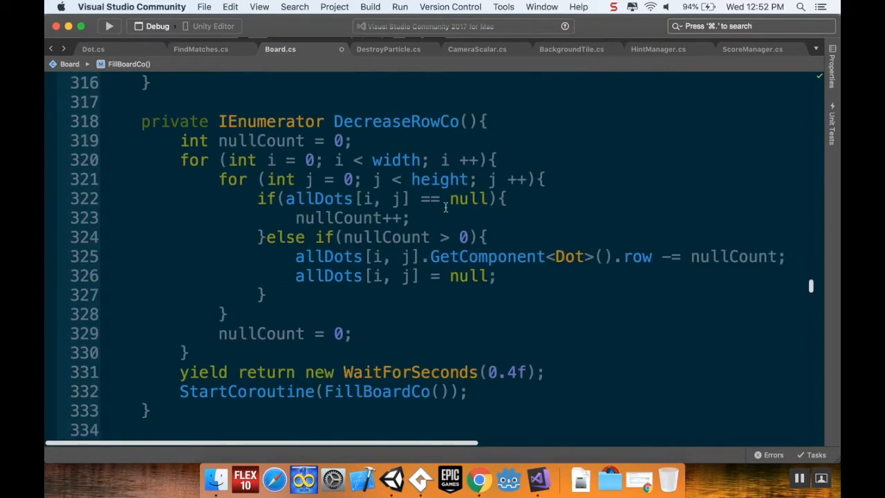
pyautogui.scroll(3)
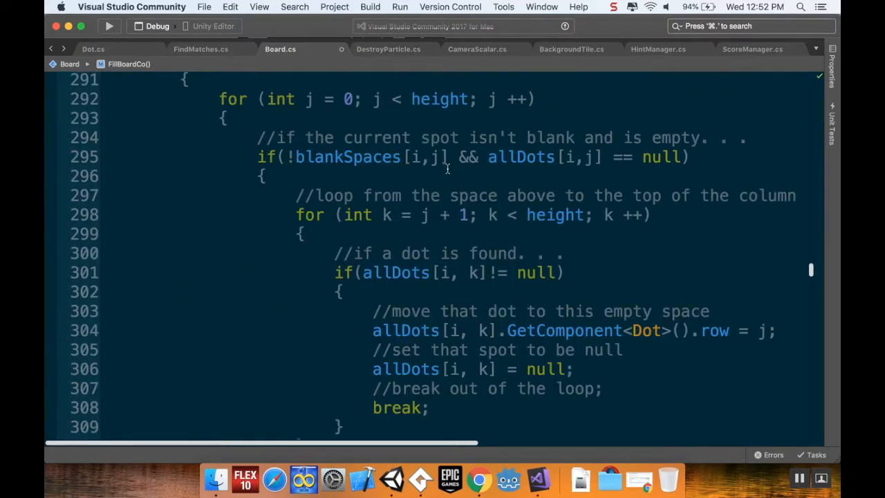
pyautogui.scroll(-3)
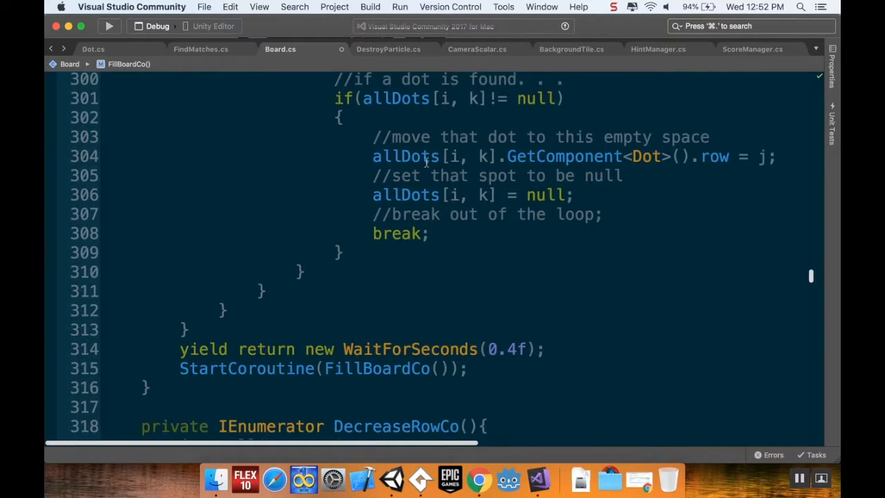
pyautogui.click(505, 349)
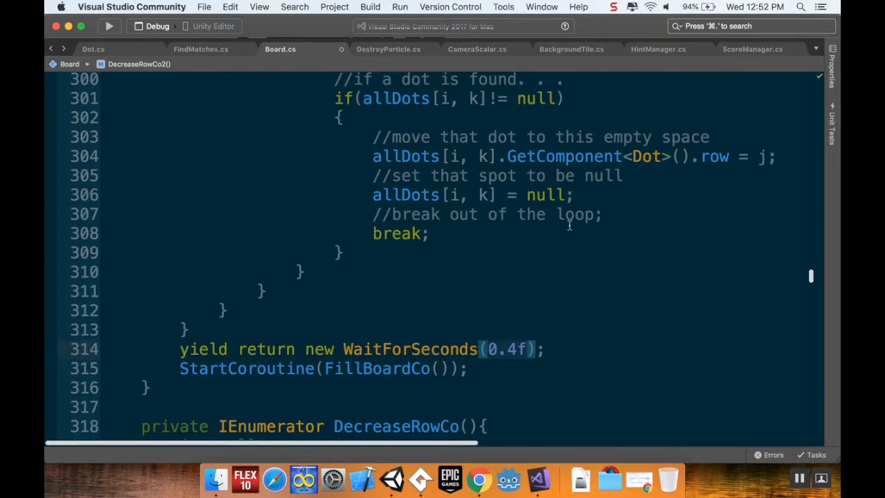
pyautogui.write('refillDelay *')
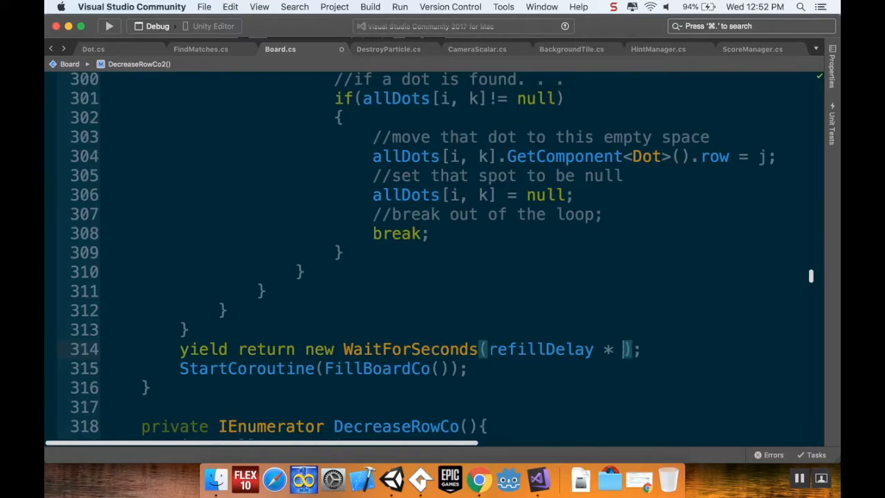
pyautogui.write('0.5')
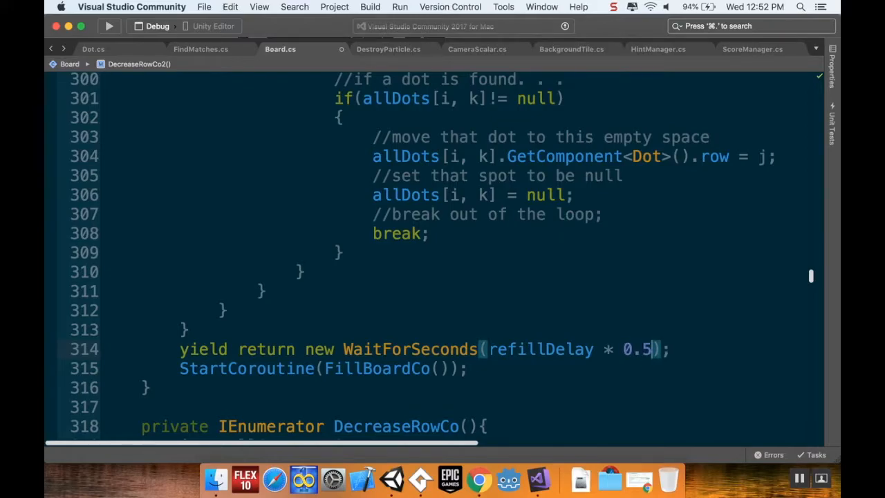
pyautogui.write('f')
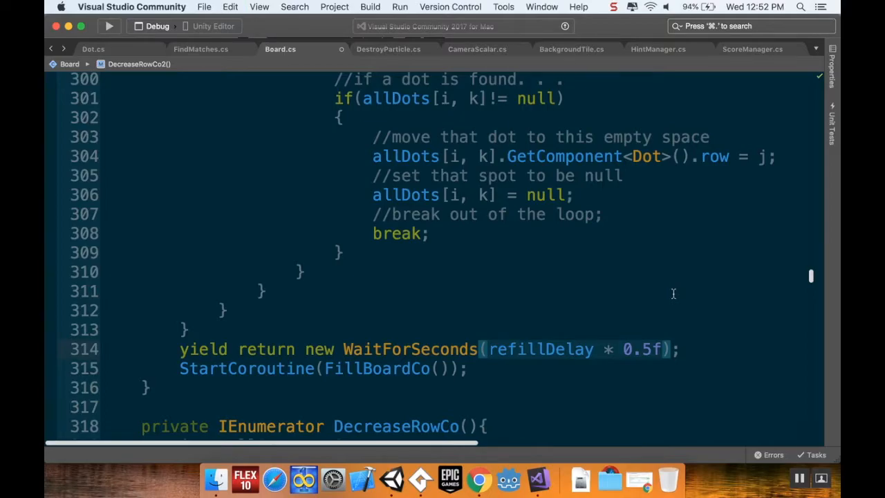
# - Set the second row-collapse coroutine's wait to refillDelay * 0.5f as well
pyautogui.scroll(-3)
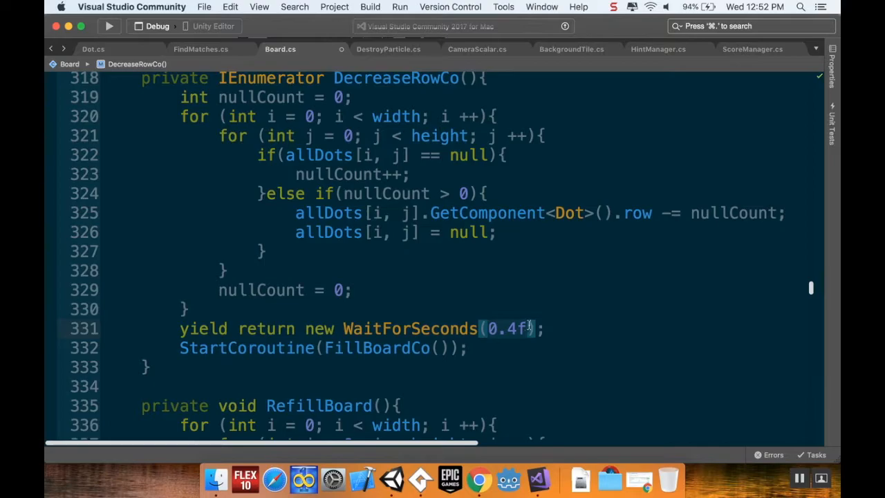
pyautogui.write('refillDelay * 0.5f')
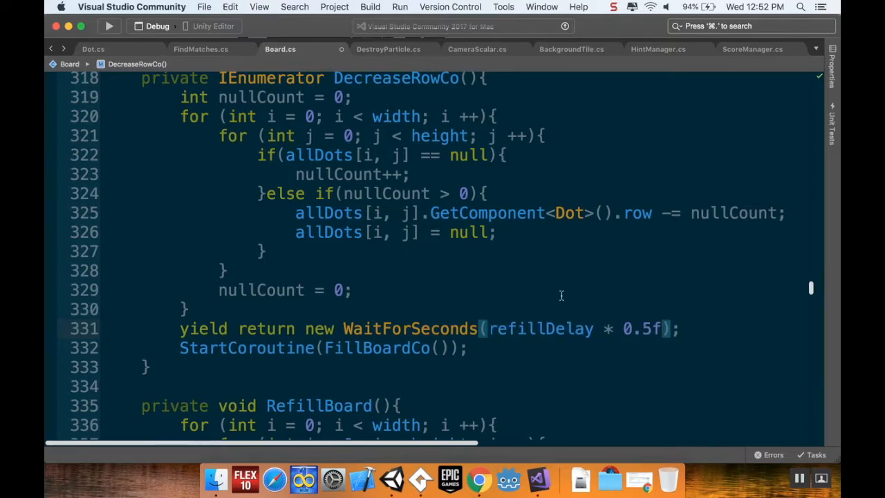
pyautogui.scroll(3)
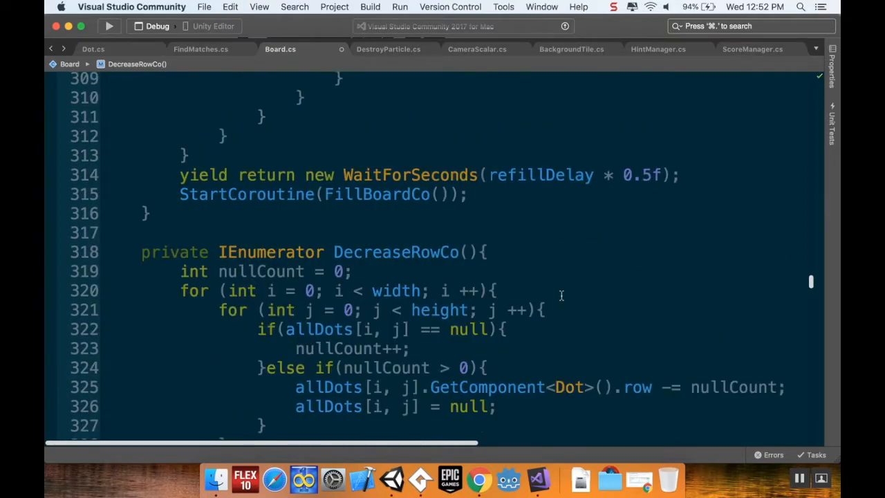
pyautogui.moveTo(546, 287)
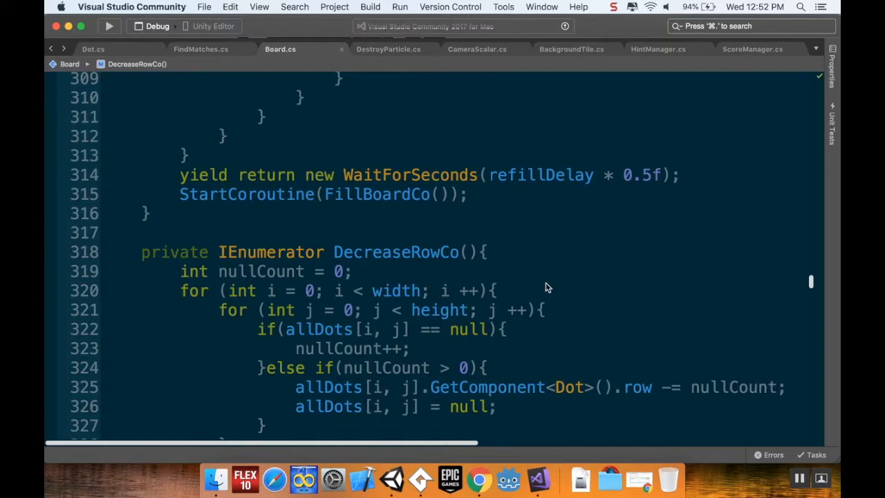
pyautogui.scroll(3)
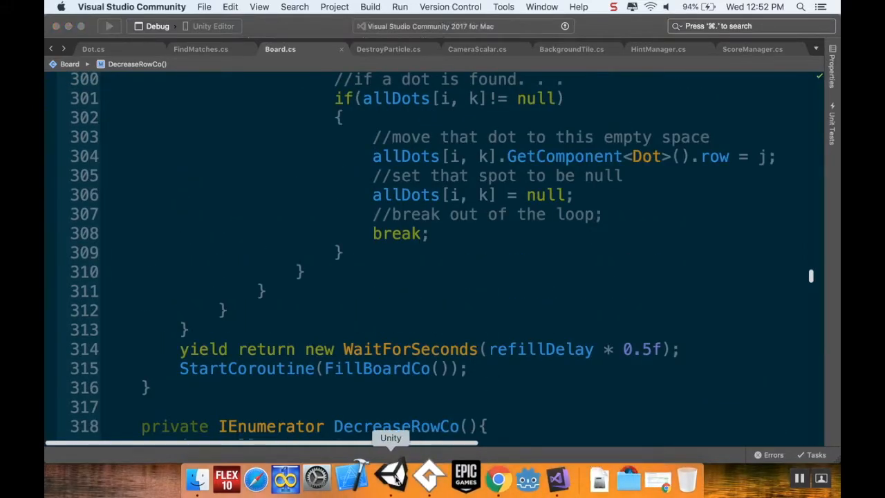
# - Switch to Unity and enter play mode to watch the candy board fill
pyautogui.click(391, 477)
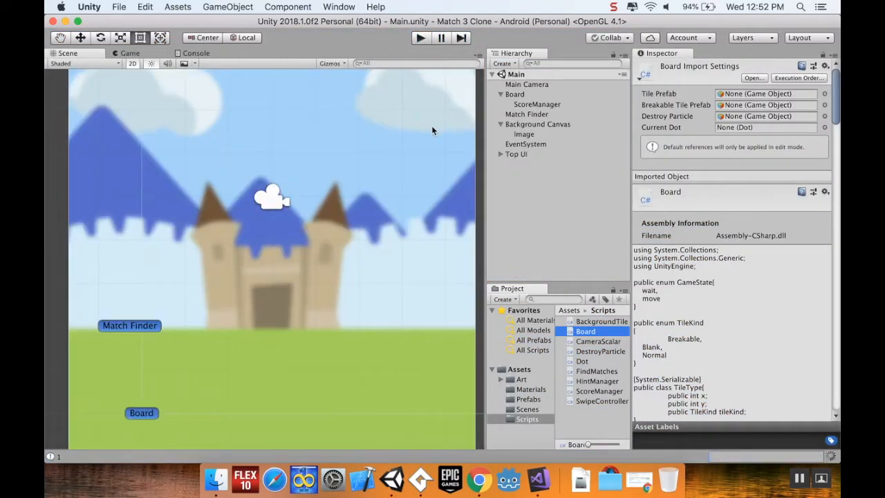
pyautogui.moveTo(439, 103)
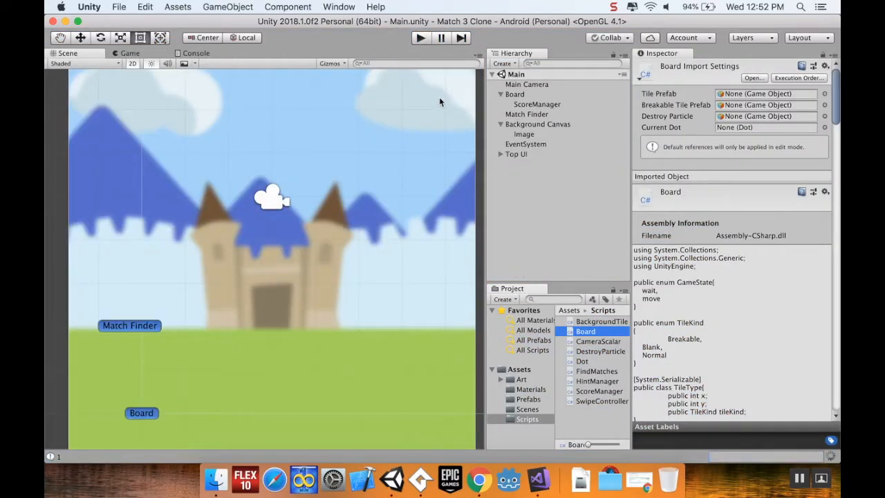
pyautogui.click(420, 38)
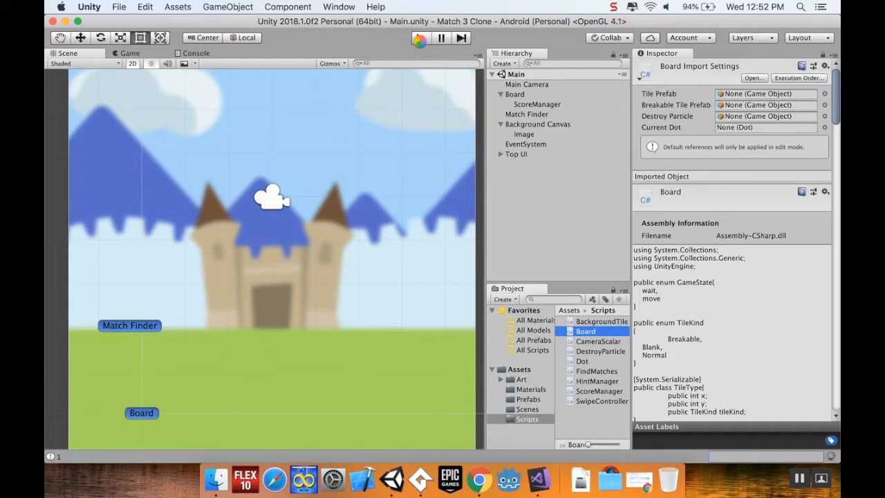
pyautogui.click(420, 38)
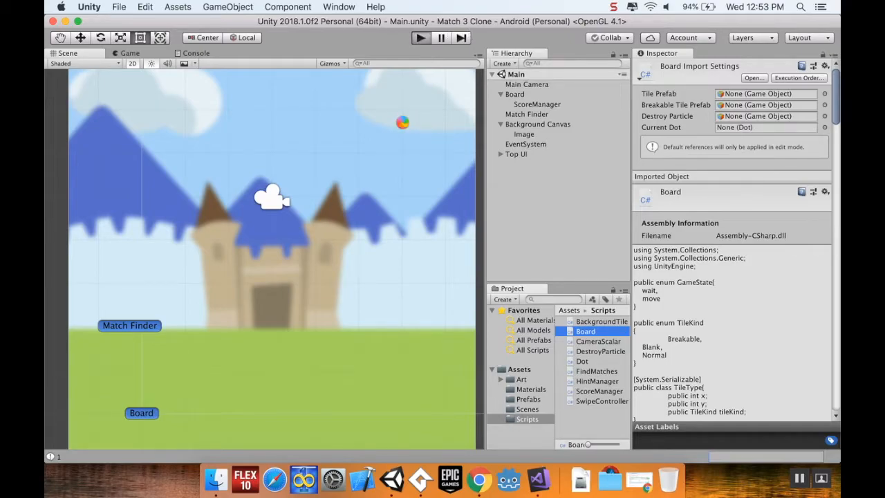
pyautogui.click(420, 37)
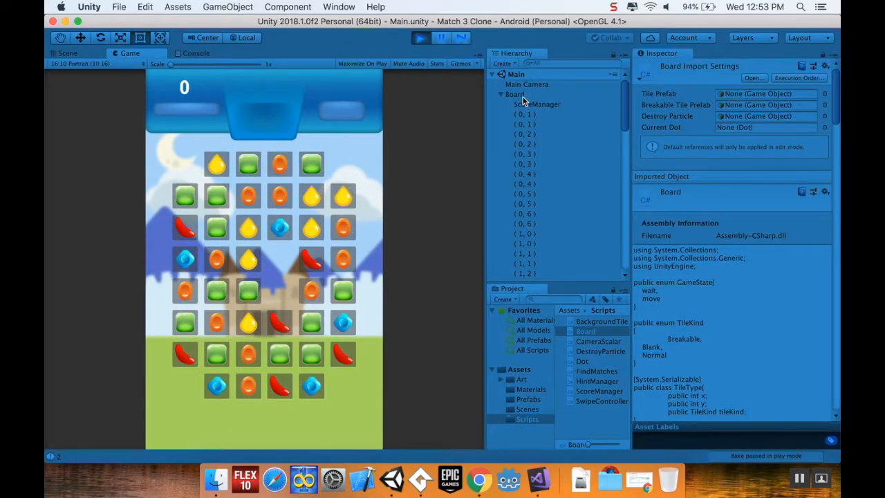
pyautogui.click(514, 94)
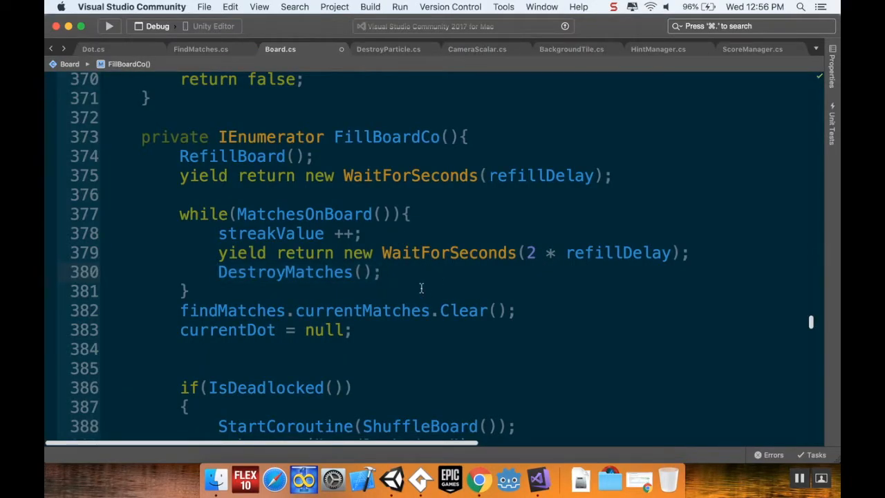
pyautogui.moveTo(414, 277)
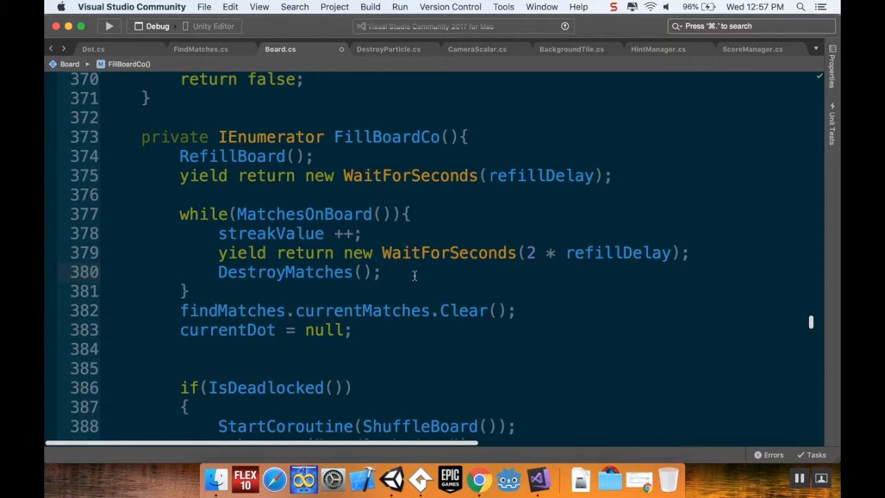
# - Place the cursor inside FillBoardCo's matching loop in Board.cs
pyautogui.click(382, 272)
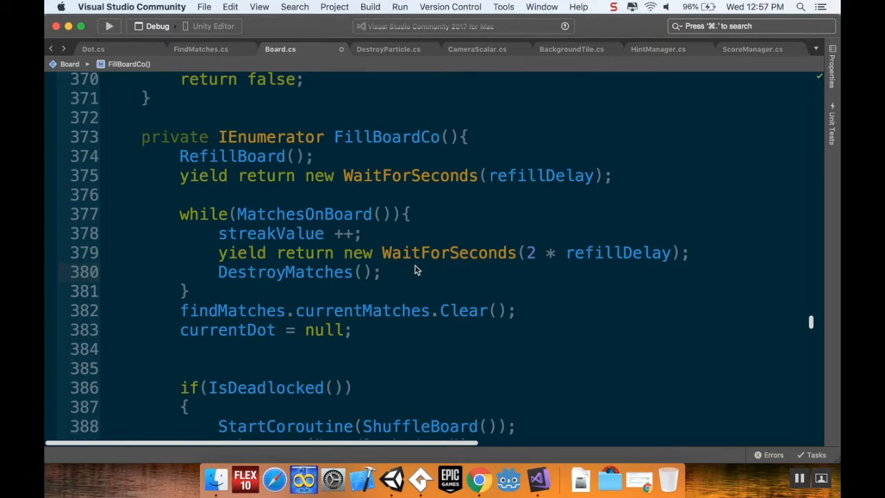
pyautogui.moveTo(318, 72)
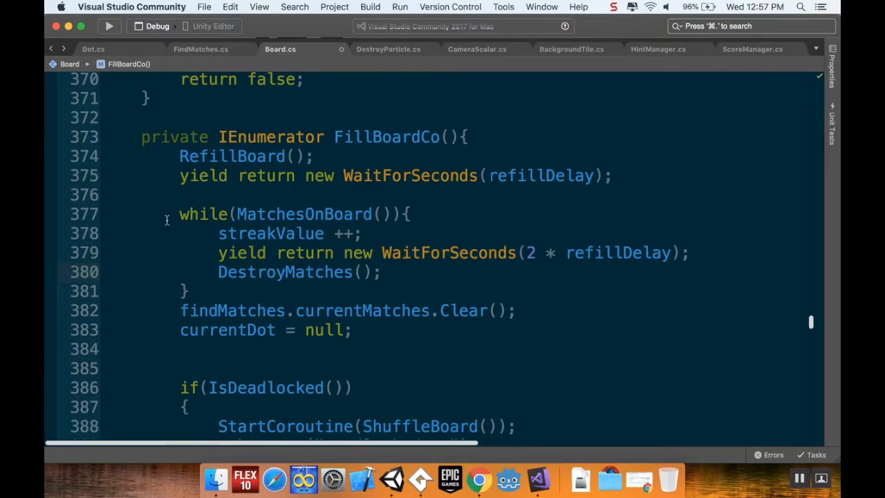
pyautogui.click(381, 272)
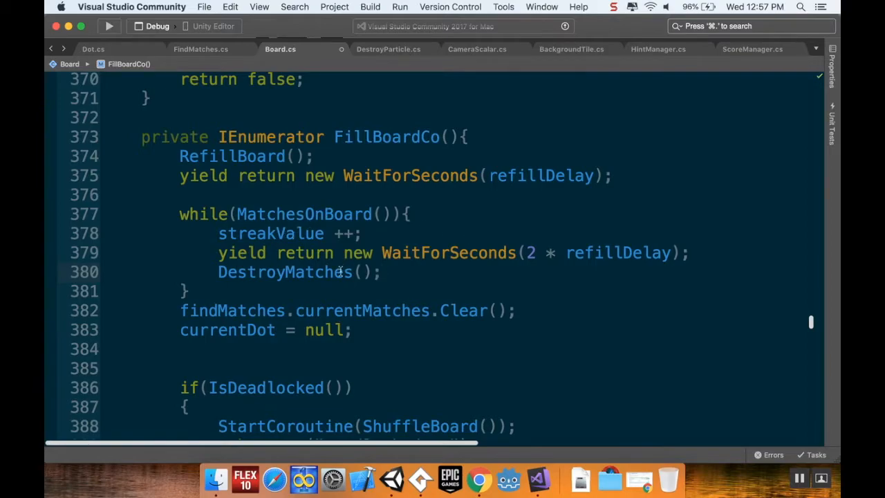
pyautogui.moveTo(336, 271)
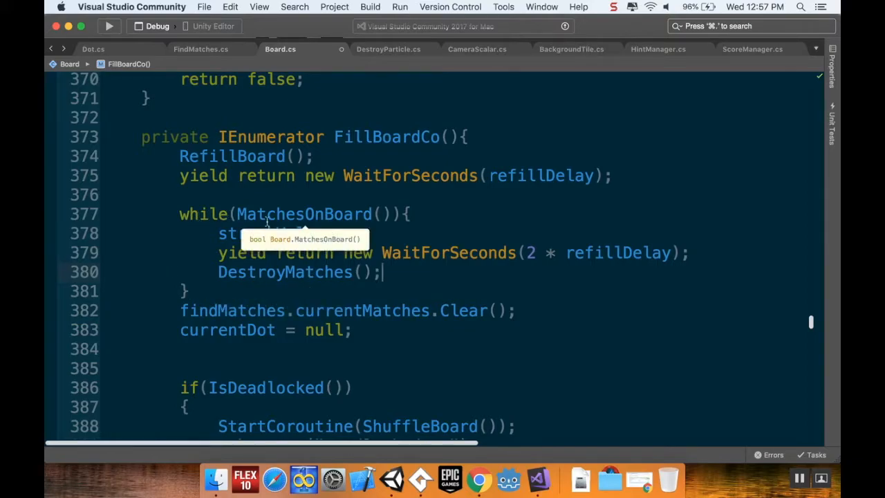
pyautogui.moveTo(280, 272)
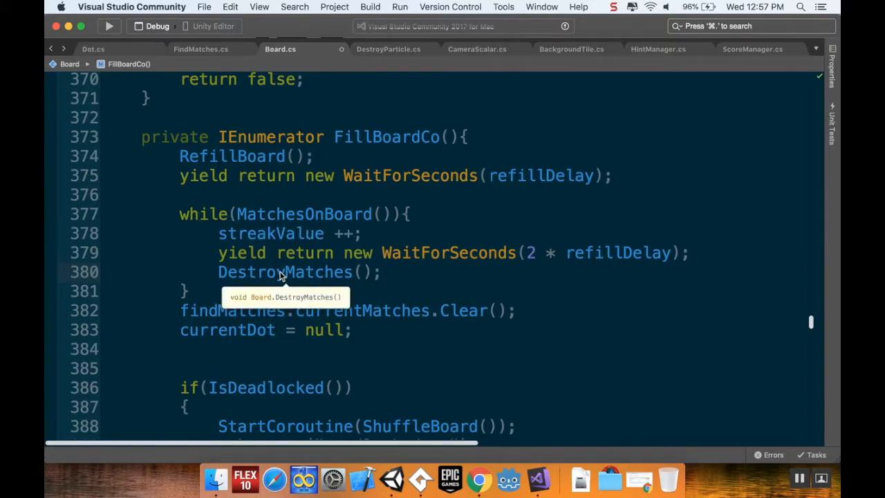
pyautogui.moveTo(282, 213)
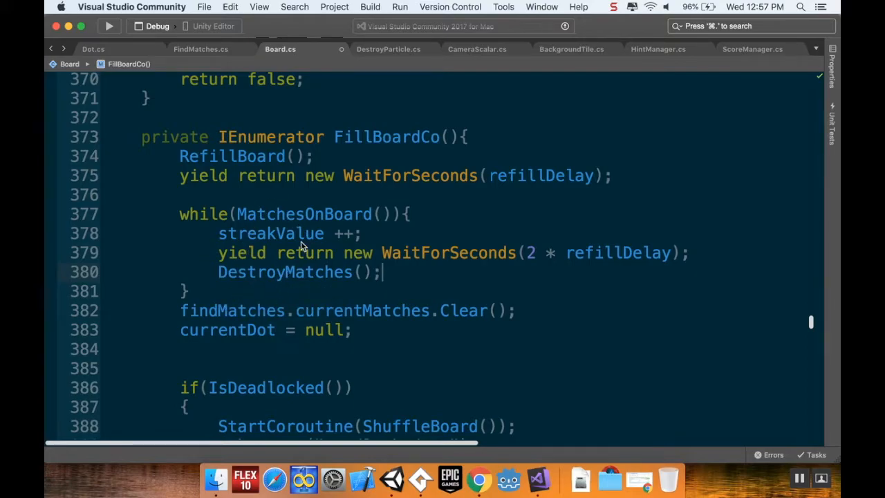
pyautogui.moveTo(363, 264)
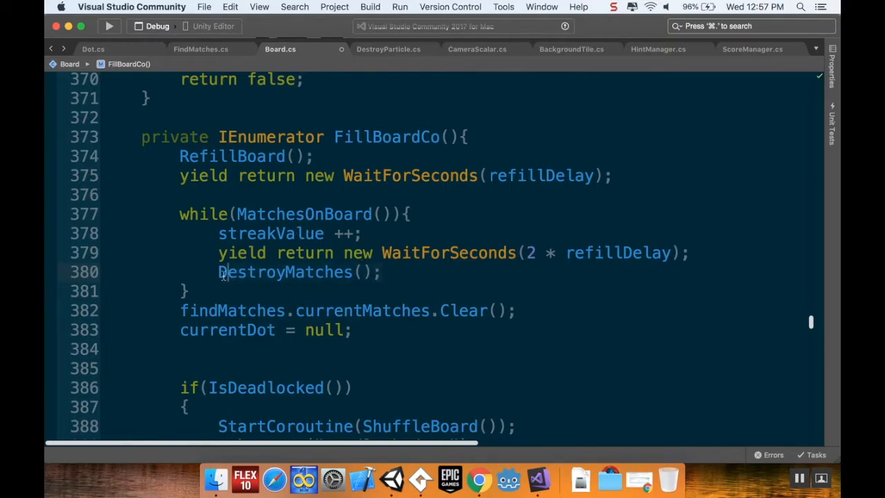
pyautogui.moveTo(560, 262)
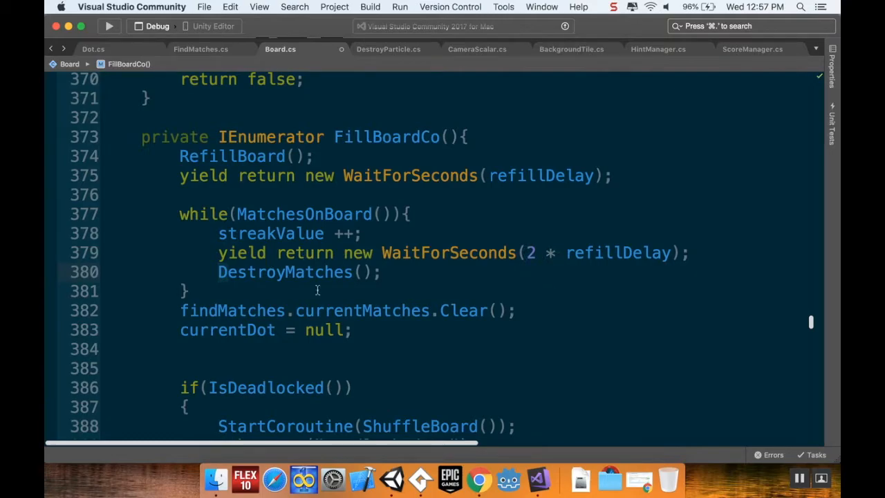
pyautogui.moveTo(278, 280)
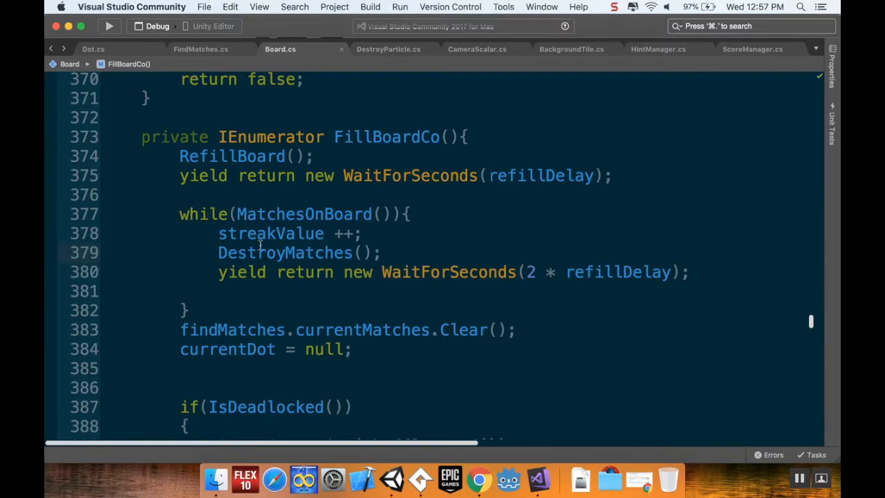
pyautogui.moveTo(283, 253)
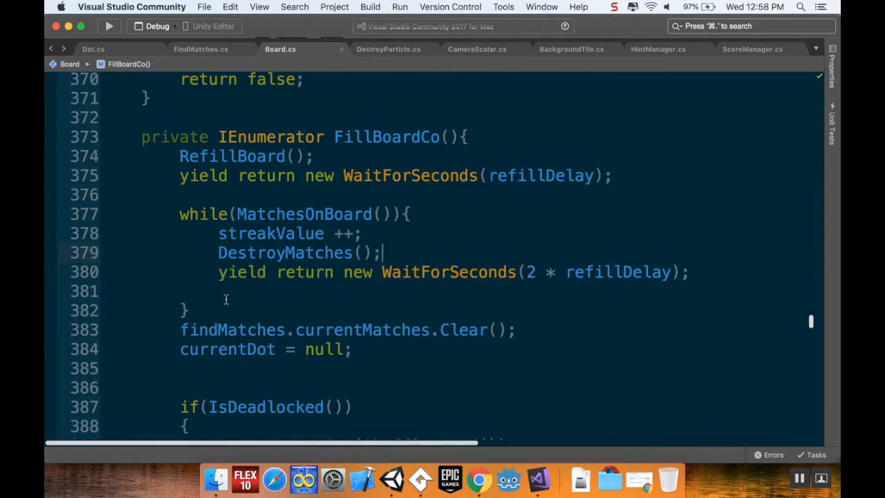
pyautogui.moveTo(276, 233)
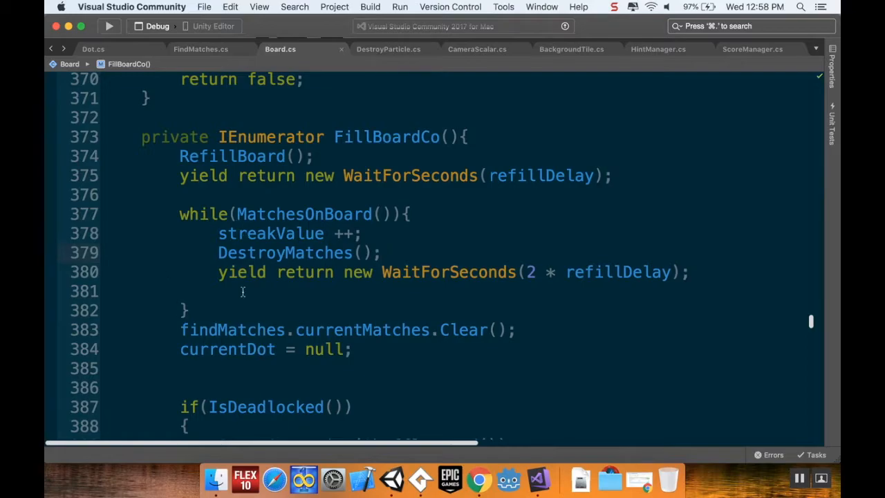
pyautogui.moveTo(228, 262)
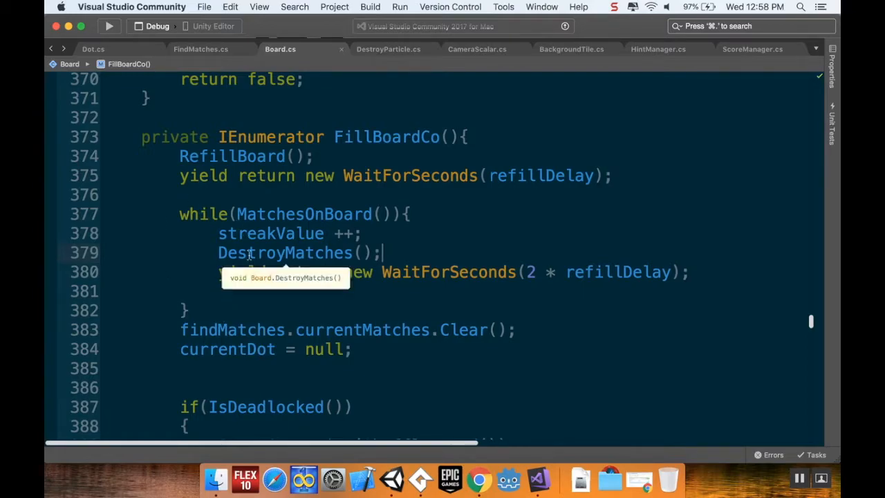
pyautogui.moveTo(533, 127)
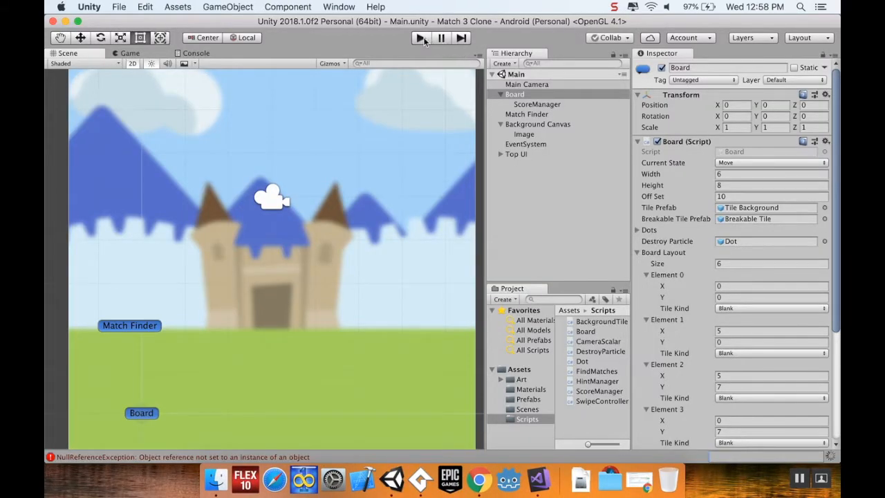
# - Enter play mode, pick a candy to swap, then inspect the paused board in the Scene view
pyautogui.click(419, 38)
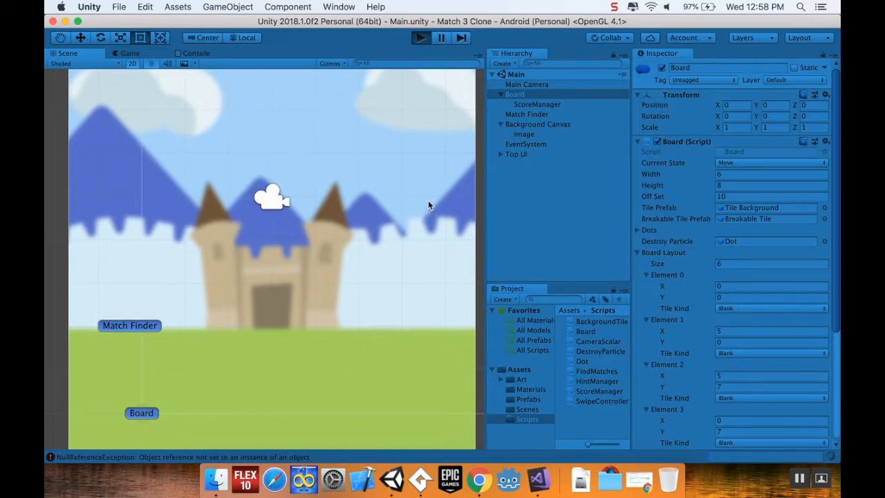
pyautogui.moveTo(417, 229)
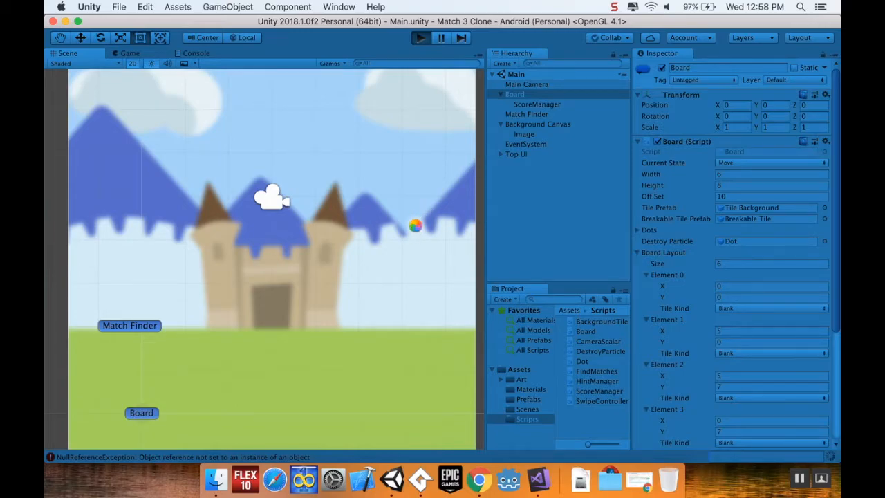
pyautogui.click(420, 38)
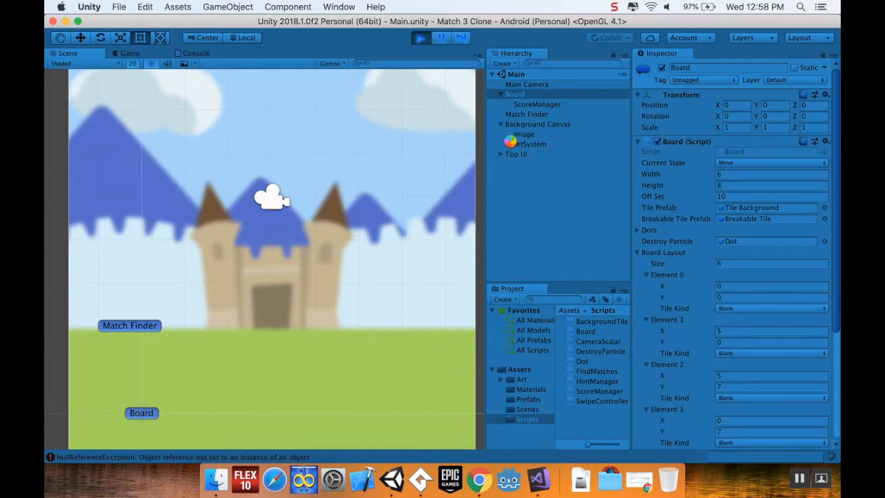
pyautogui.click(420, 38)
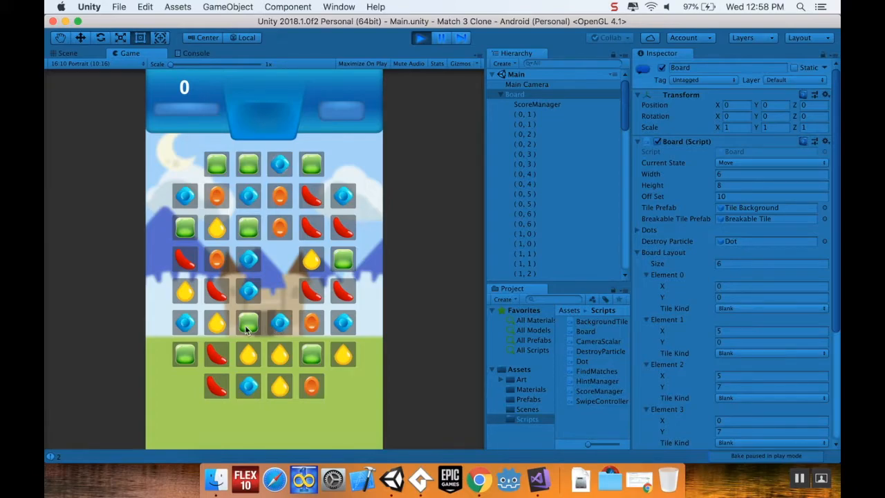
pyautogui.click(280, 163)
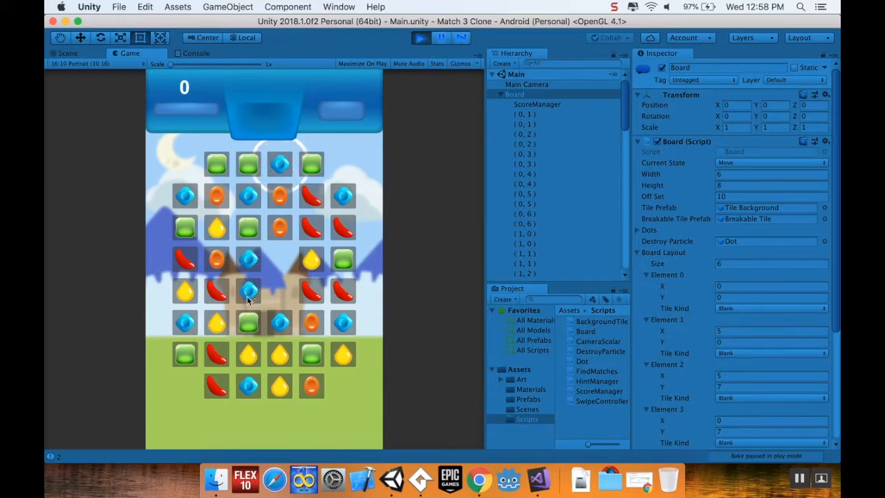
pyautogui.click(67, 53)
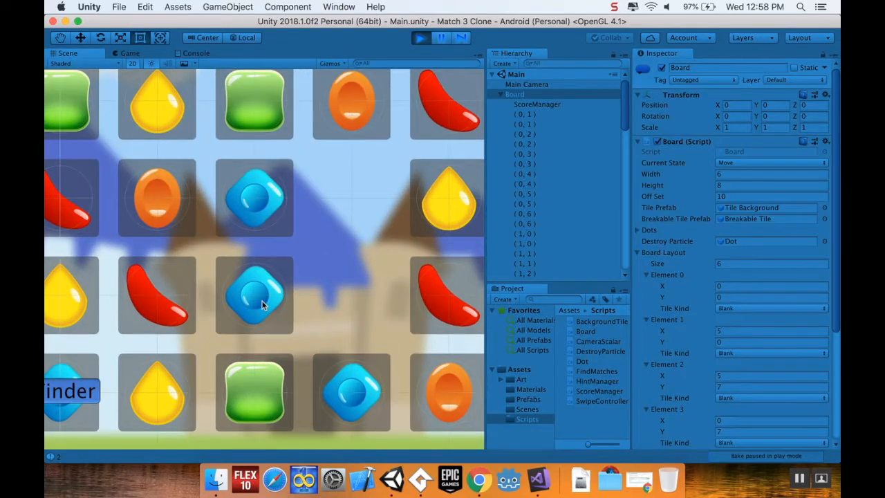
# - Select the blue Indigo Dot clone in the Scene, tick Is Adjacent Bomb, and resume the game
pyautogui.click(254, 294)
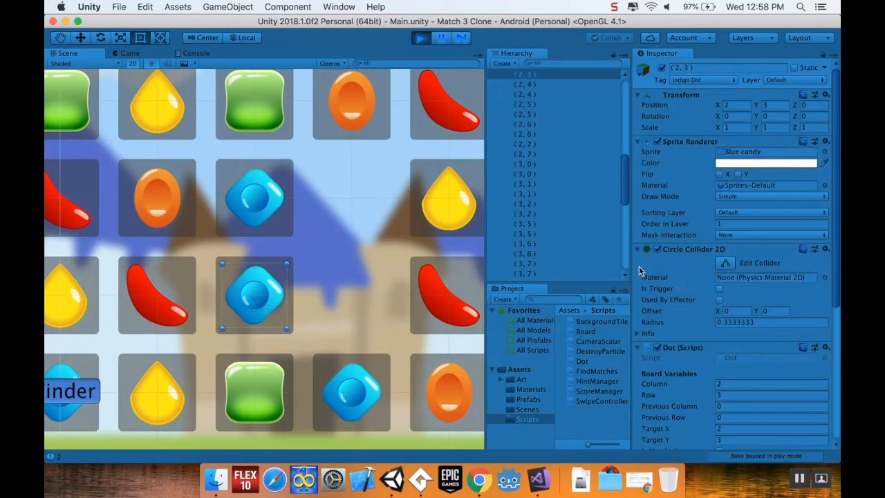
pyautogui.scroll(-3)
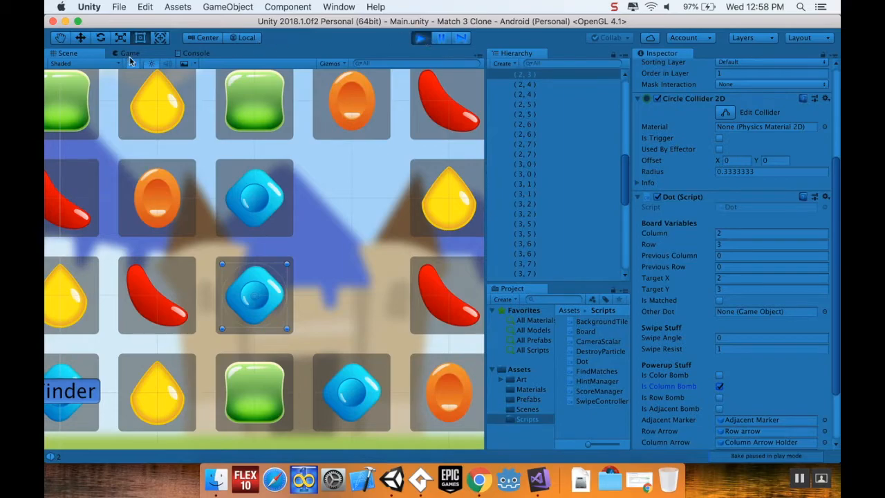
pyautogui.click(129, 54)
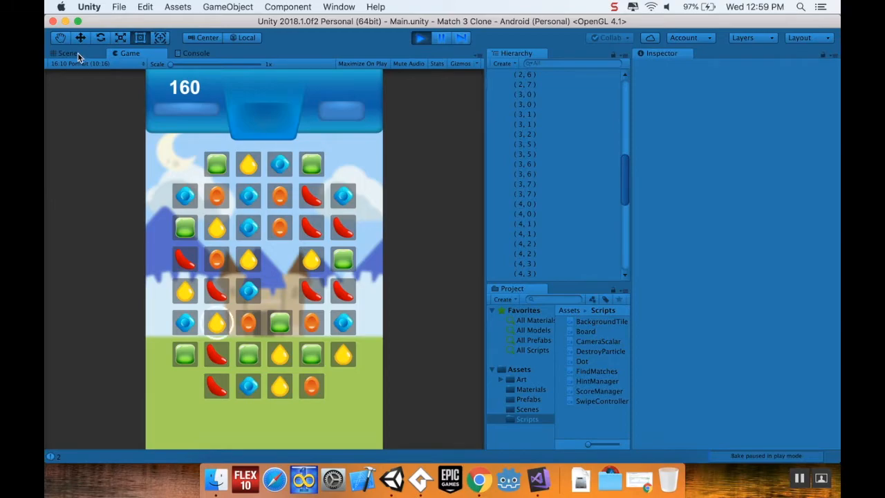
pyautogui.click(67, 53)
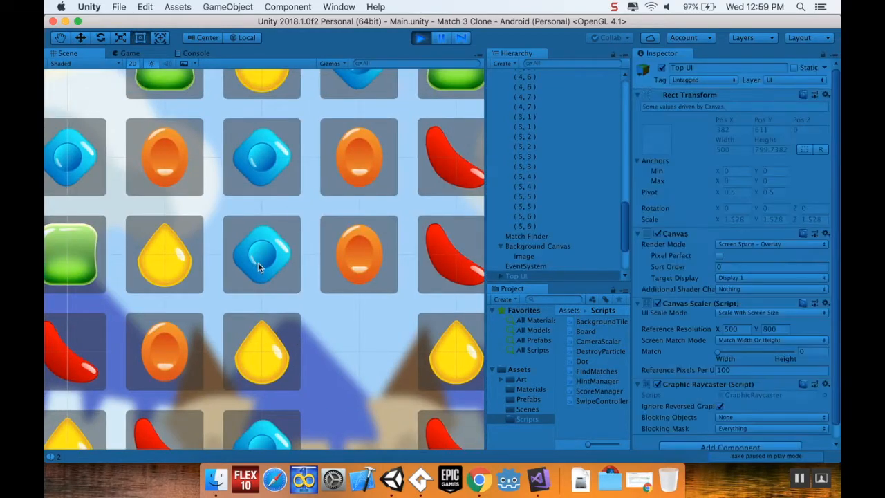
pyautogui.click(538, 246)
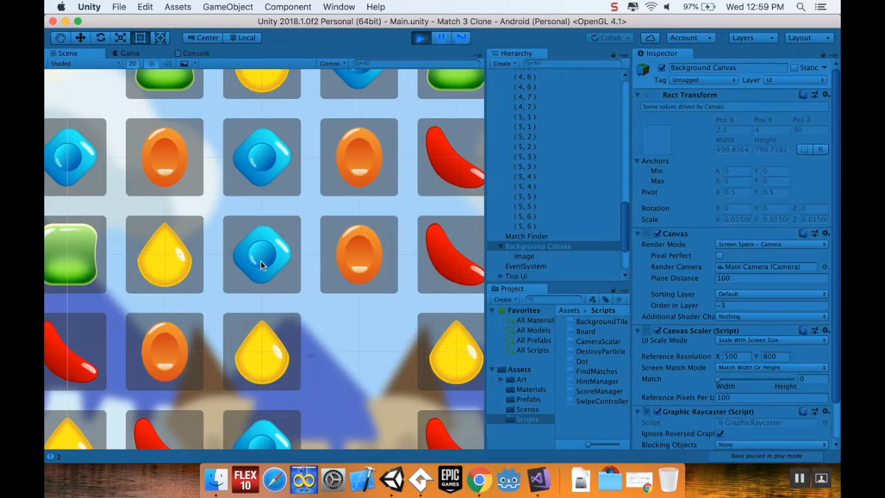
pyautogui.click(516, 276)
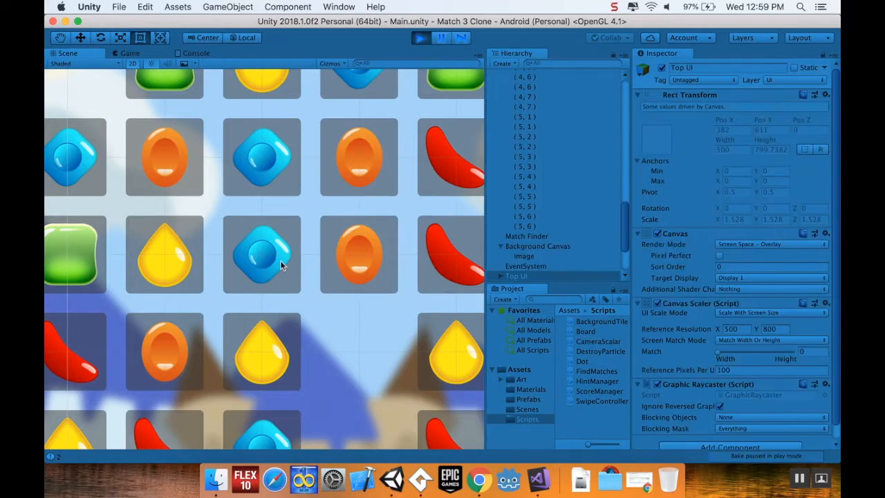
pyautogui.click(261, 253)
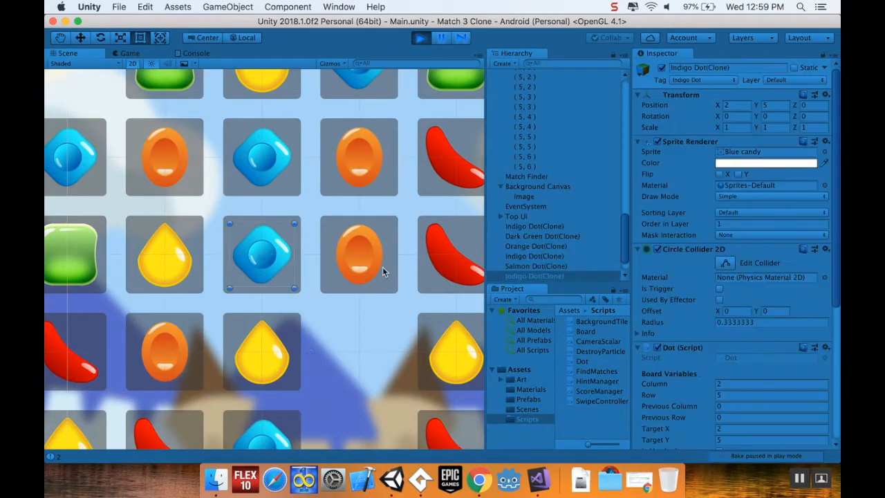
pyautogui.scroll(-3)
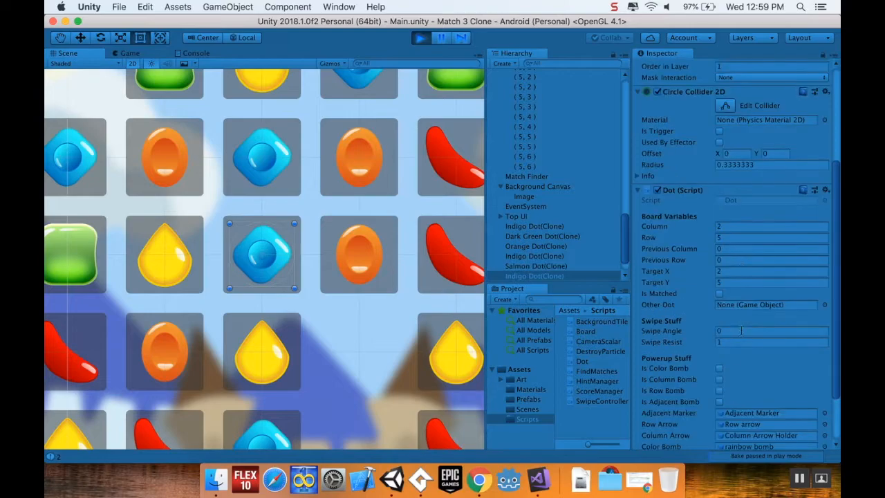
pyautogui.click(720, 402)
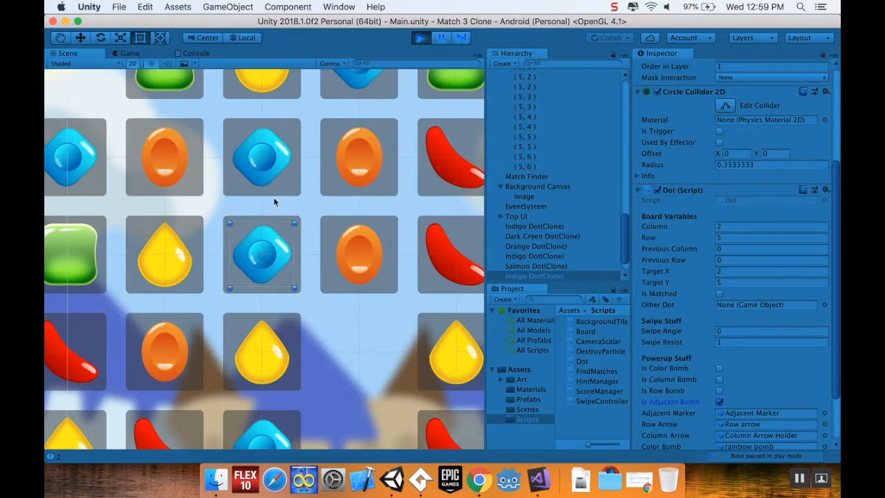
pyautogui.click(129, 53)
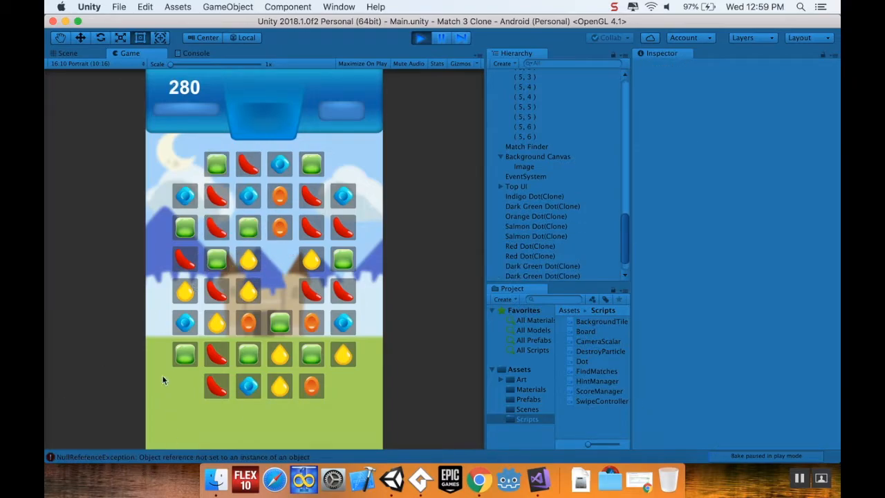
# - Inspect the Console's NullReferenceException from FindMatches.GetAdjacentPieces line 185
pyautogui.click(197, 53)
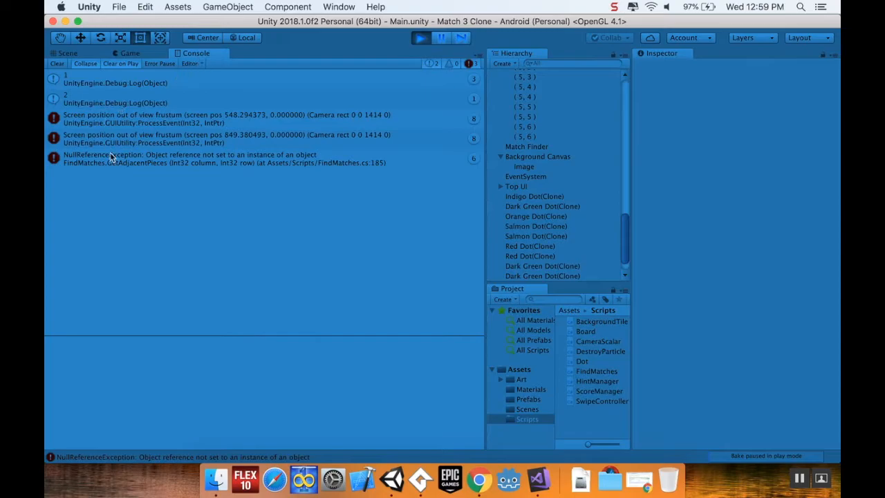
pyautogui.moveTo(104, 170)
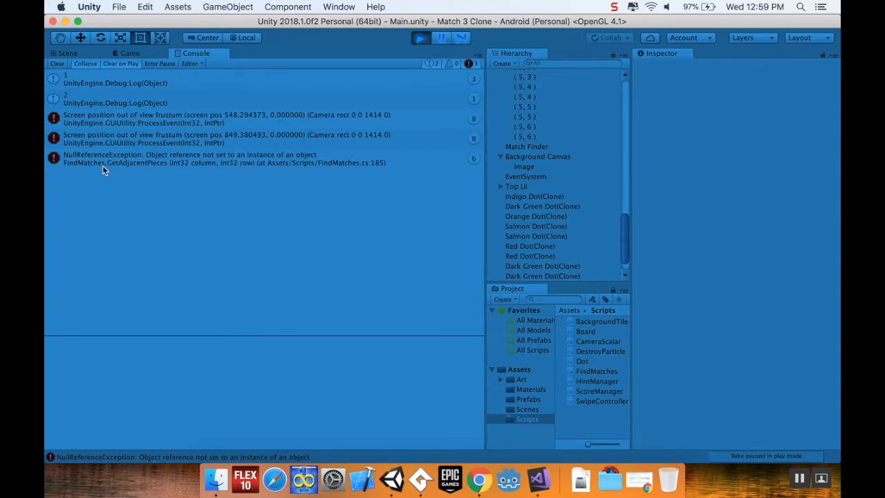
pyautogui.moveTo(83, 171)
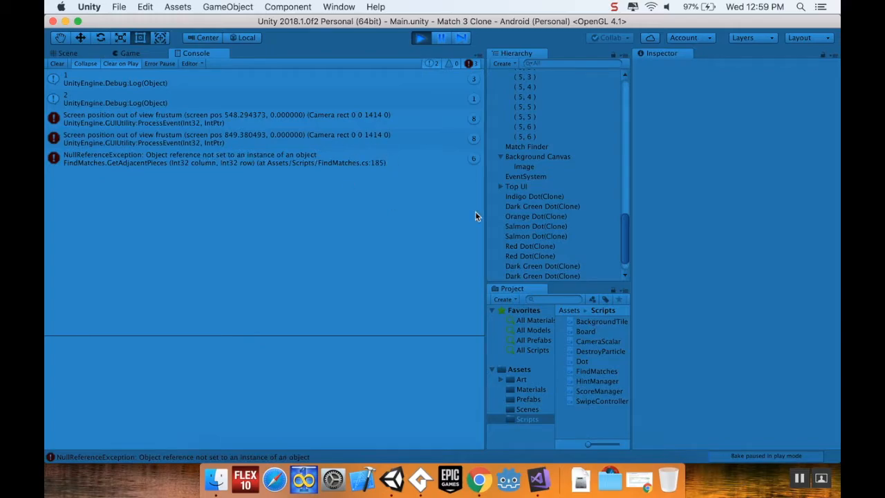
pyautogui.moveTo(458, 161)
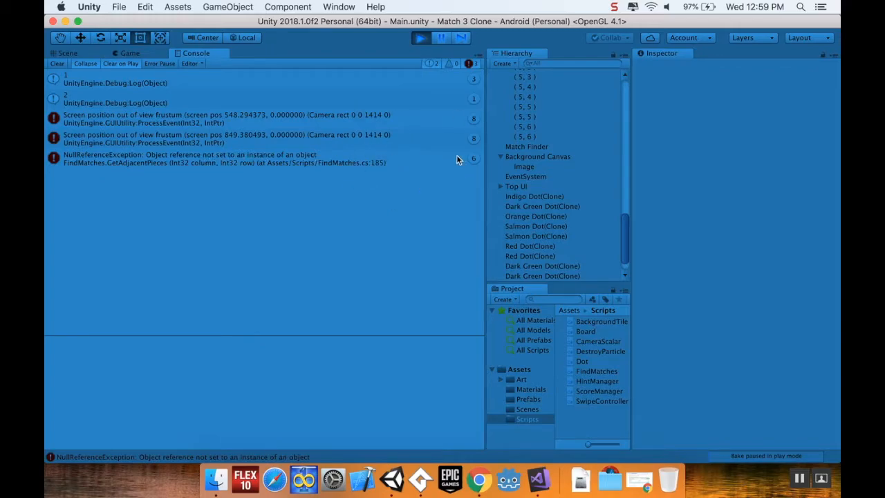
pyautogui.moveTo(261, 123)
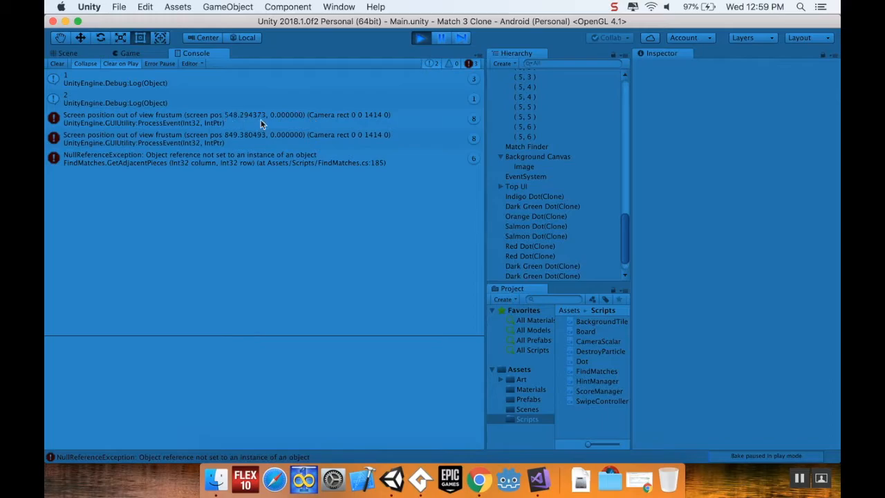
pyautogui.moveTo(280, 157)
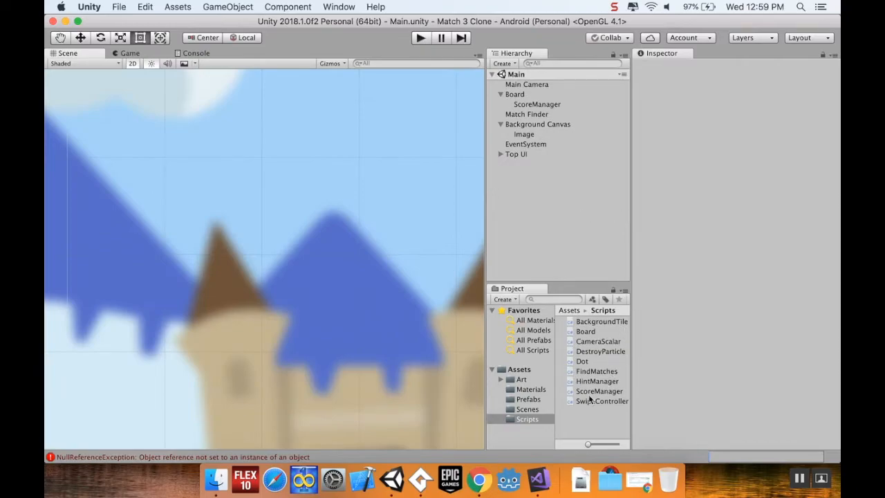
pyautogui.click(538, 478)
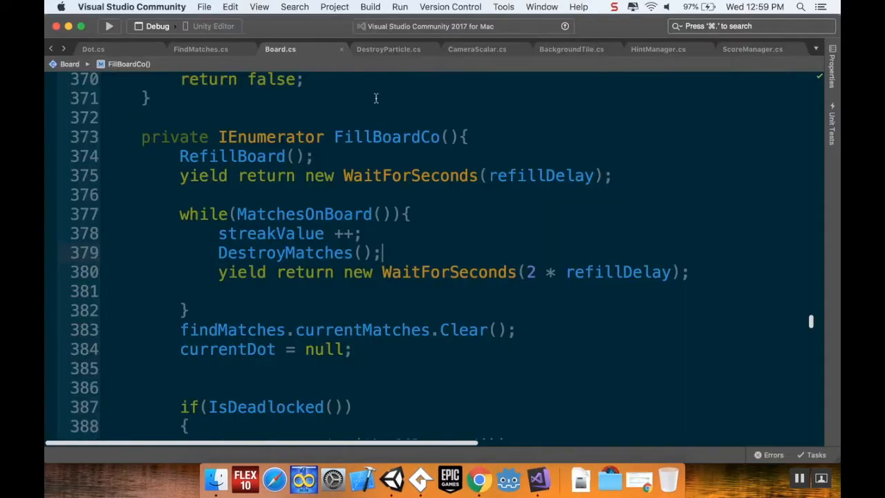
# - Recheck the GetAdjacentPieces null reference in the Console, then switch to Visual Studio
pyautogui.click(201, 49)
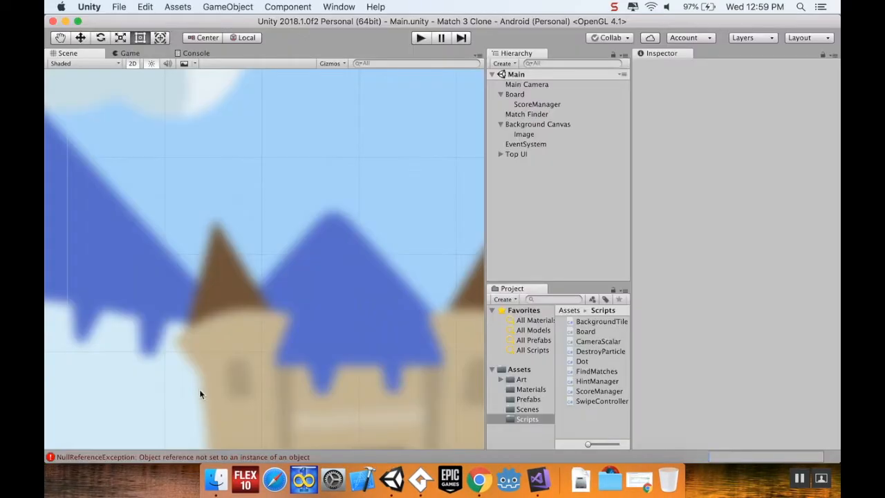
pyautogui.click(196, 53)
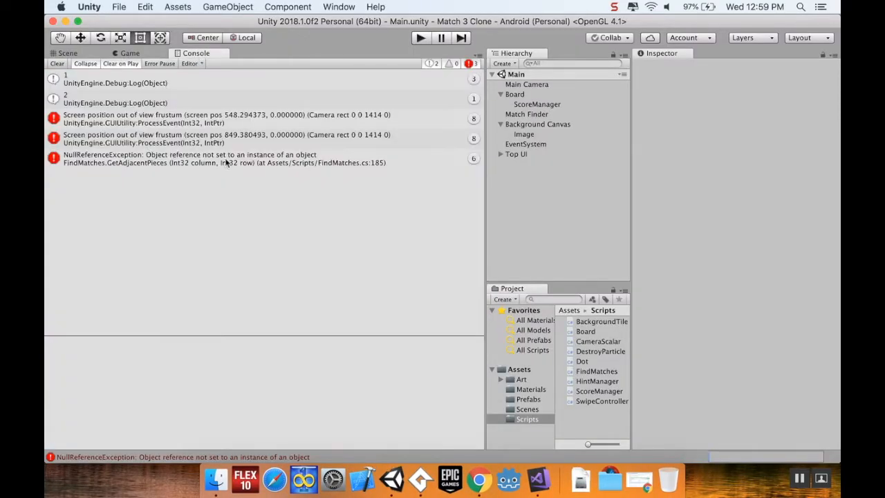
pyautogui.moveTo(540, 478)
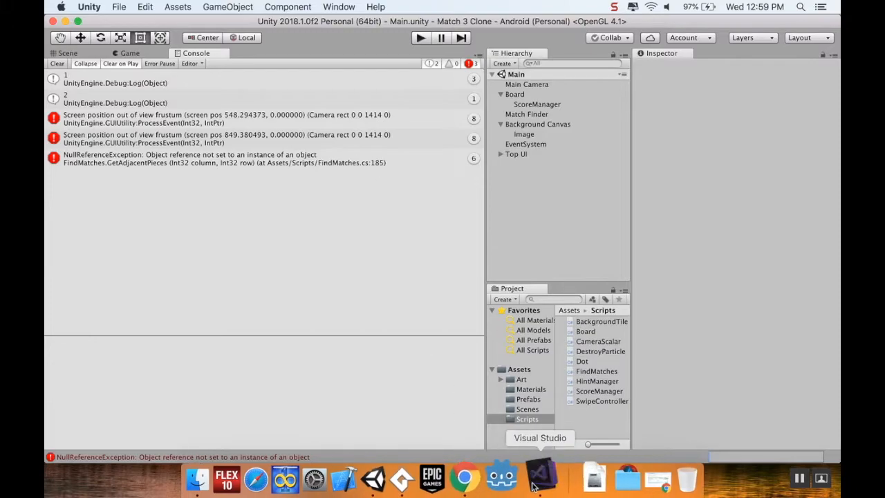
pyautogui.click(539, 478)
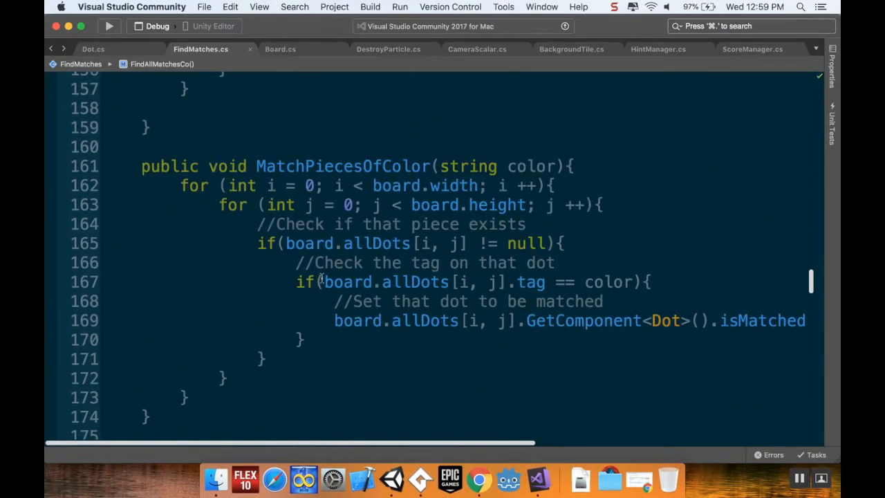
# - Scroll to GetAdjacentPieces and insert a blank line above dots.Add near line 185
pyautogui.scroll(-3)
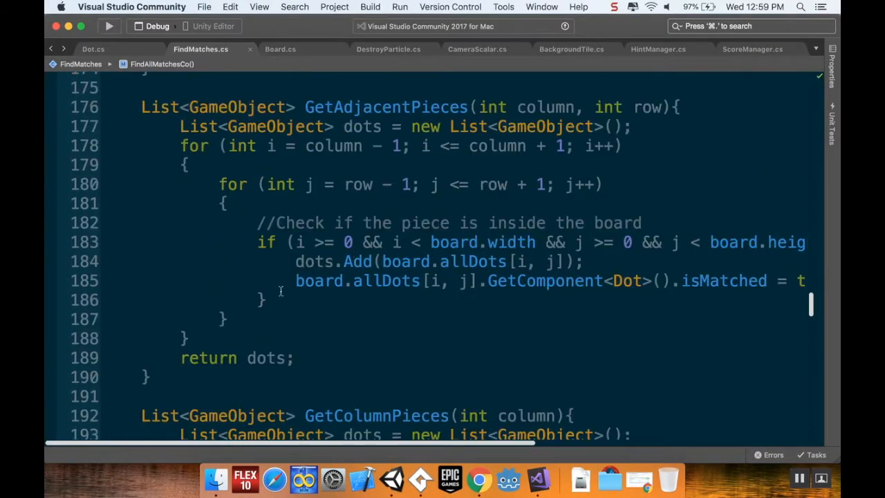
pyautogui.moveTo(470, 401)
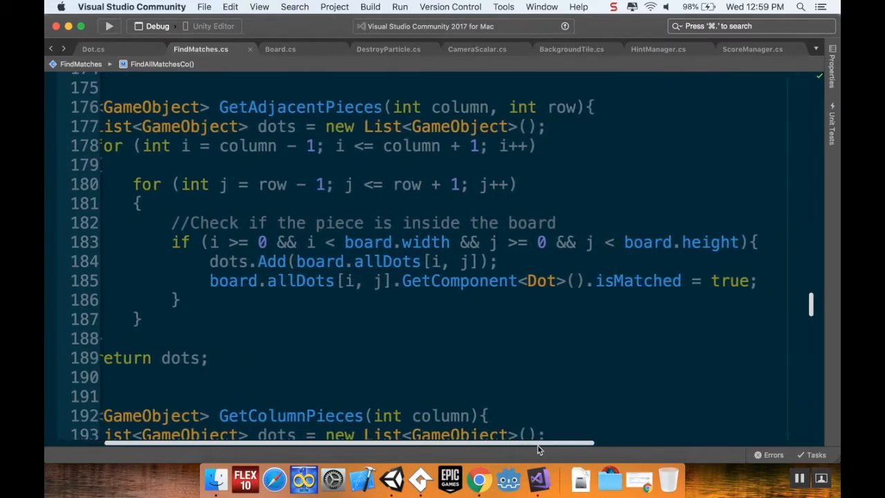
pyautogui.hscroll(-3)
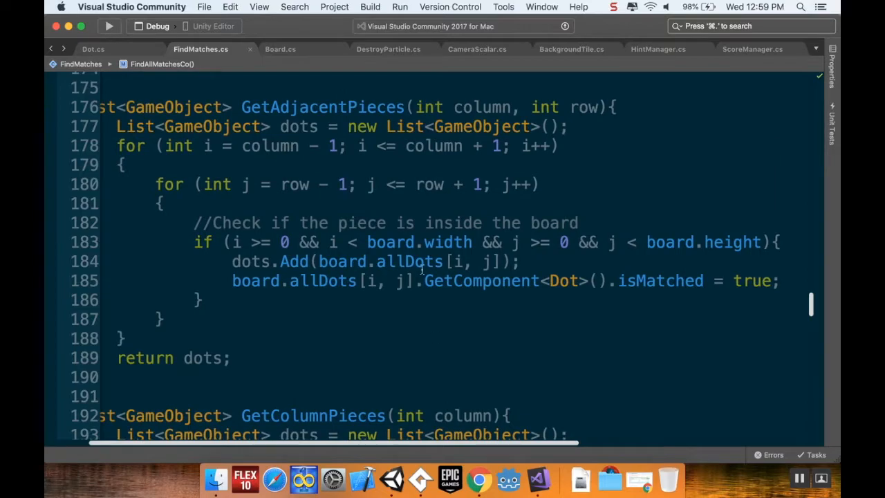
pyautogui.moveTo(240, 261)
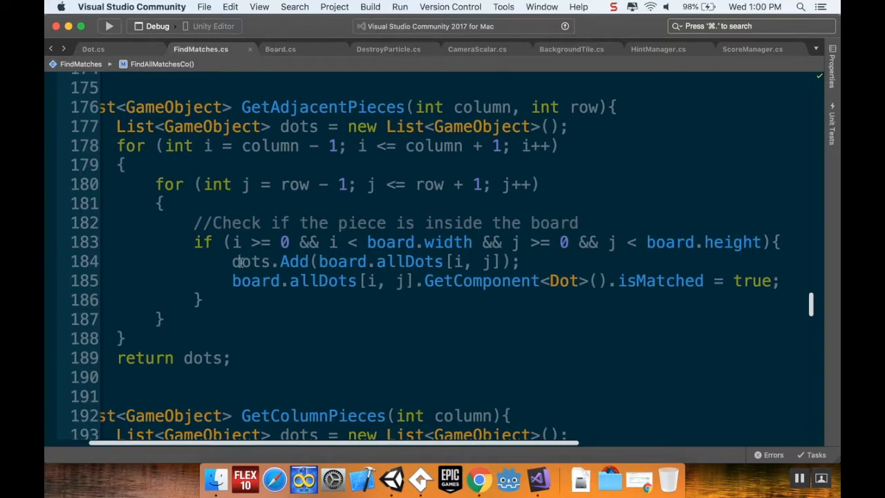
pyautogui.doubleClick(251, 261)
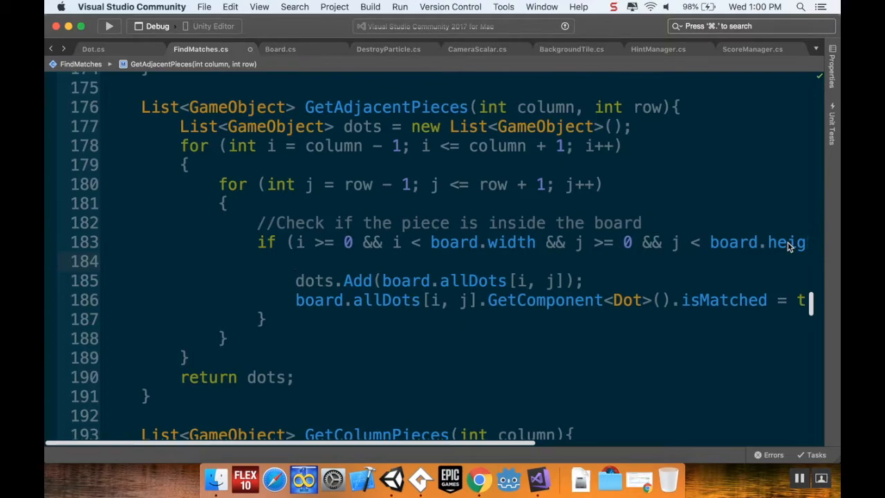
# - Wrap dots.Add and the isMatched assignment in an if checking board.allDots[i, j] != null
pyautogui.write('if(dots')
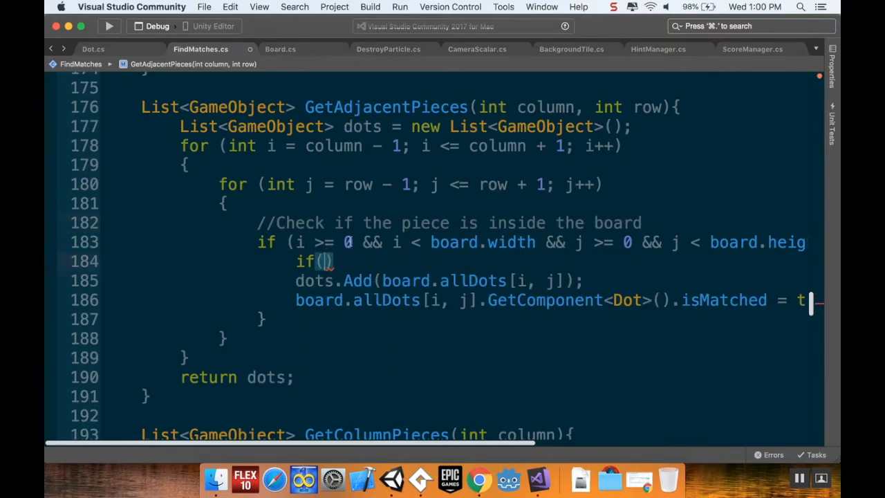
pyautogui.write('board.allDots[i')
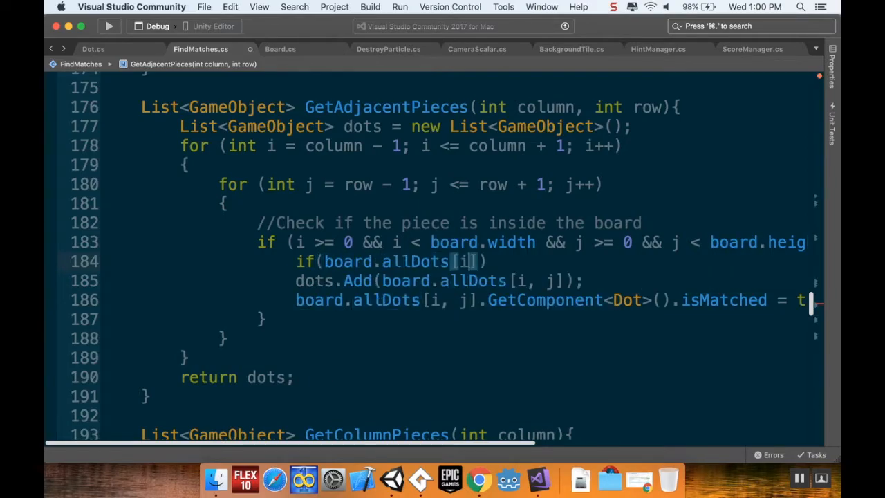
pyautogui.write(',j')
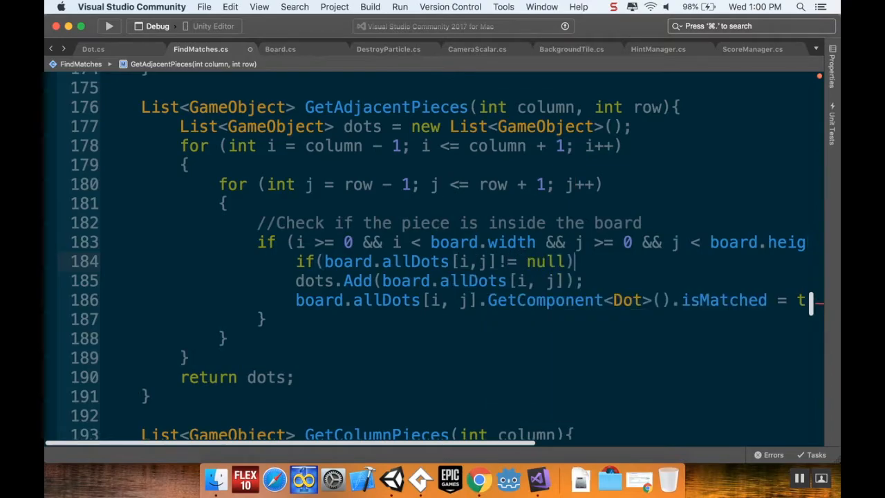
pyautogui.press('Return')
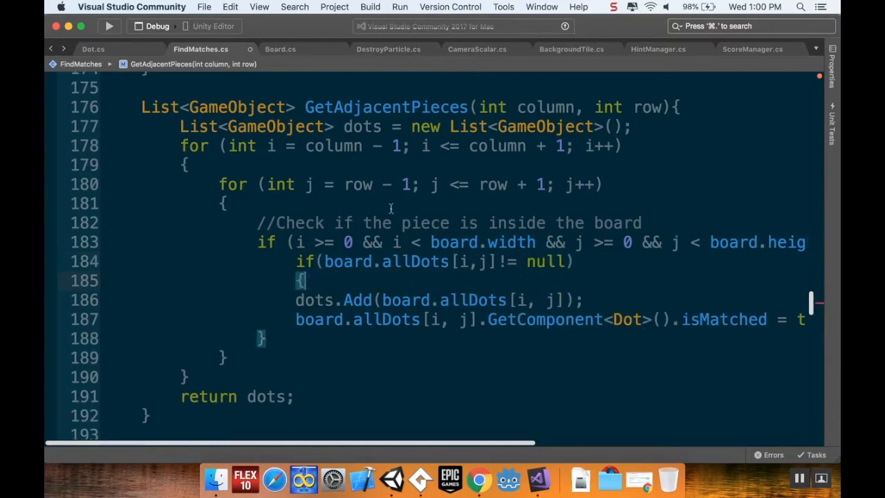
pyautogui.moveTo(455, 444)
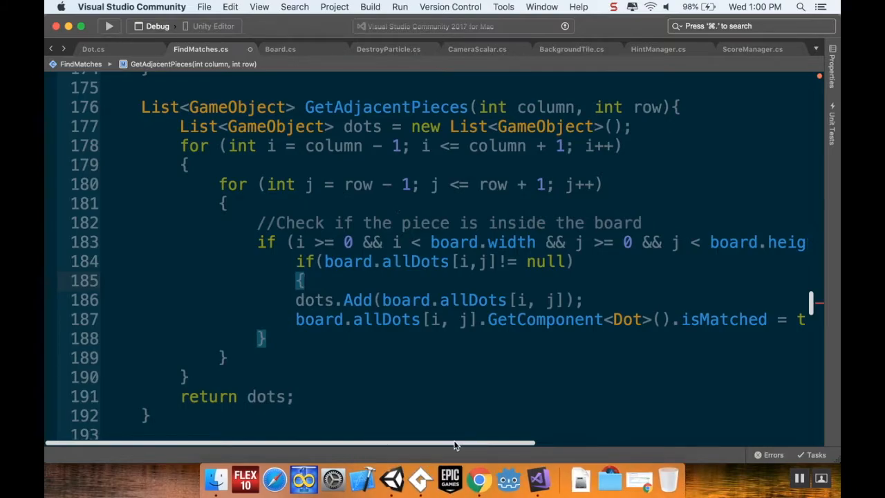
pyautogui.hscroll(-3)
pyautogui.write('}')
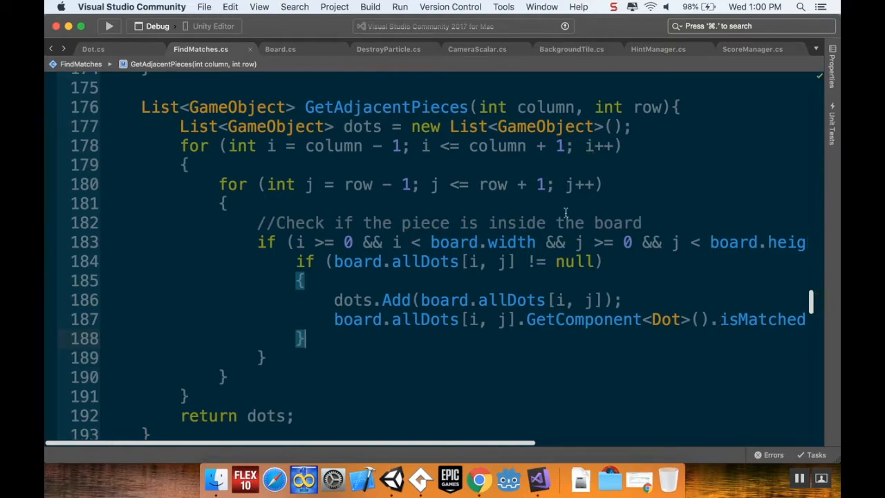
pyautogui.scroll(-3)
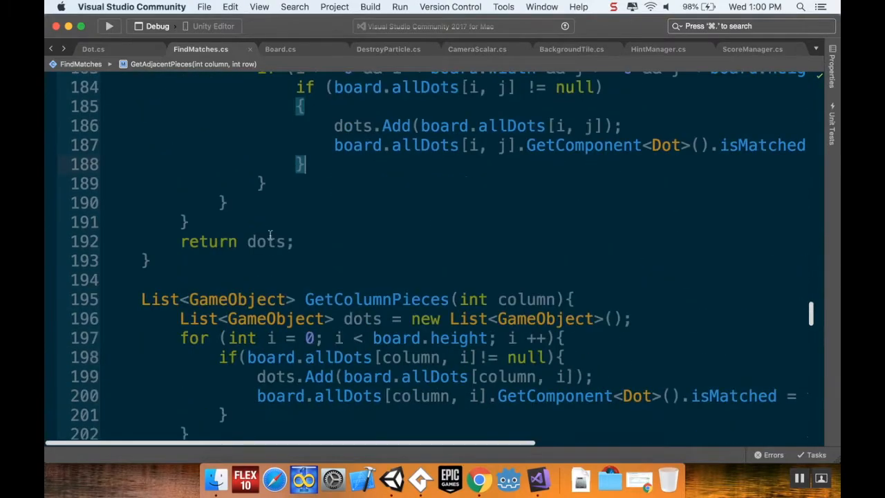
pyautogui.scroll(-3)
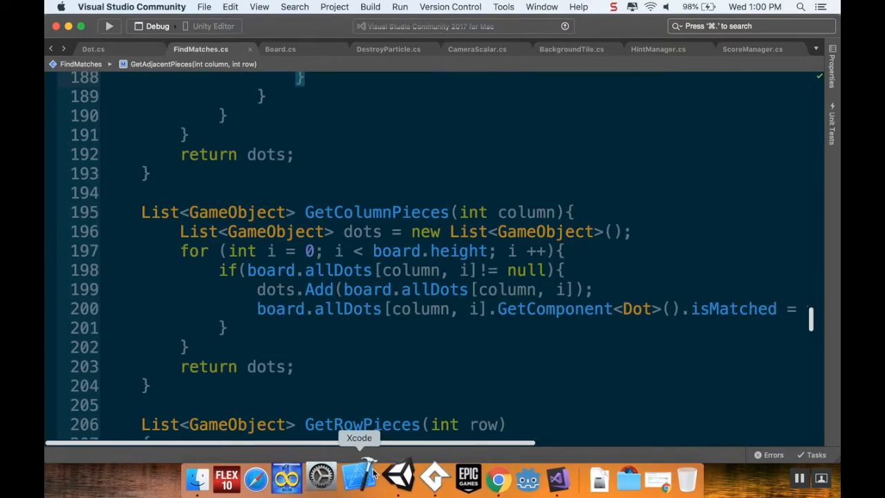
pyautogui.moveTo(392, 475)
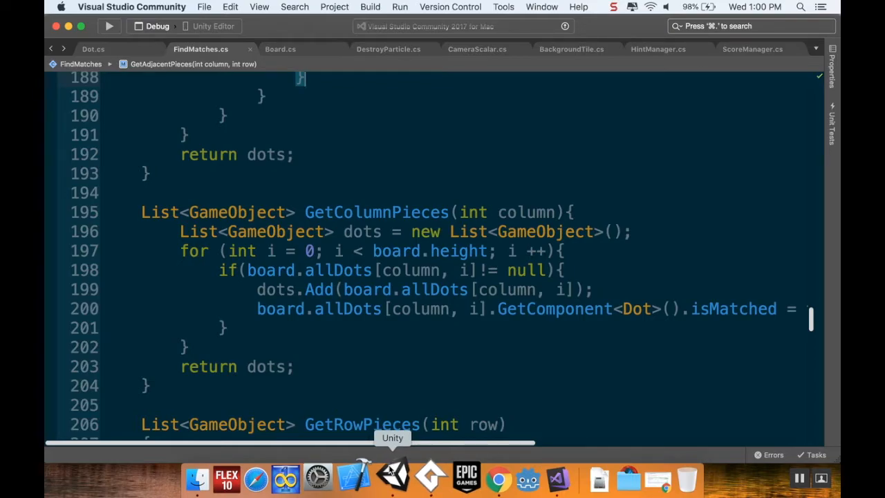
pyautogui.moveTo(406, 281)
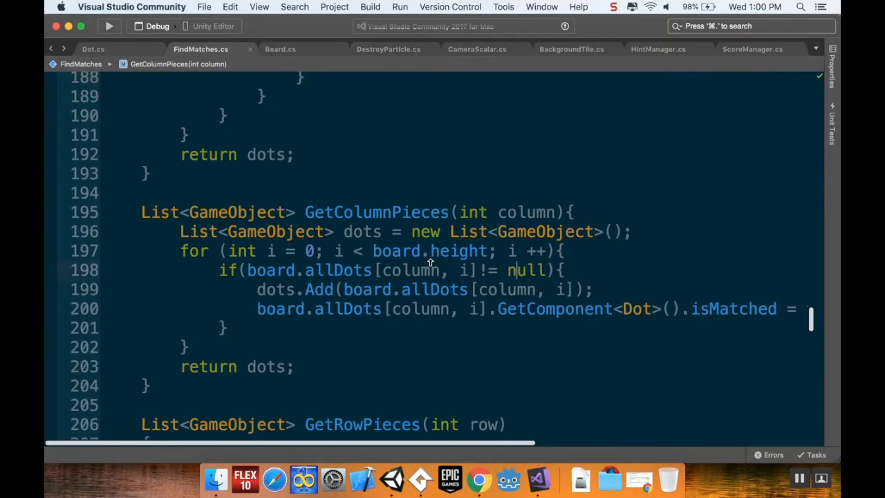
pyautogui.scroll(-3)
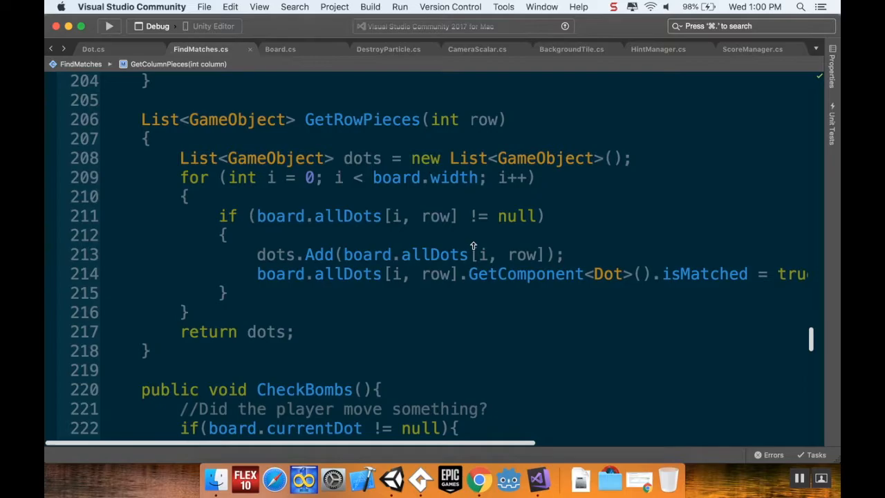
pyautogui.scroll(-3)
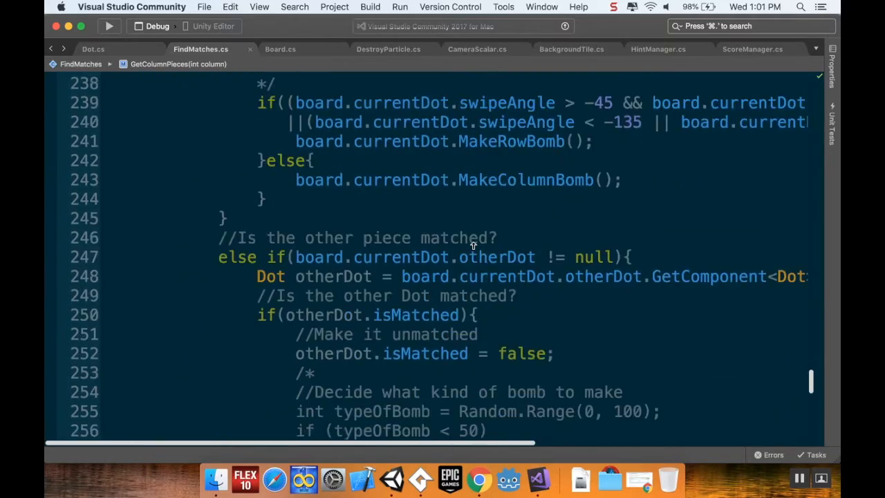
pyautogui.scroll(3)
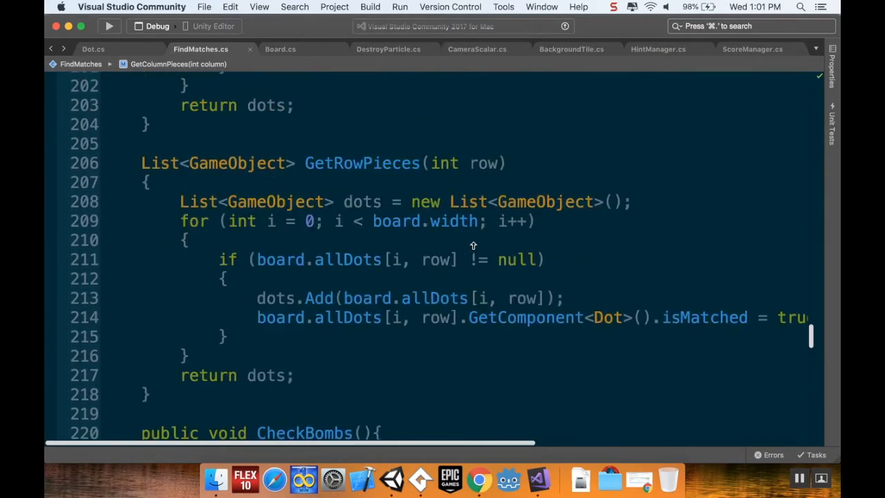
pyautogui.scroll(3)
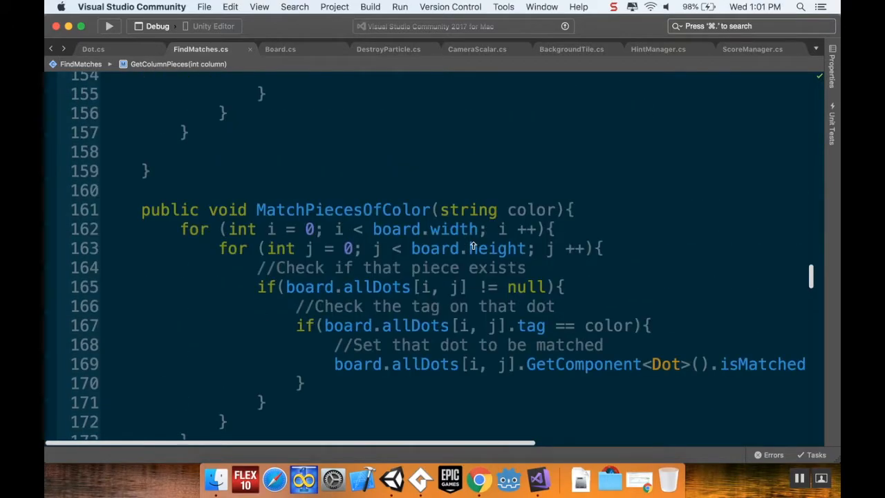
pyautogui.moveTo(497, 248)
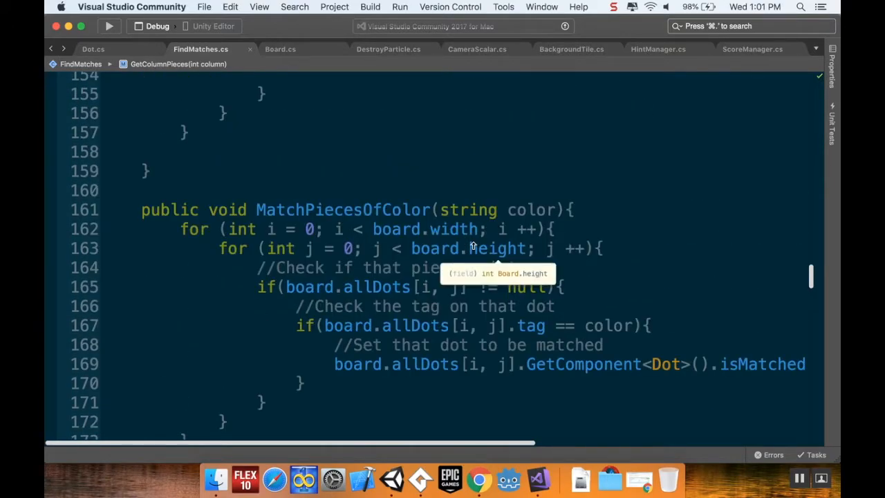
pyautogui.moveTo(655, 303)
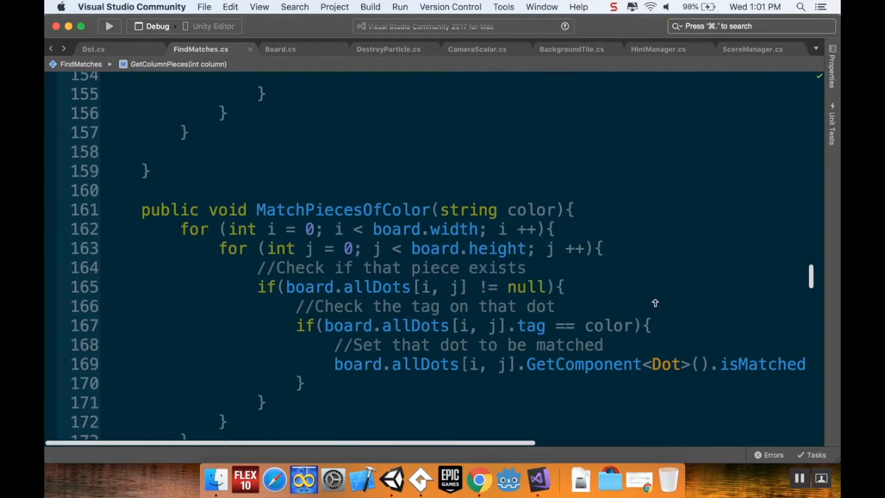
pyautogui.moveTo(427, 276)
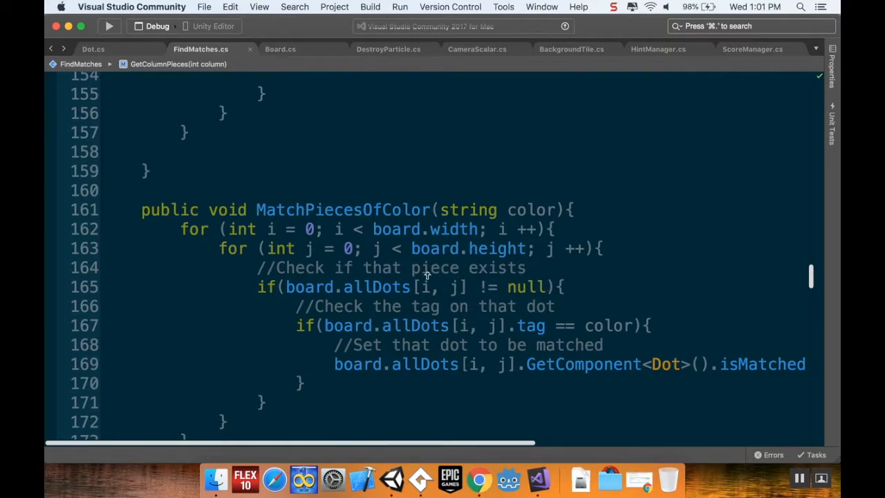
pyautogui.scroll(3)
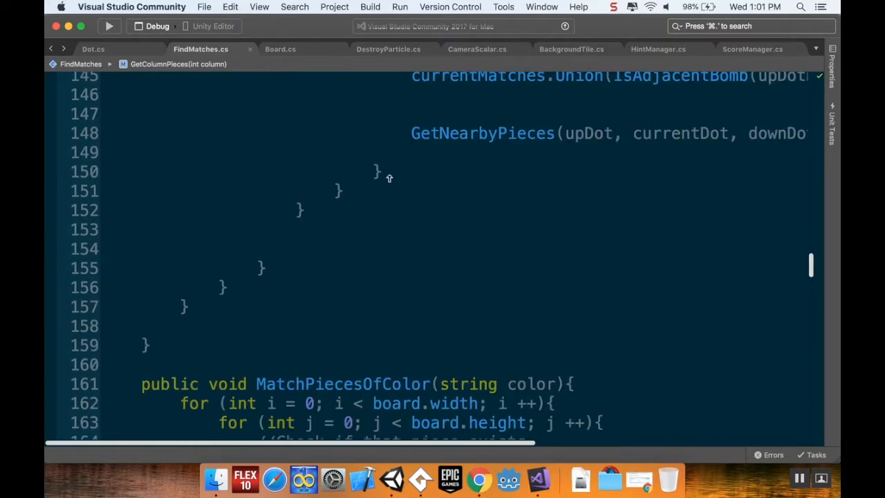
pyautogui.scroll(-3)
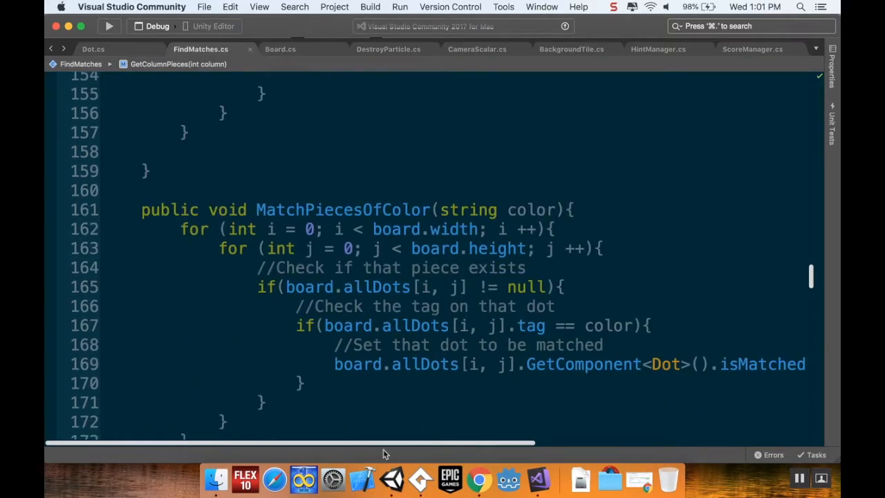
# - Start the game and tick Is Adjacent Bomb on the blue dot beside the red candy
pyautogui.click(392, 479)
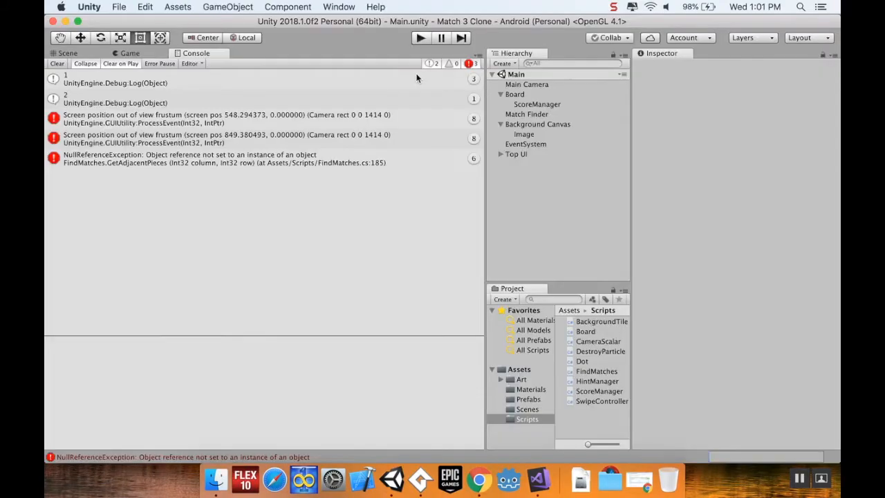
pyautogui.click(419, 38)
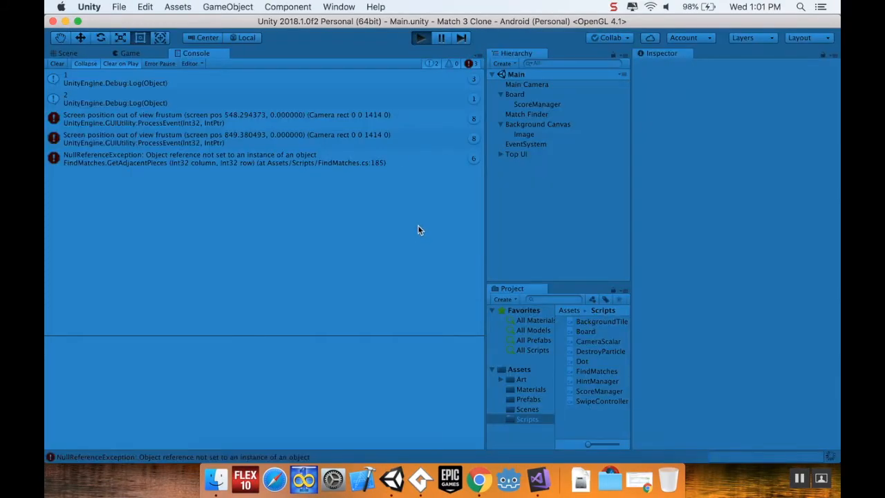
pyautogui.moveTo(425, 245)
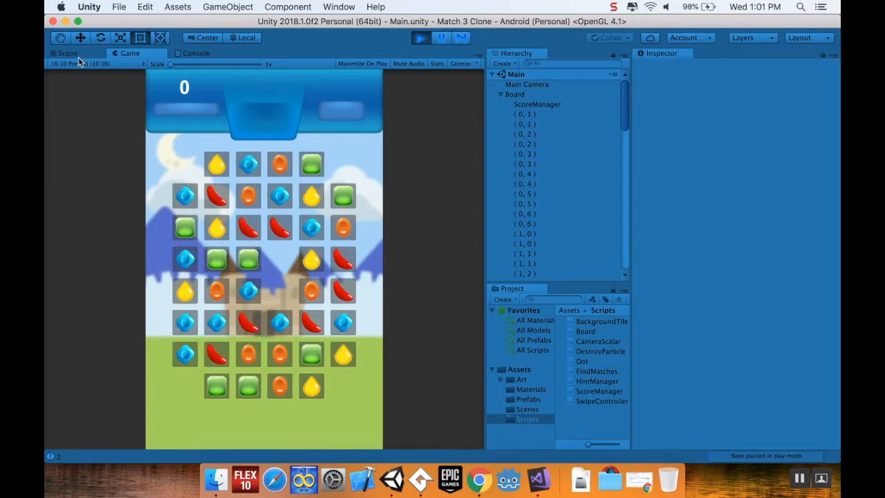
pyautogui.click(67, 53)
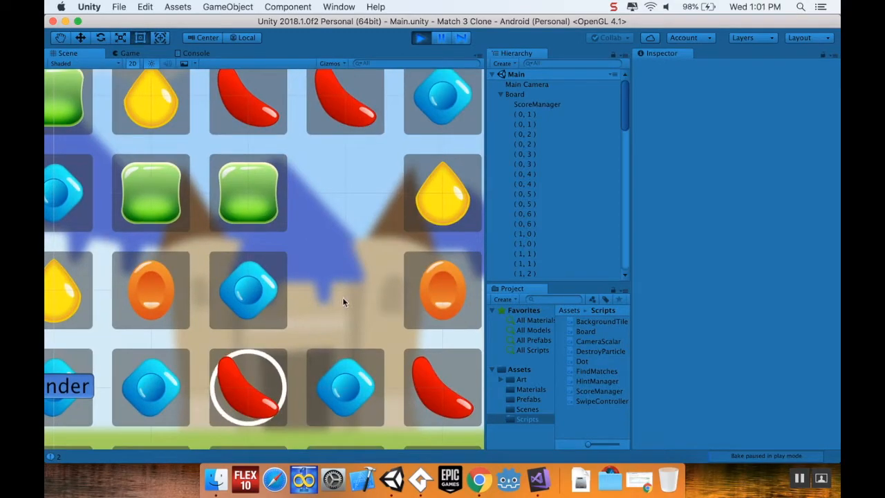
pyautogui.click(538, 266)
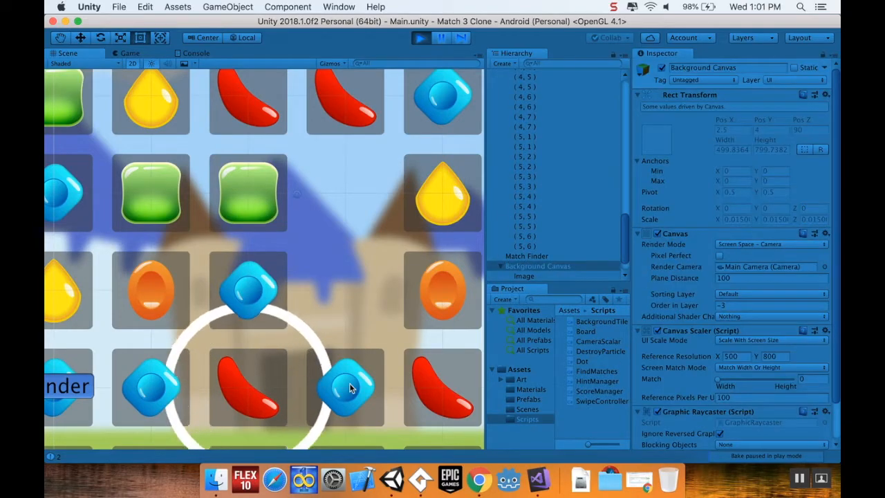
pyautogui.click(346, 387)
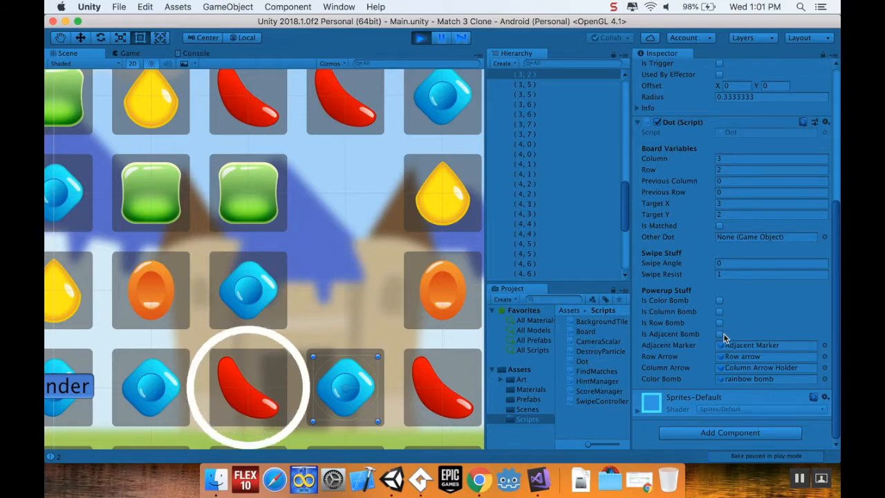
pyautogui.click(719, 334)
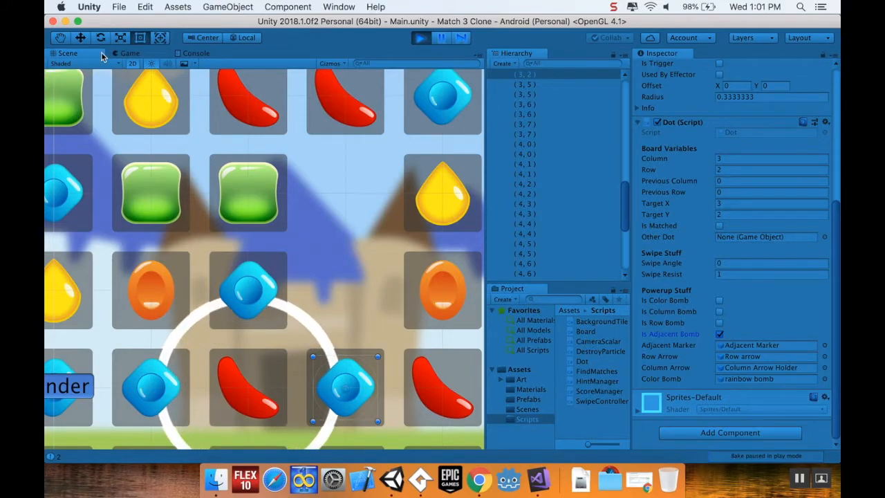
# - Make a match in the Game view and confirm the Console shows no null reference
pyautogui.click(130, 53)
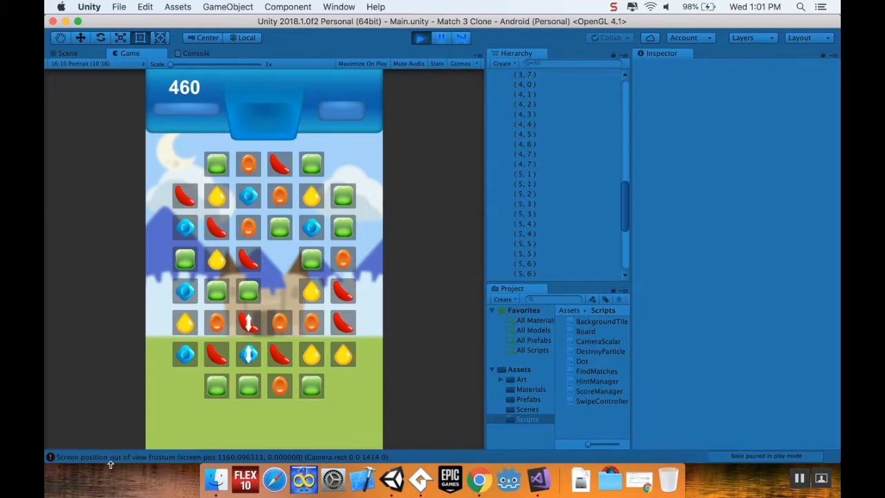
pyautogui.click(311, 259)
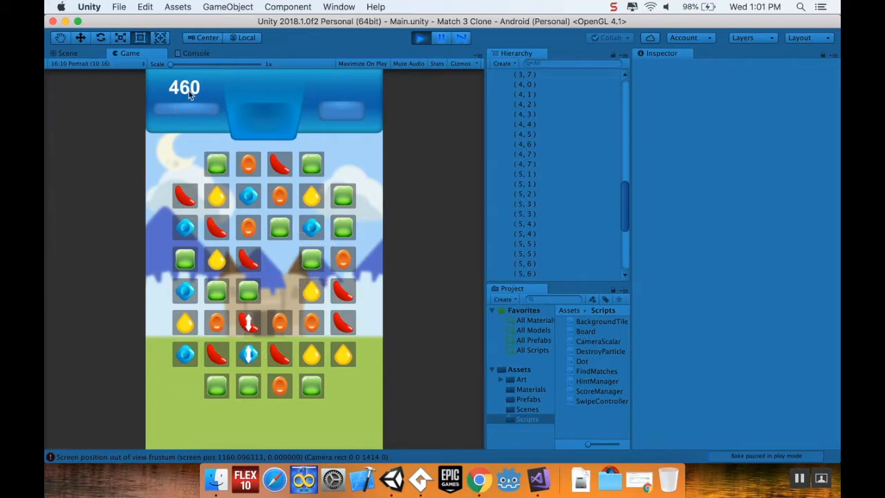
pyautogui.click(196, 53)
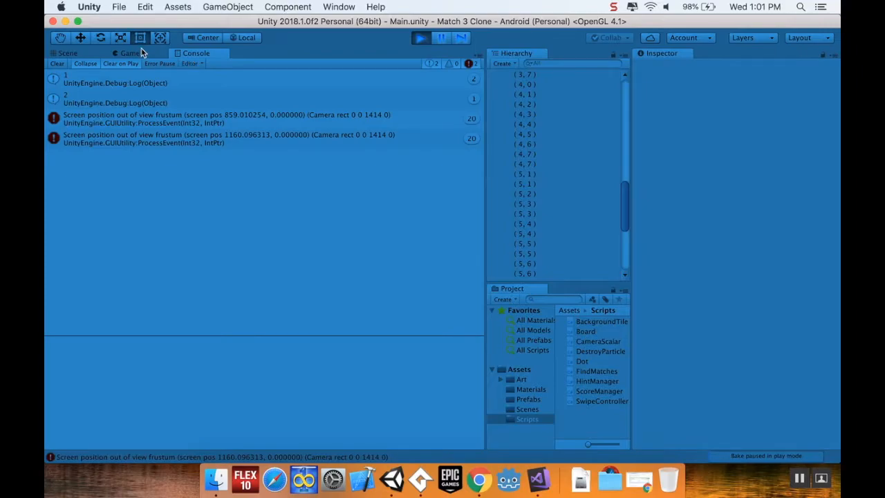
pyautogui.click(129, 53)
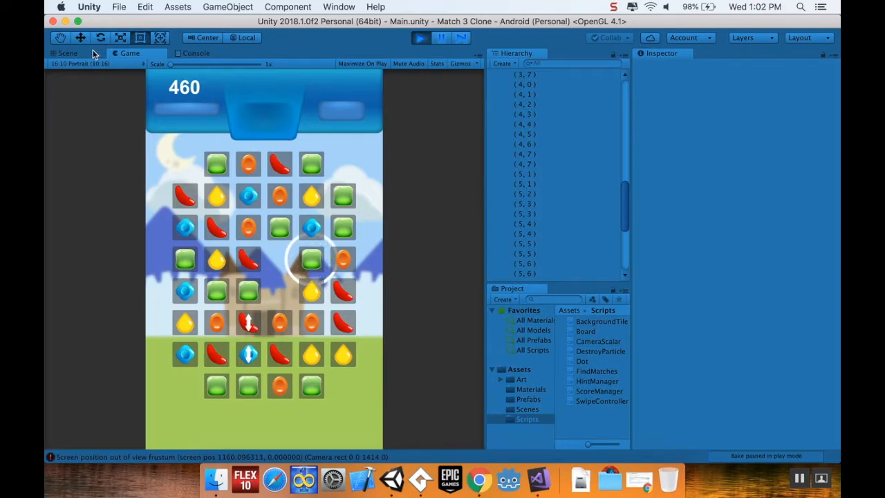
# - Select the upper-right green dot in the Scene, then play a match raising the score to 520
pyautogui.click(63, 53)
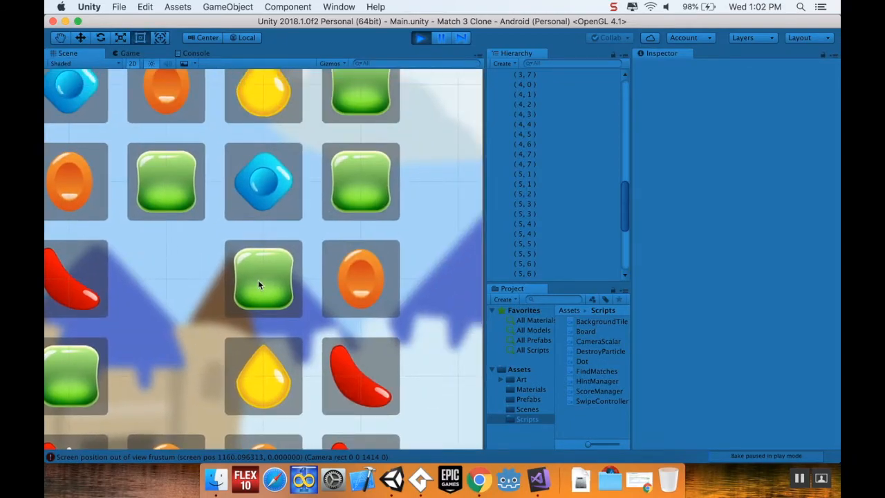
pyautogui.click(538, 265)
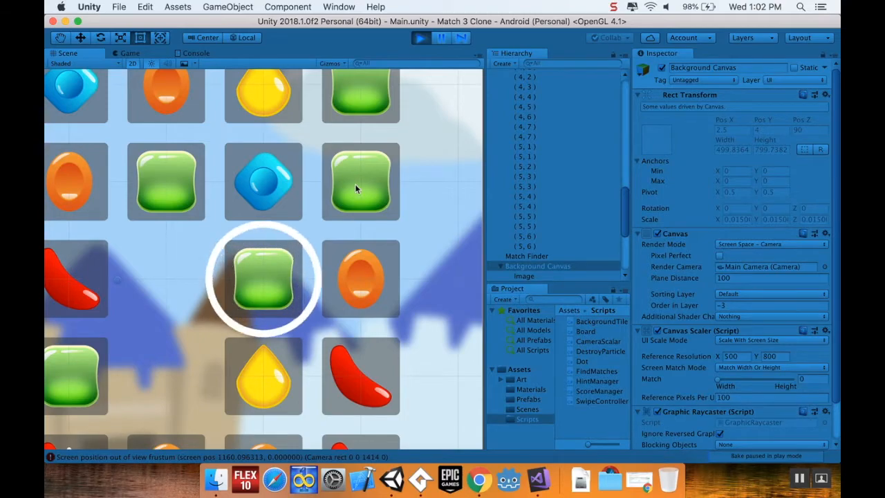
pyautogui.click(360, 181)
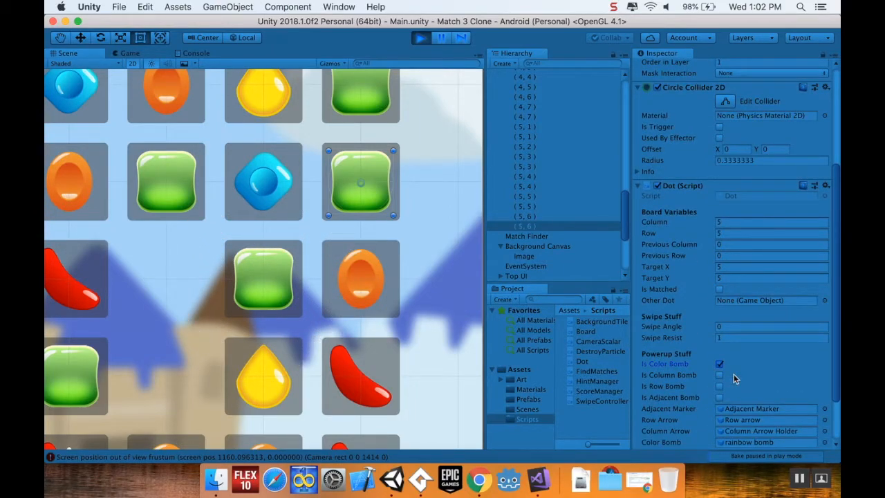
pyautogui.click(128, 54)
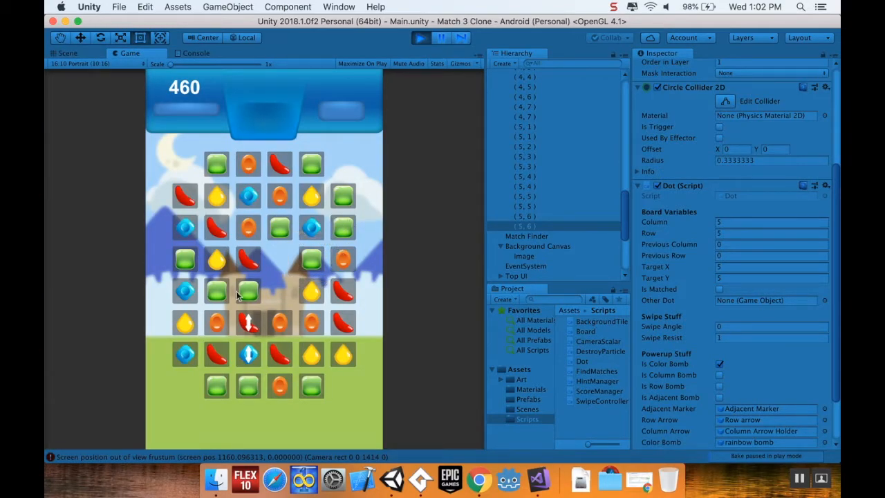
pyautogui.click(311, 262)
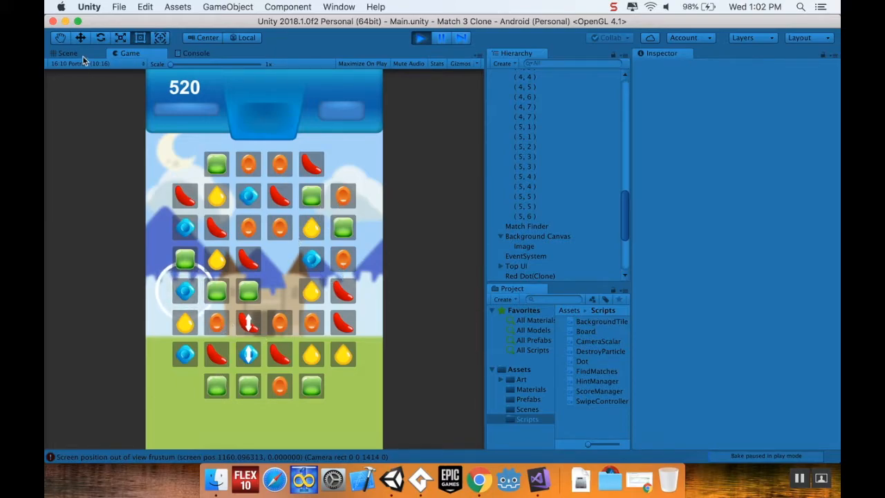
# - Tick Is Color Bomb on an orange dot, watch the game reach 900, then stop it
pyautogui.click(67, 53)
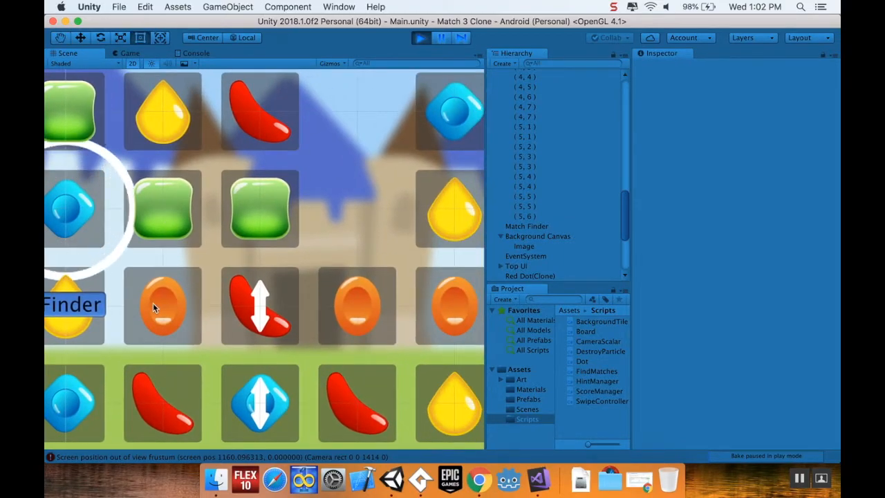
pyautogui.click(516, 265)
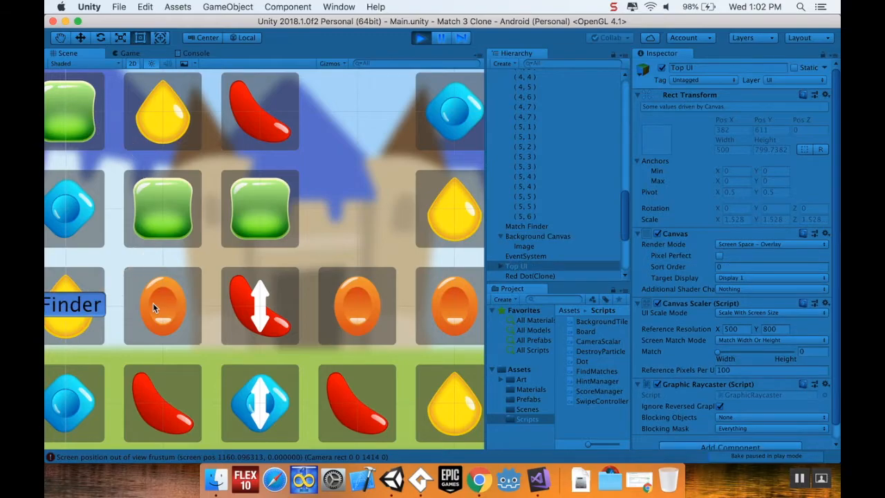
pyautogui.click(162, 308)
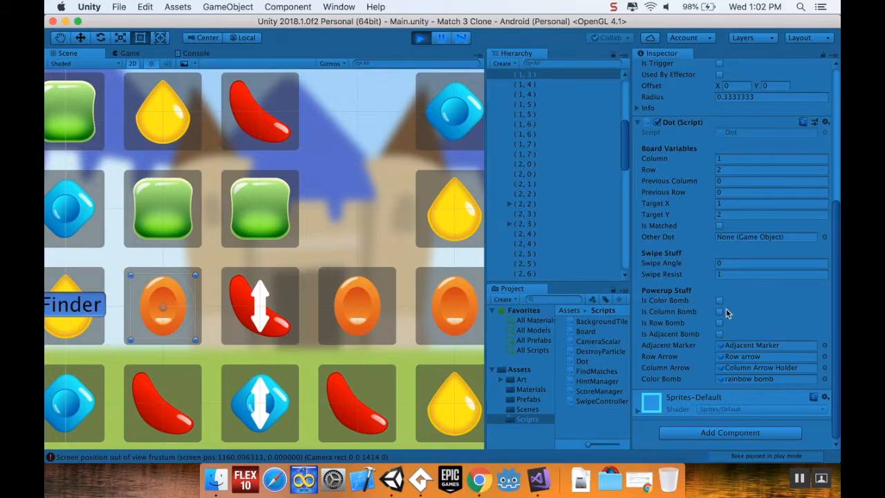
pyautogui.click(720, 300)
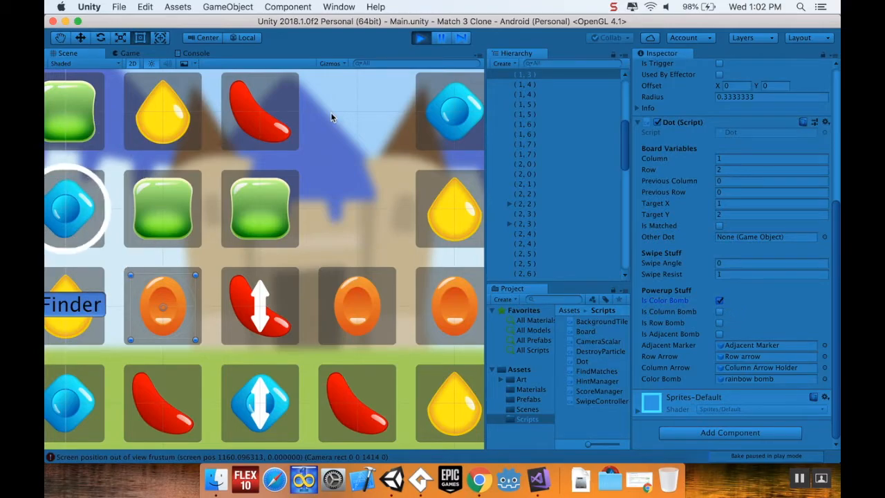
pyautogui.click(129, 53)
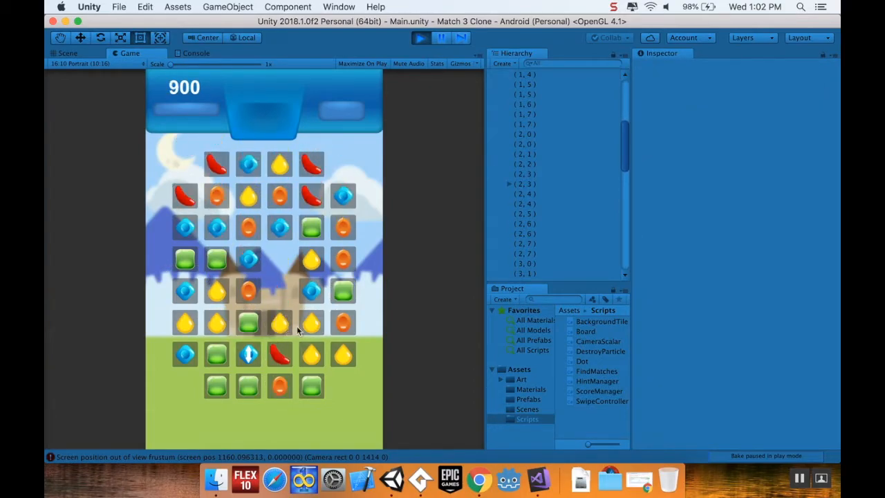
pyautogui.moveTo(339, 103)
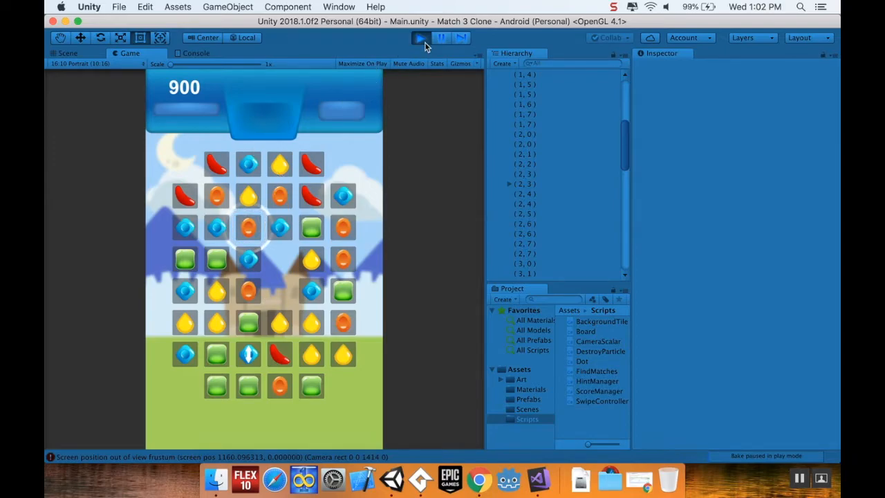
pyautogui.click(195, 52)
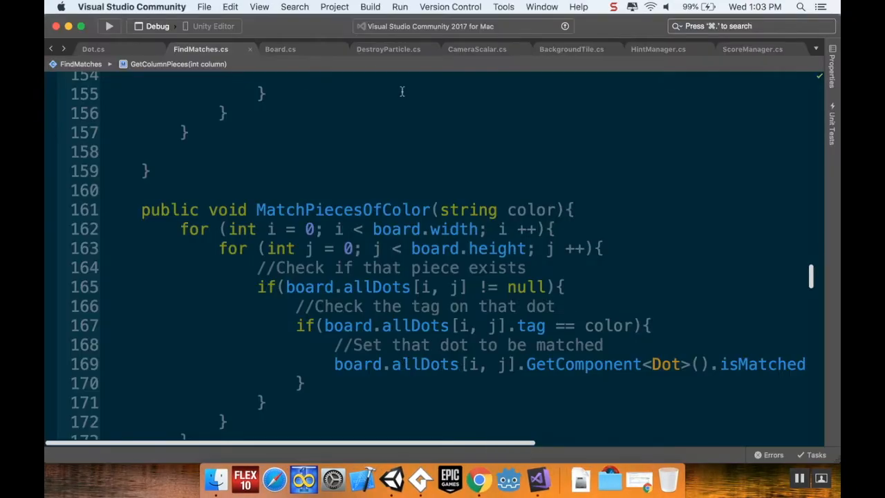
# - In Dot.cs MakeColorBomb, add this.gameObject.tag = "Color"; after the parent assignment
pyautogui.click(94, 49)
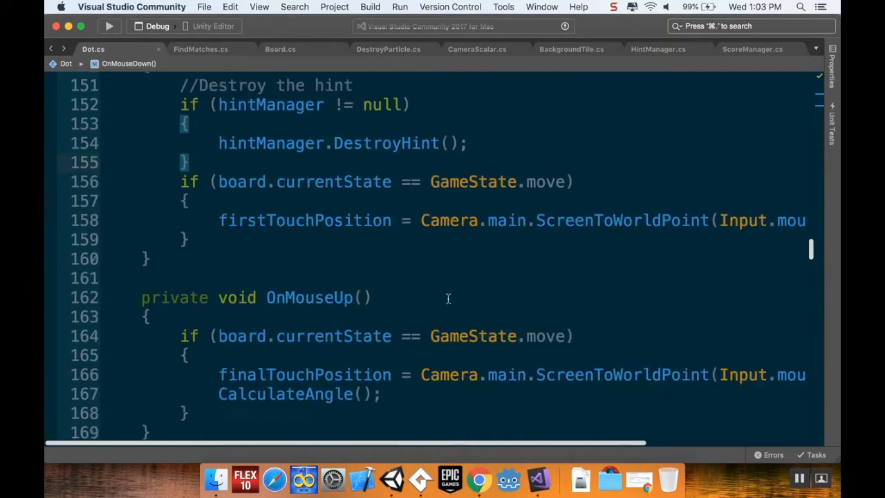
pyautogui.scroll(-3)
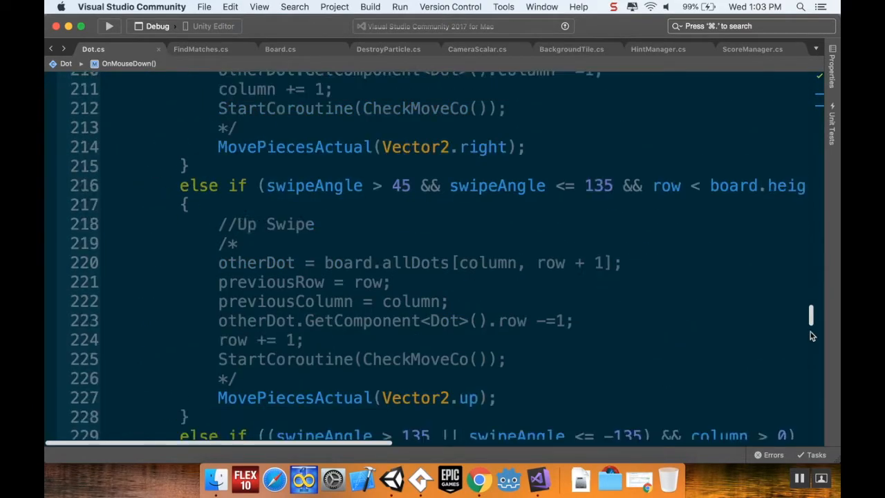
pyautogui.scroll(-3)
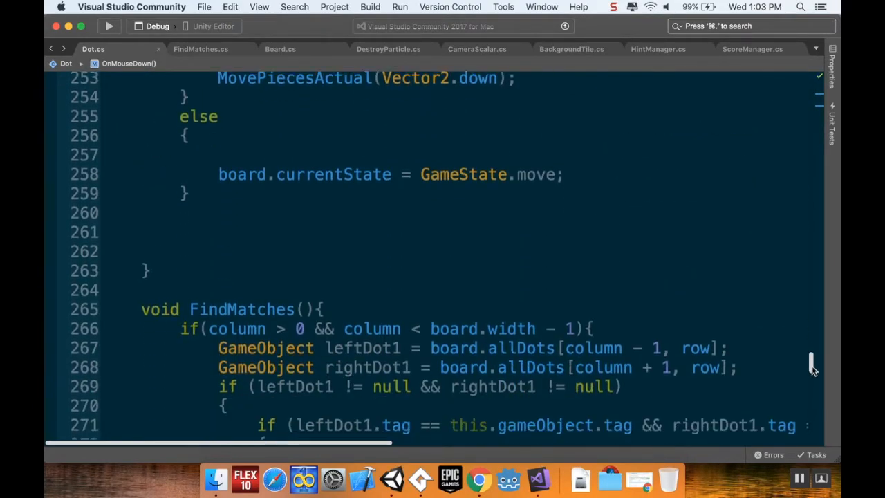
pyautogui.scroll(-3)
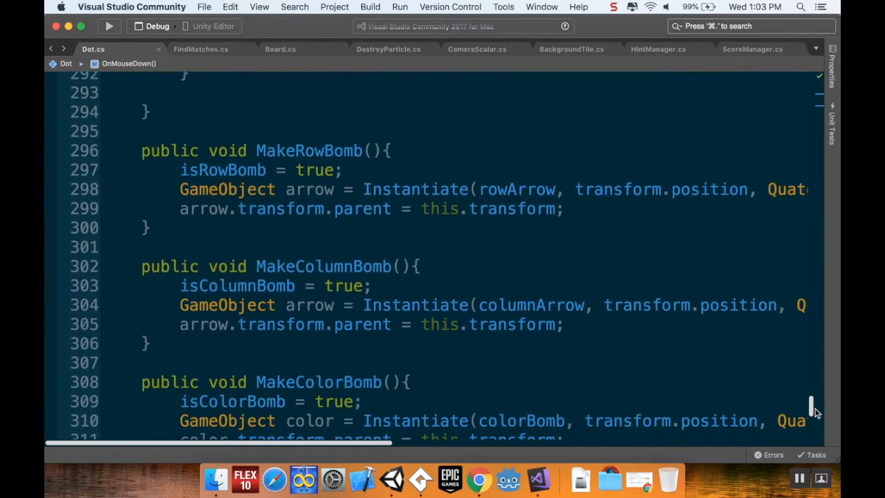
pyautogui.scroll(-3)
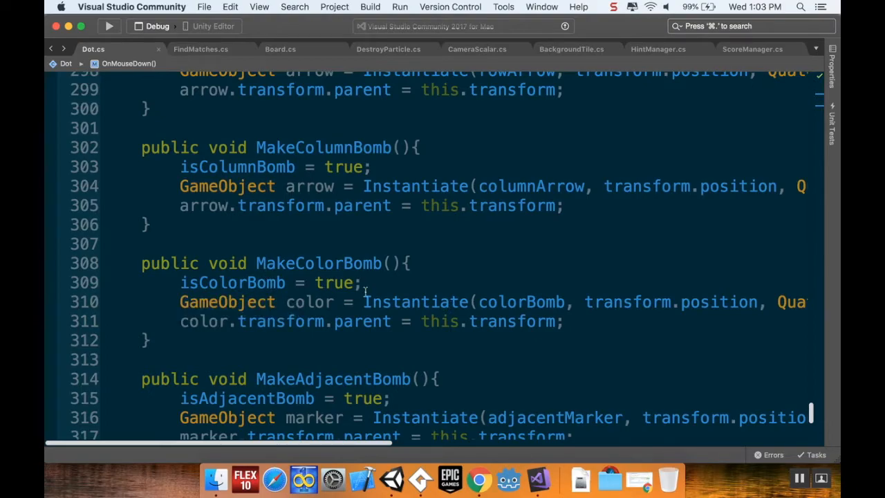
pyautogui.moveTo(662, 314)
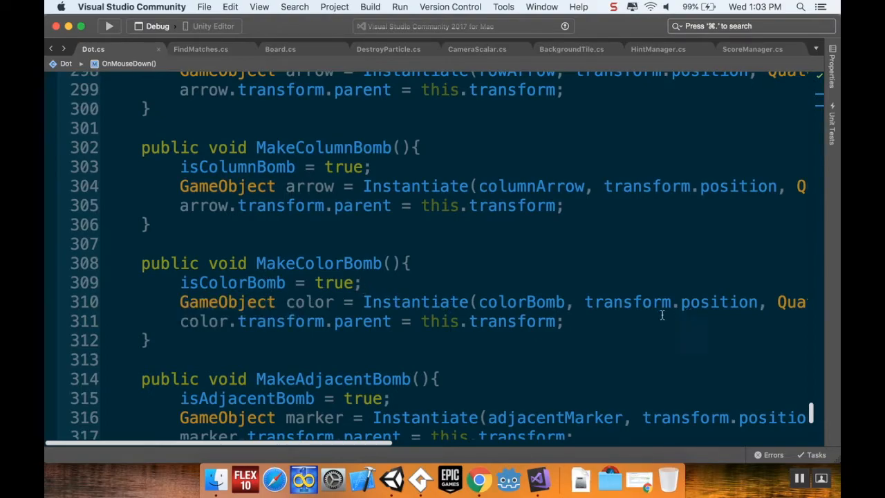
pyautogui.click(586, 321)
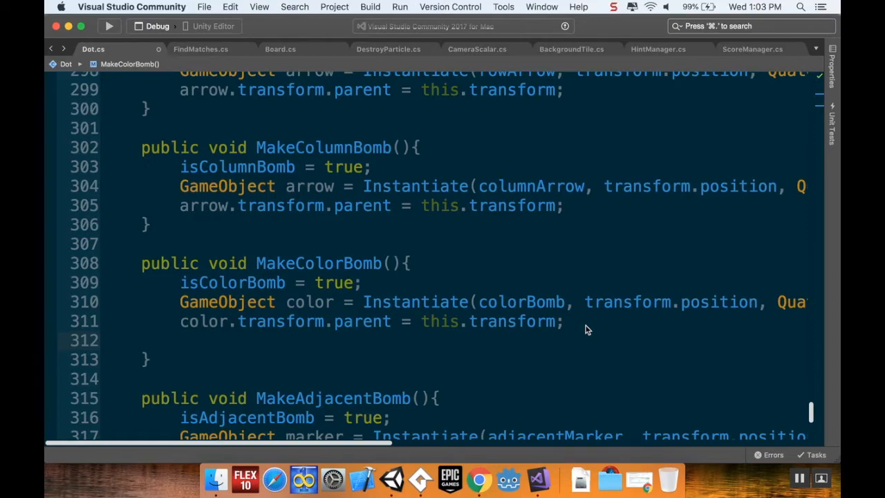
pyautogui.write('this.gam')
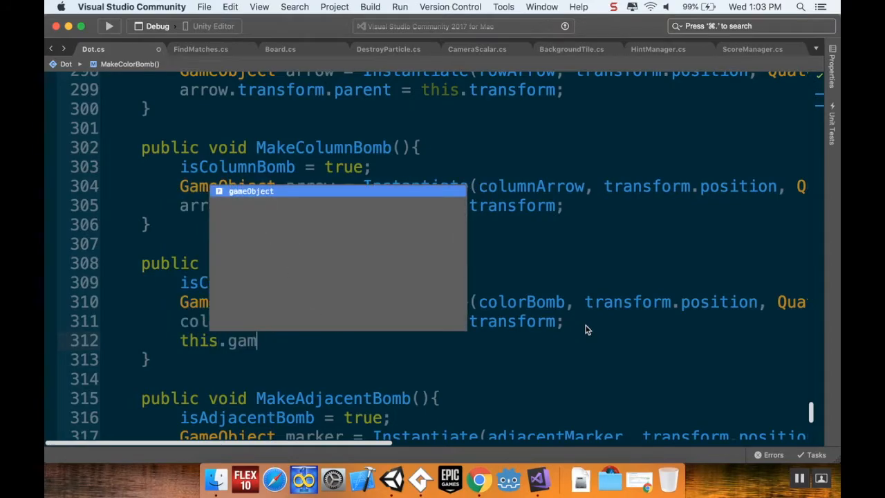
pyautogui.write('.tag == "')
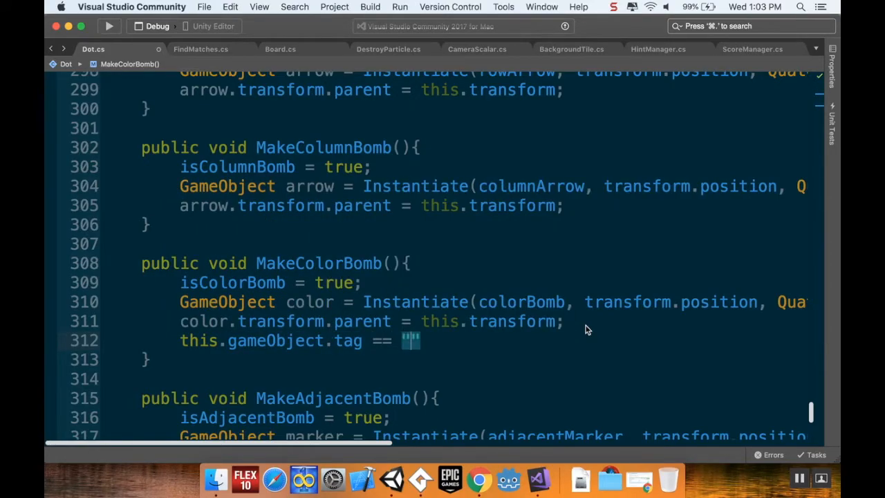
pyautogui.write('Co')
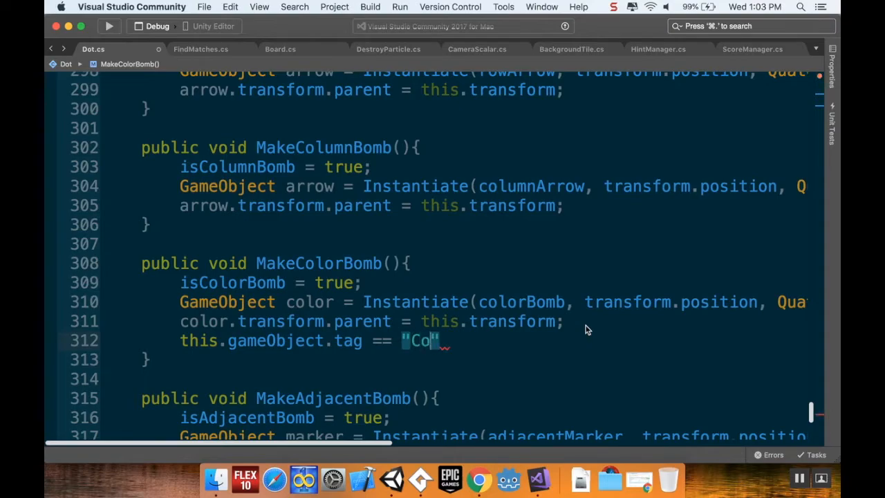
pyautogui.write('lor";')
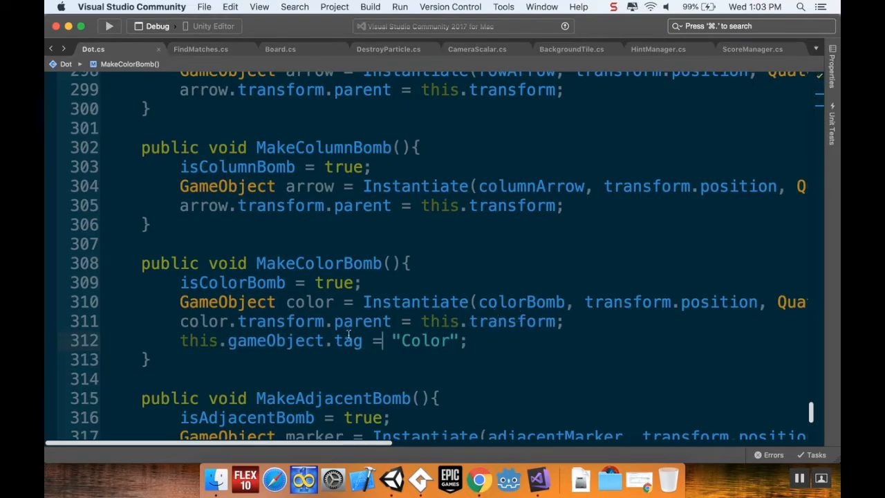
pyautogui.moveTo(390, 477)
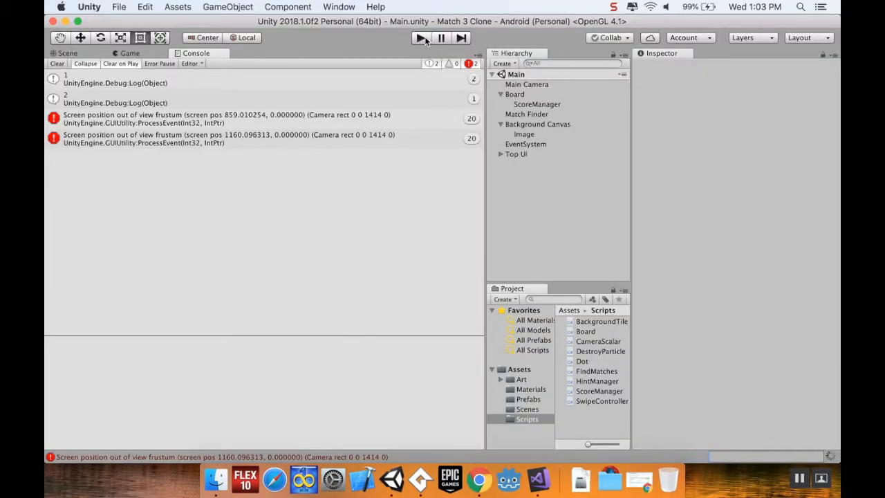
pyautogui.moveTo(420, 38)
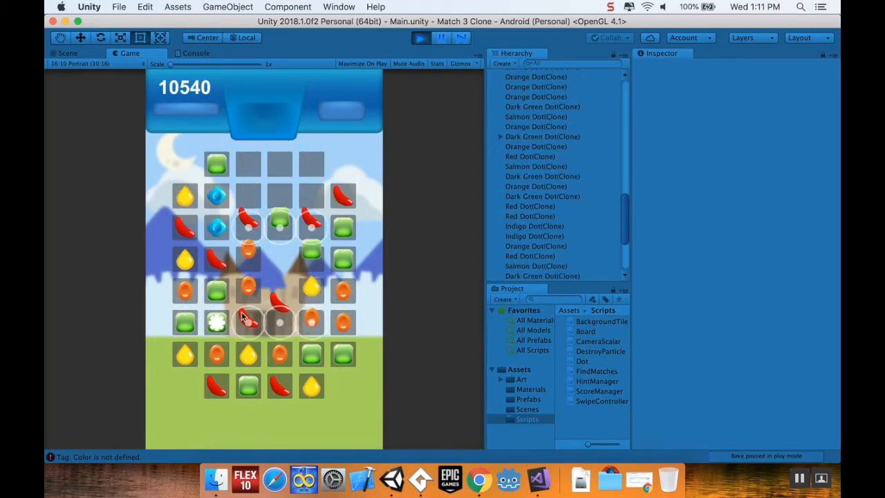
# - Stop the test run and view the 'Tag: Color is not defined' errors in the Console
pyautogui.click(67, 54)
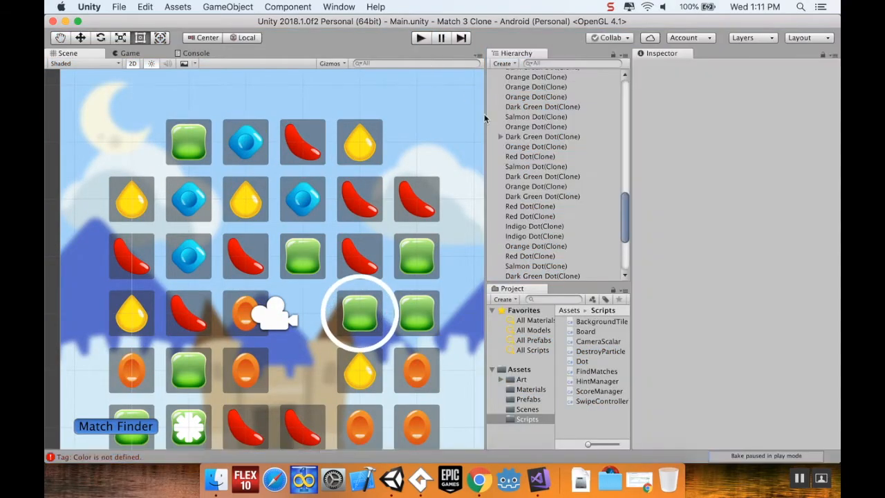
pyautogui.click(196, 54)
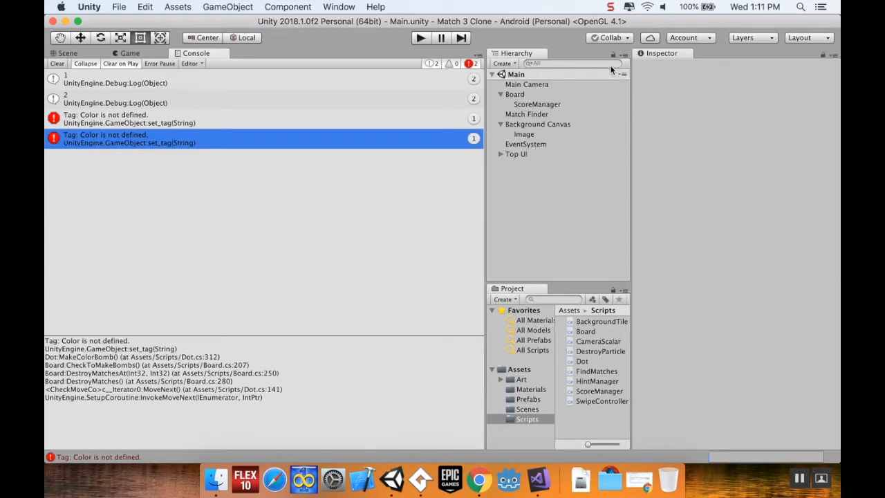
# - From Main Camera's Tag dropdown, add and save a new tag named 'Color'
pyautogui.click(527, 84)
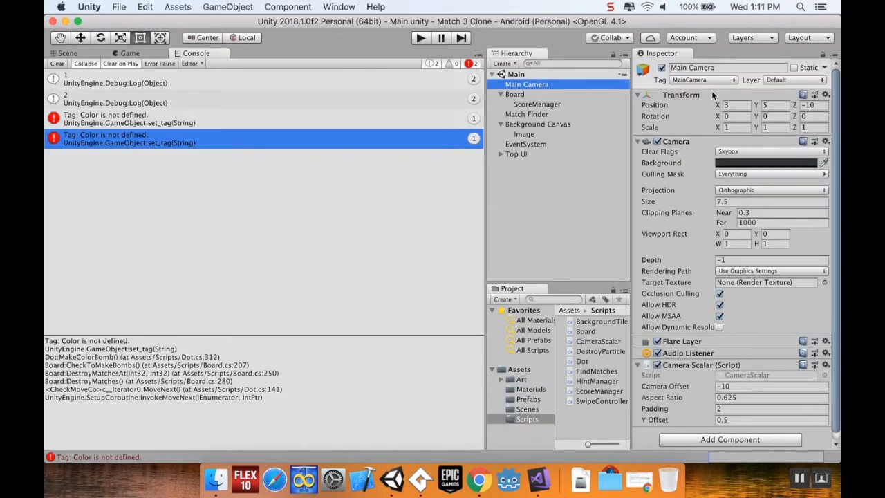
pyautogui.click(700, 80)
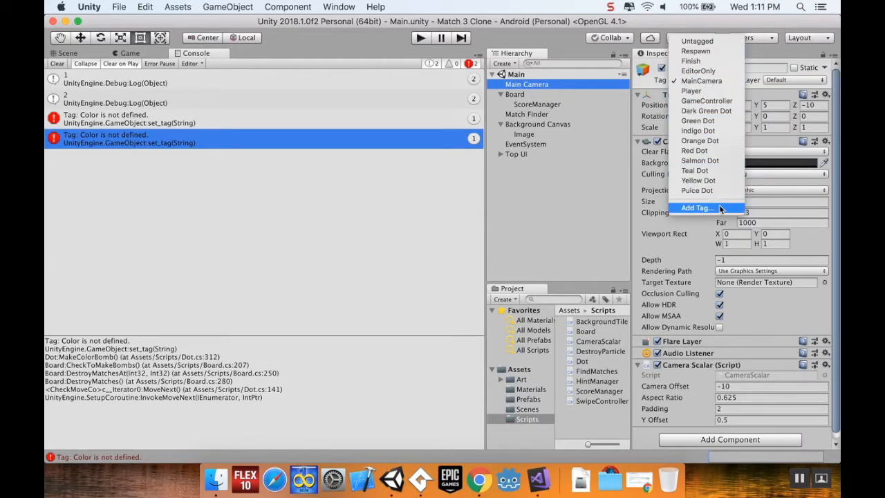
pyautogui.click(697, 208)
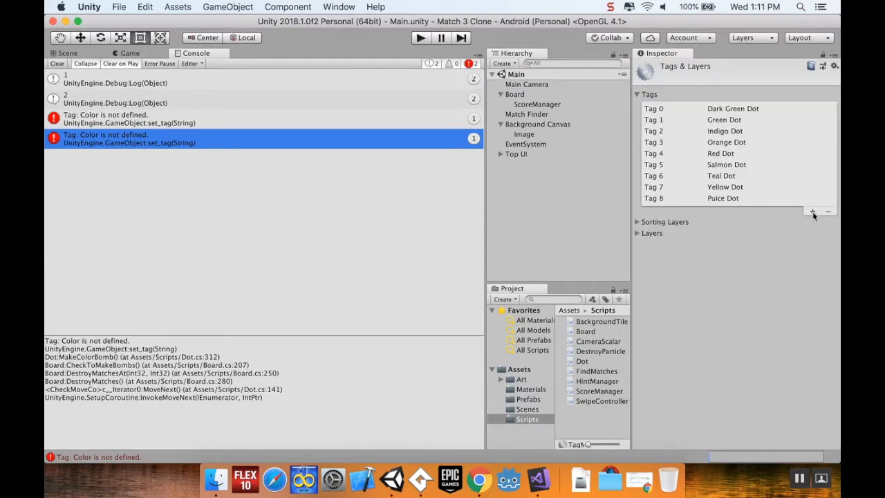
pyautogui.click(814, 212)
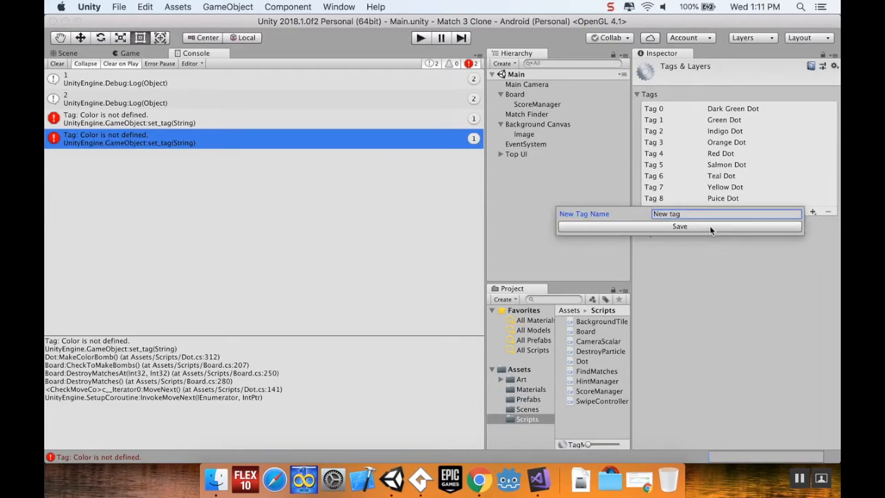
pyautogui.moveTo(709, 232)
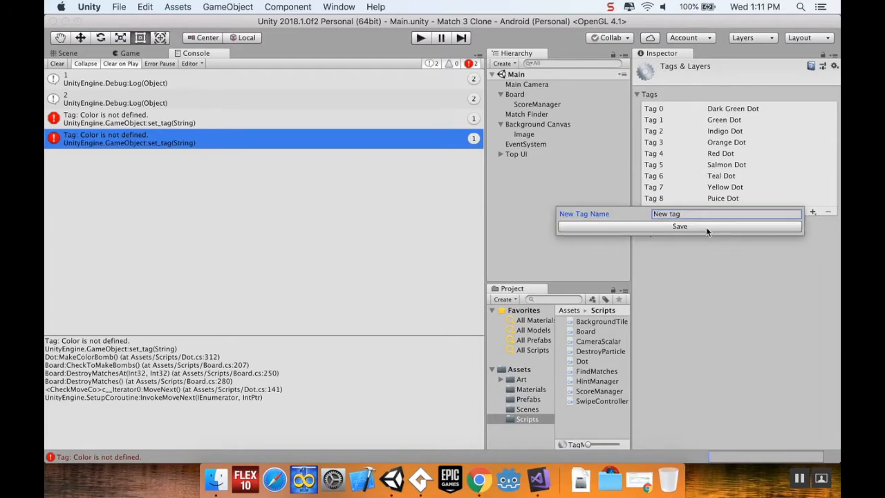
pyautogui.write('C')
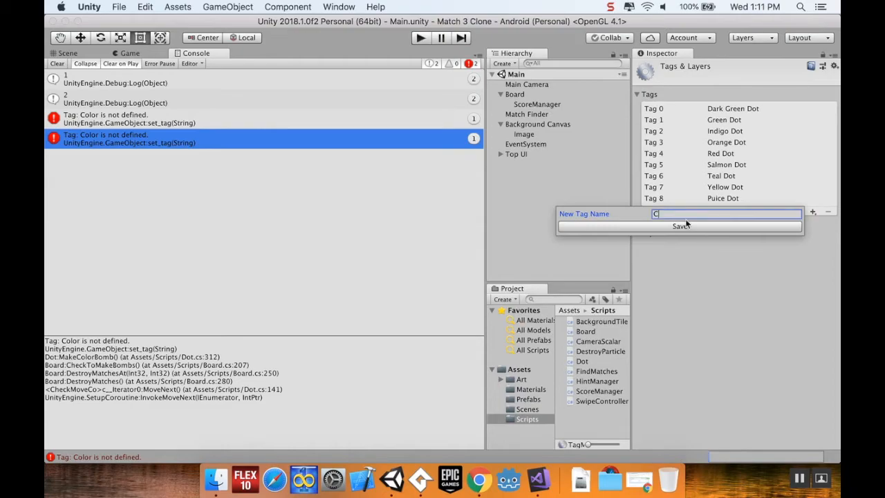
pyautogui.click(680, 226)
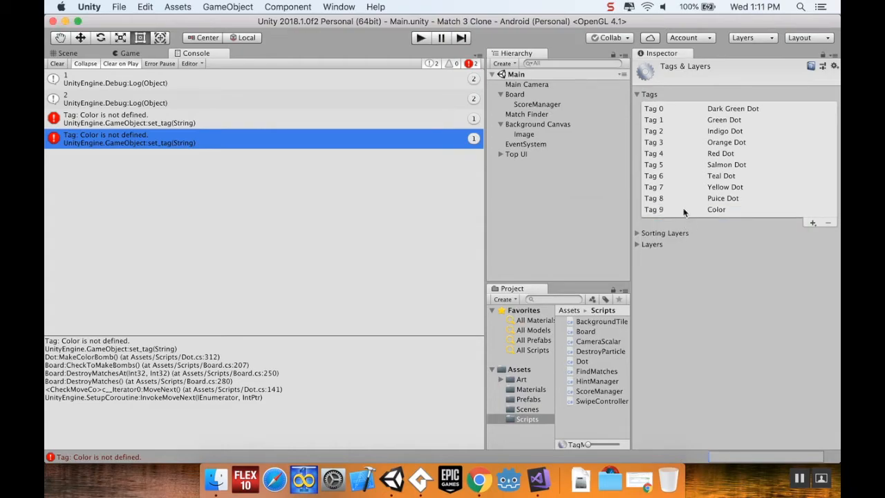
pyautogui.moveTo(615, 172)
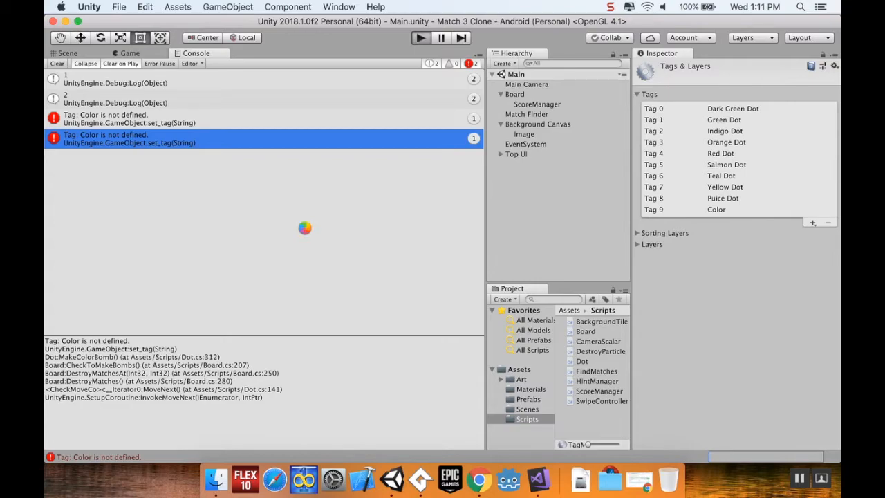
# - Enter Play mode and click dots on the lower part of the board
pyautogui.click(420, 38)
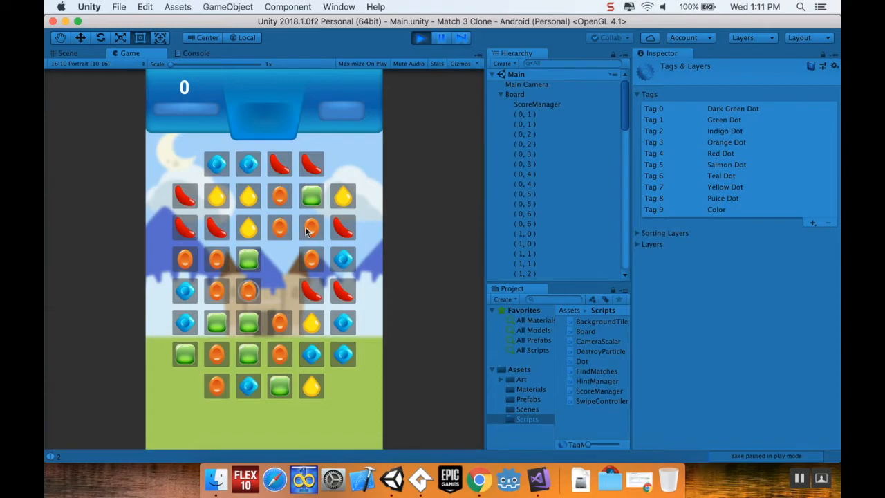
pyautogui.click(248, 290)
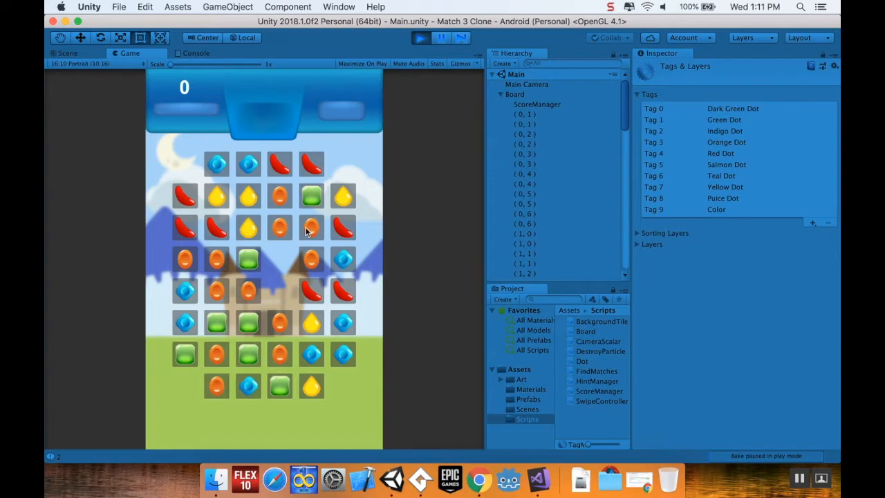
pyautogui.click(247, 290)
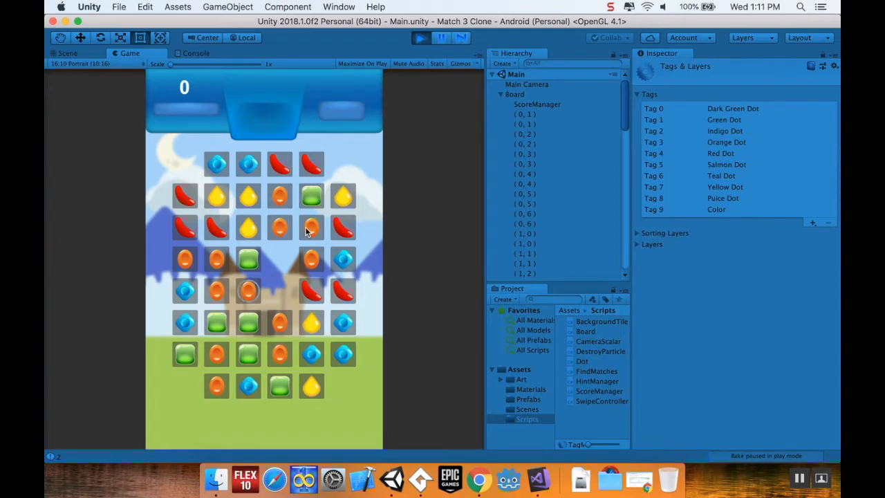
pyautogui.click(248, 291)
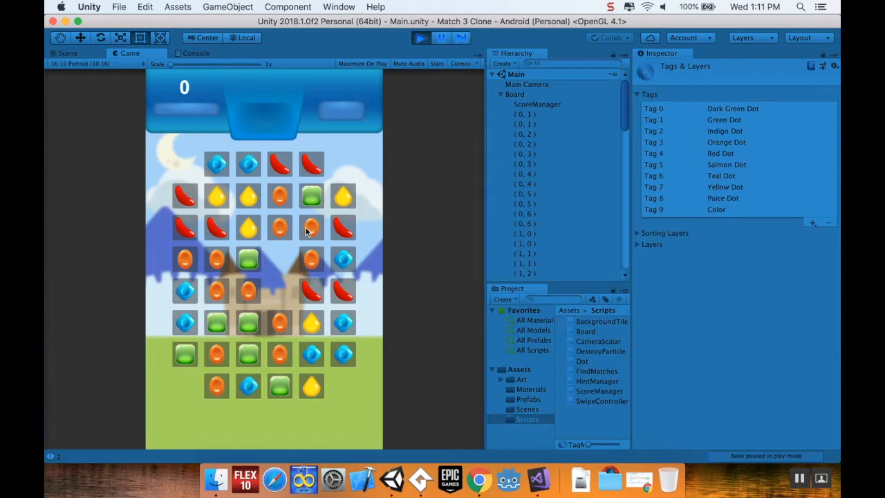
pyautogui.click(248, 290)
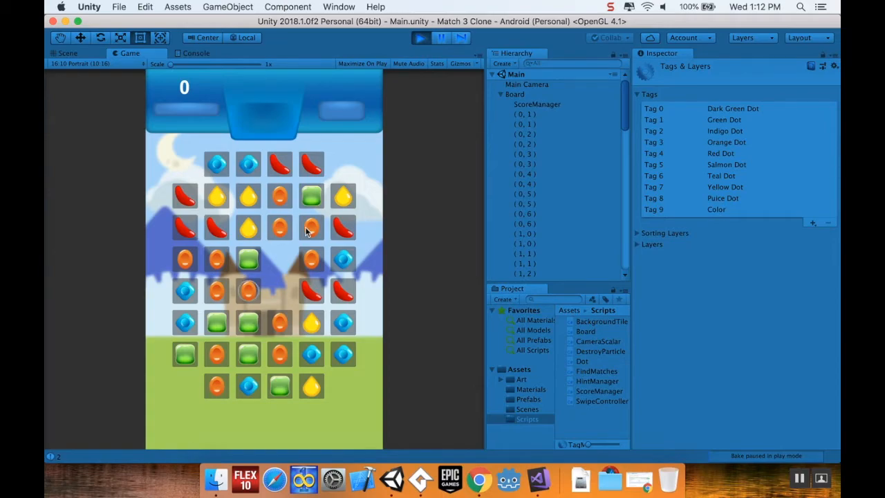
pyautogui.click(247, 289)
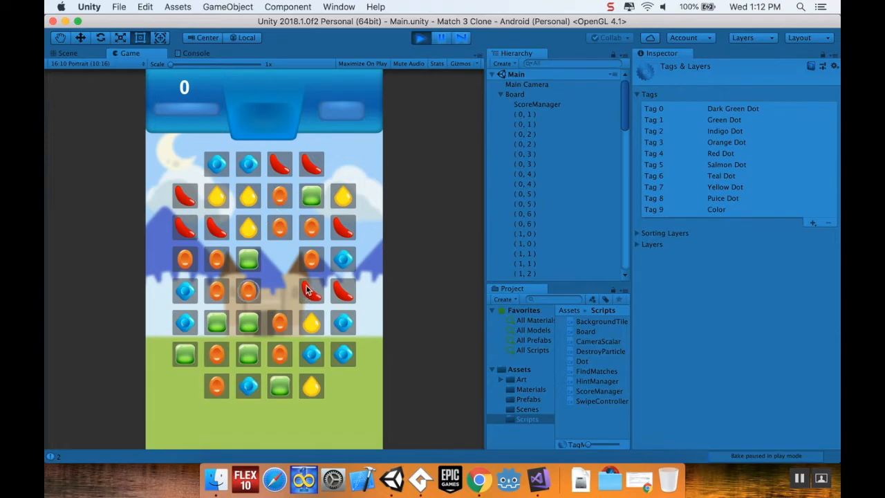
pyautogui.moveTo(310, 389)
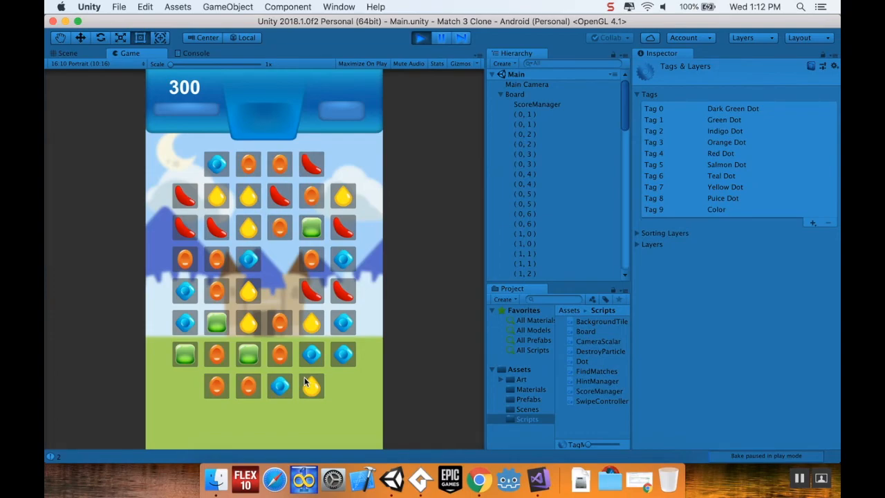
# - Keep swapping dots higher on the board until a match raises the score to 300
pyautogui.click(247, 260)
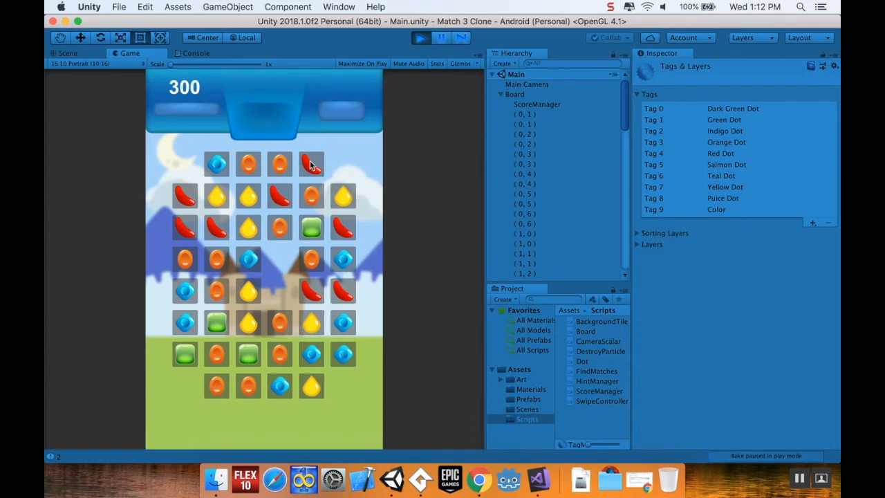
pyautogui.click(249, 260)
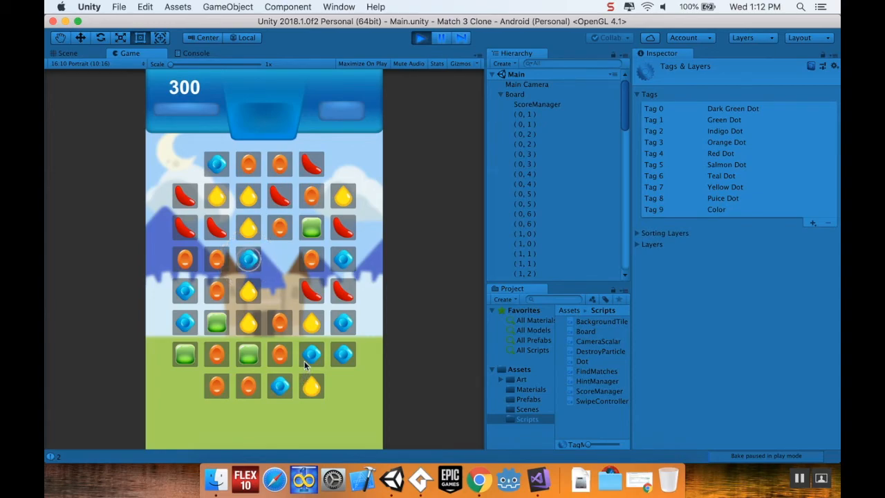
pyautogui.click(249, 260)
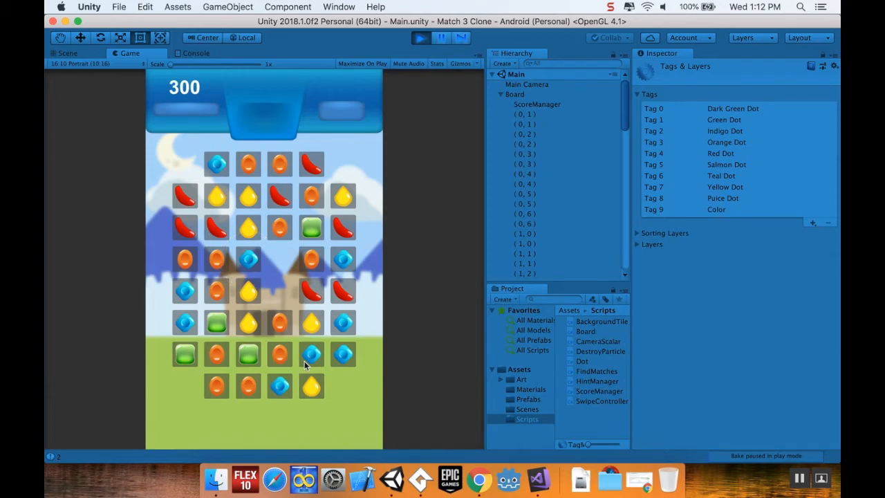
pyautogui.click(248, 260)
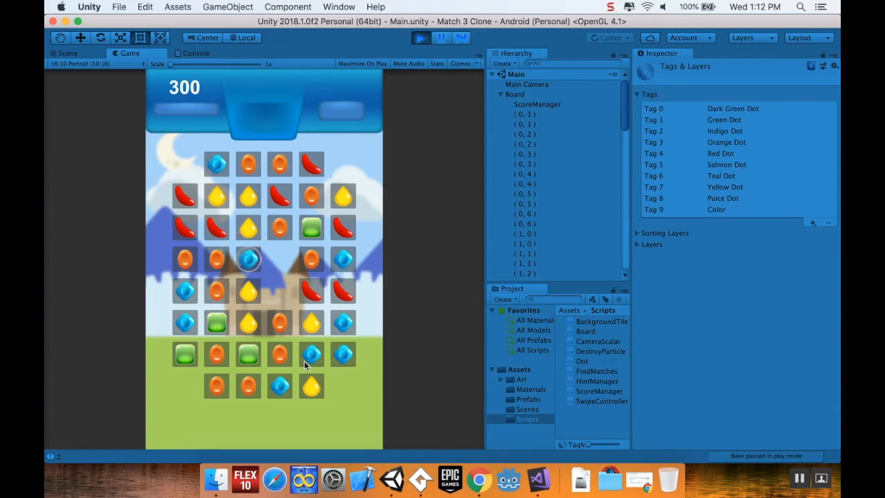
pyautogui.click(249, 259)
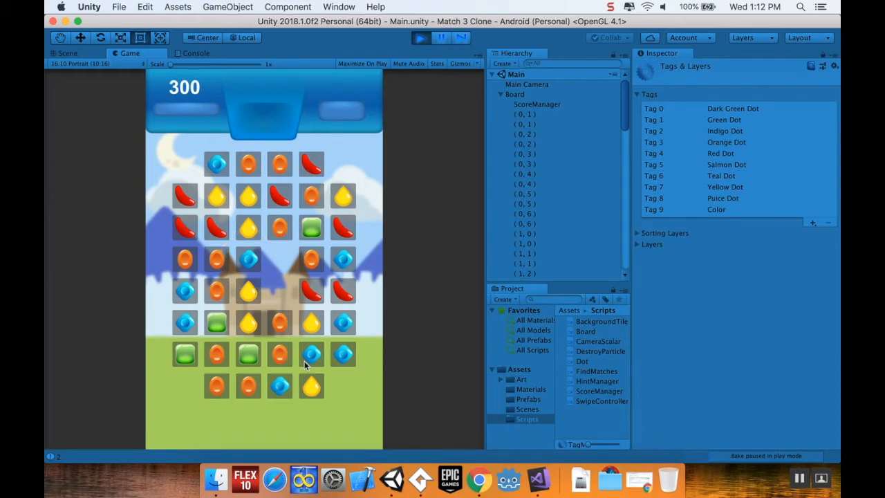
pyautogui.click(248, 260)
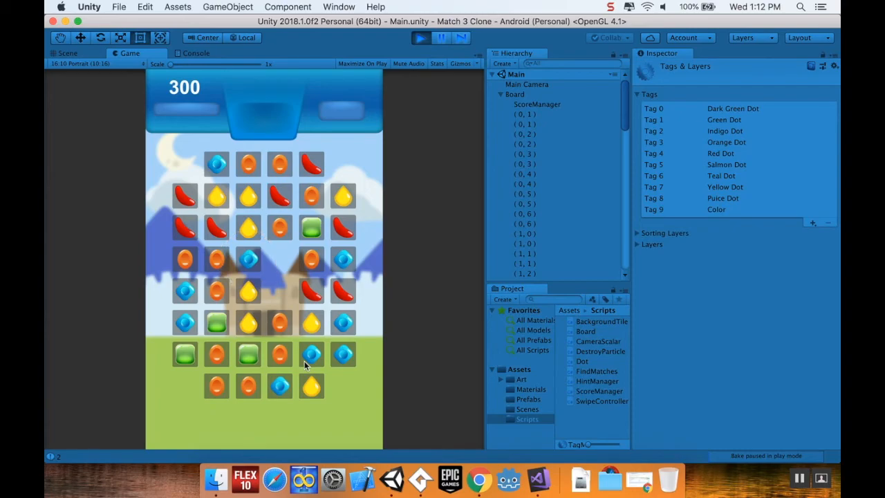
pyautogui.click(249, 259)
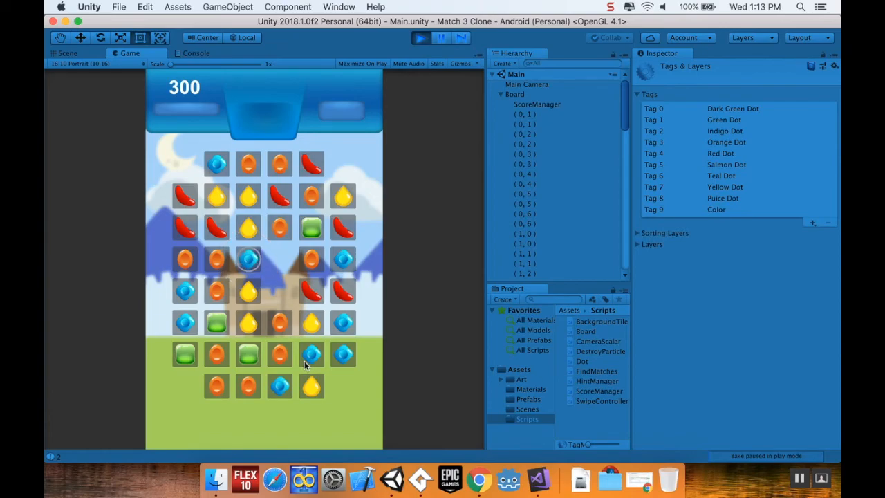
pyautogui.click(247, 259)
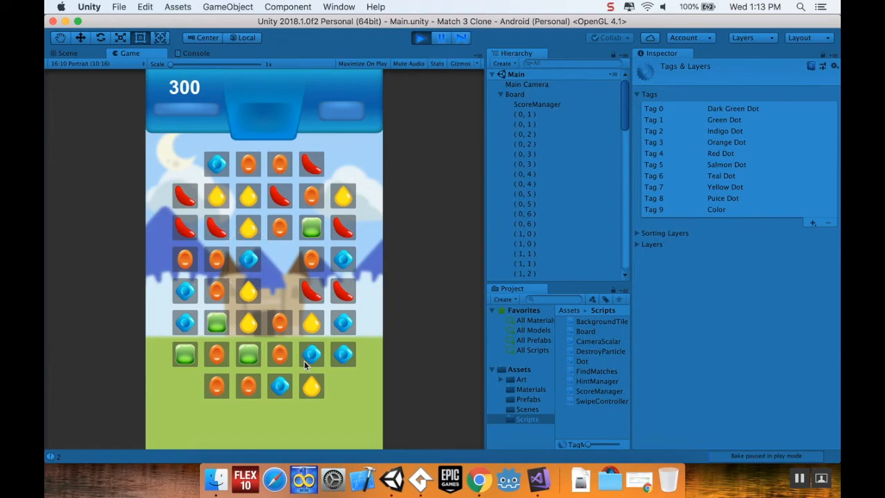
pyautogui.click(248, 259)
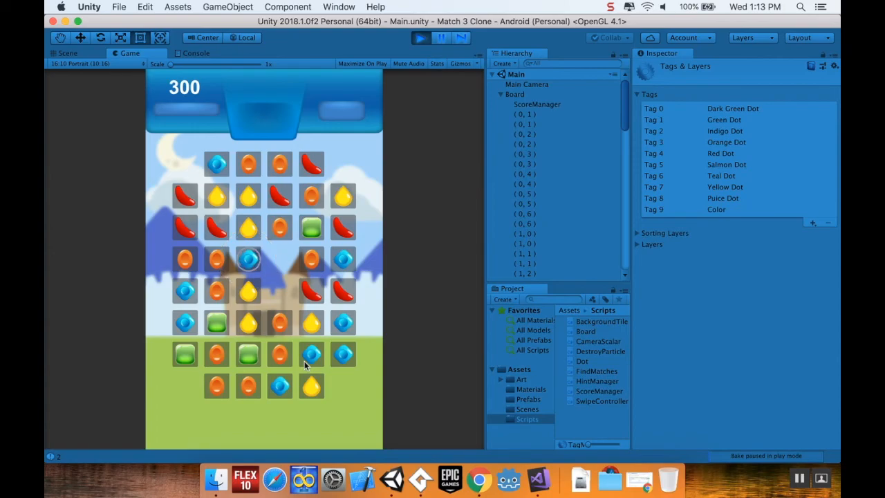
pyautogui.click(249, 259)
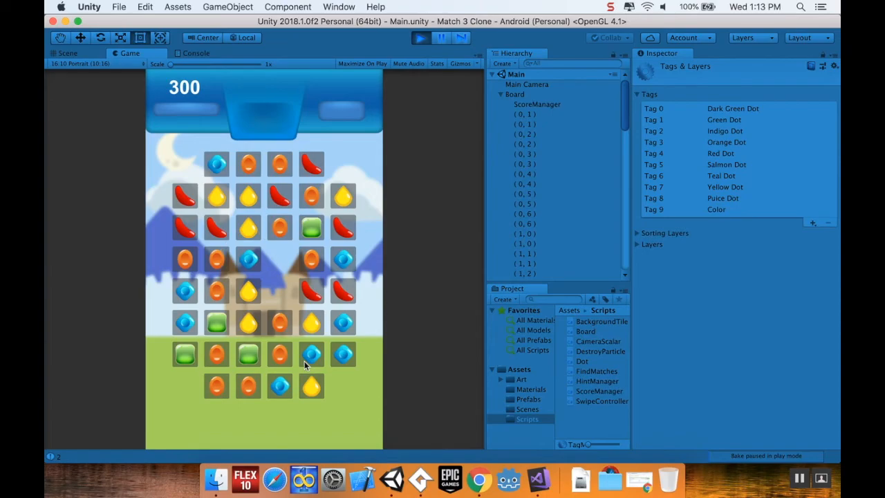
pyautogui.click(249, 259)
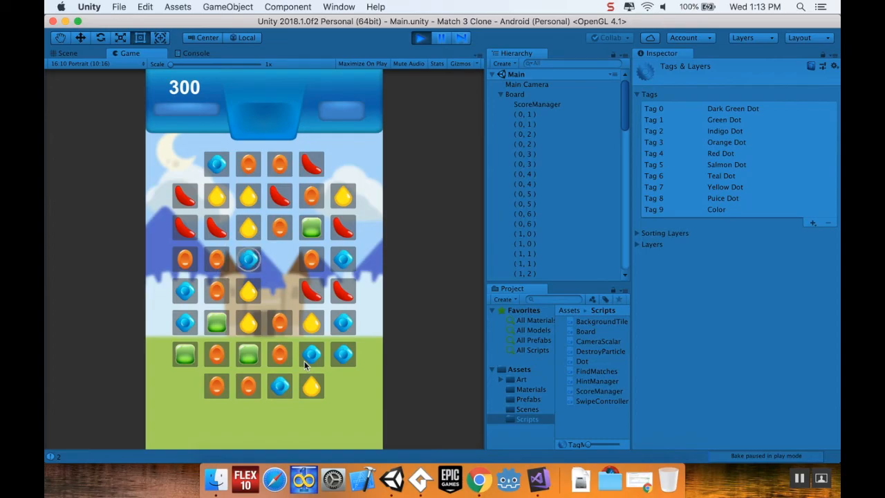
pyautogui.click(249, 260)
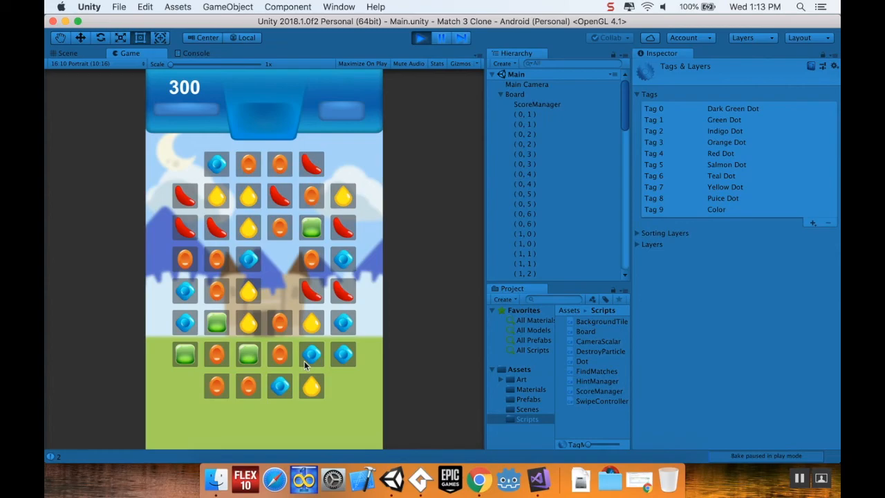
pyautogui.click(247, 259)
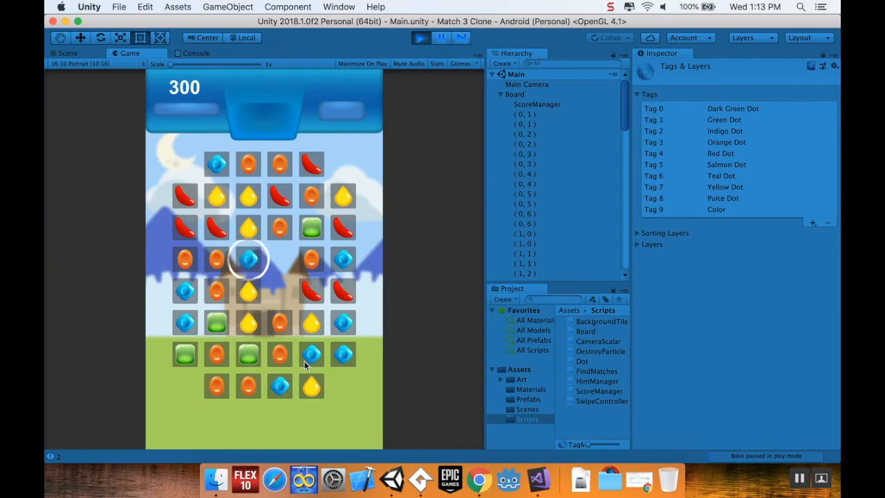
pyautogui.click(247, 259)
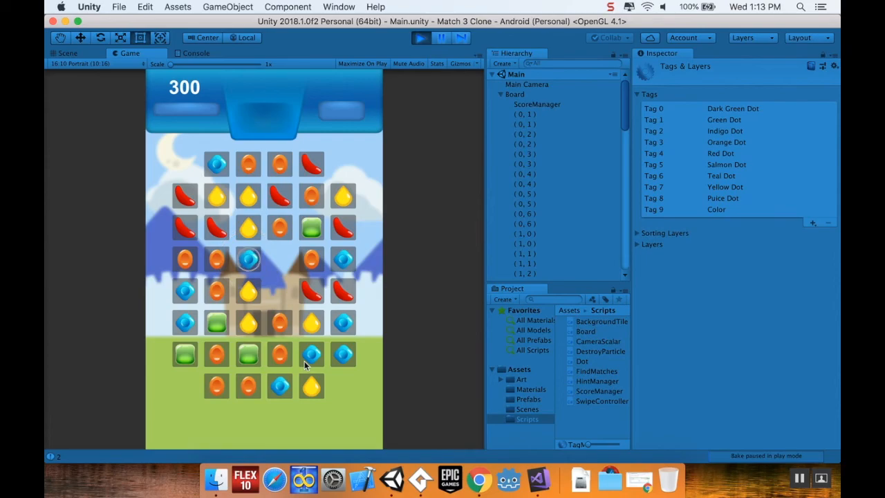
pyautogui.click(249, 261)
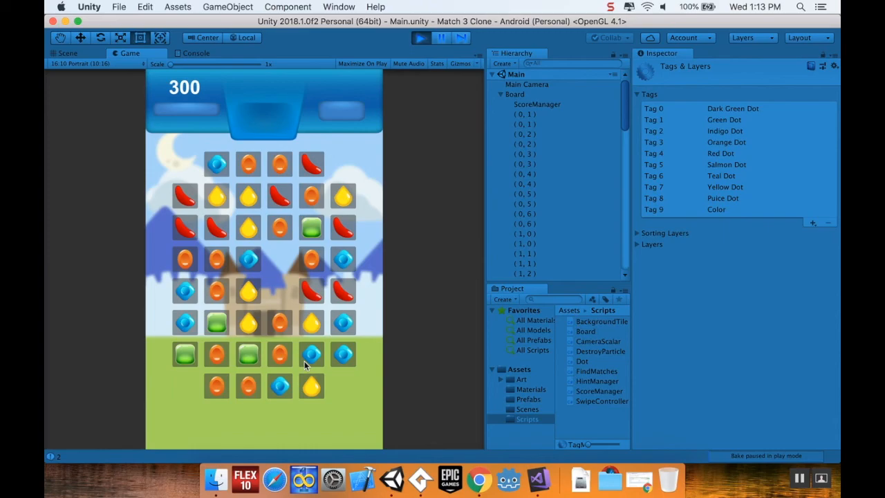
pyautogui.click(248, 261)
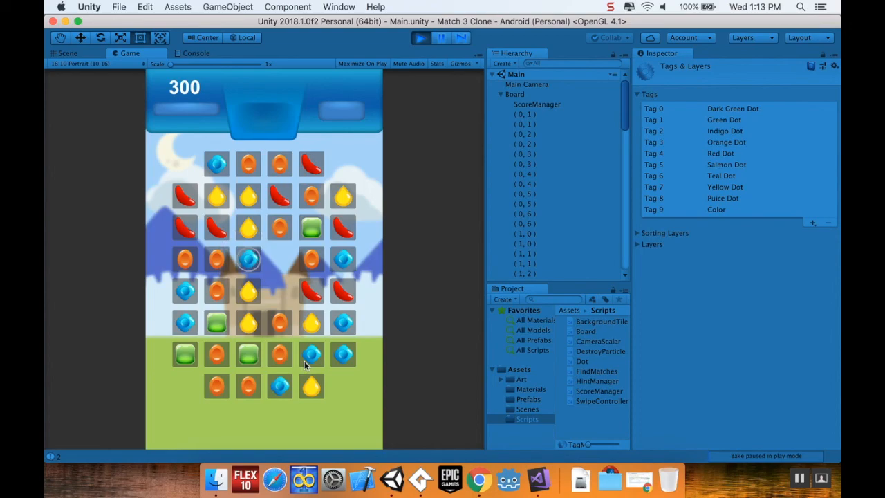
pyautogui.click(249, 259)
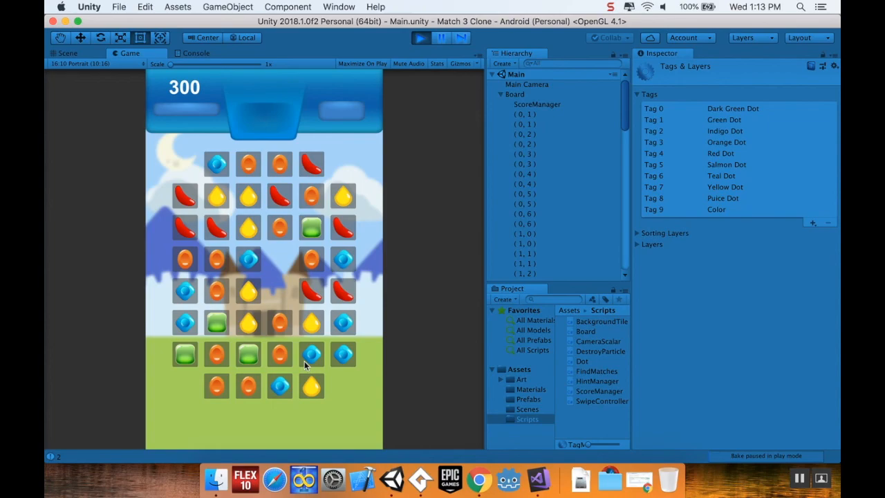
pyautogui.click(247, 259)
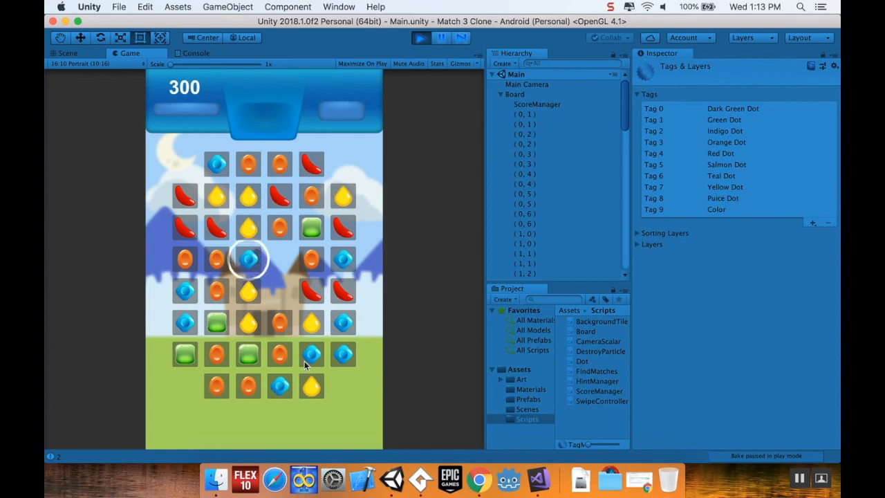